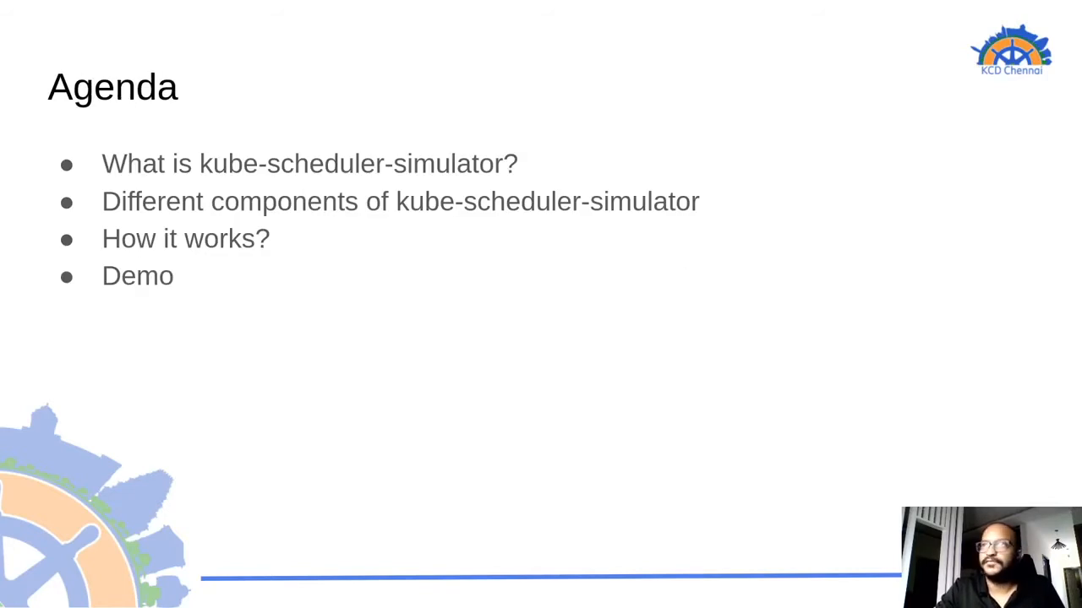
# Step: Advance from the Agenda slide to the kube-scheduler-simulator overview slide
pyautogui.press('Right')
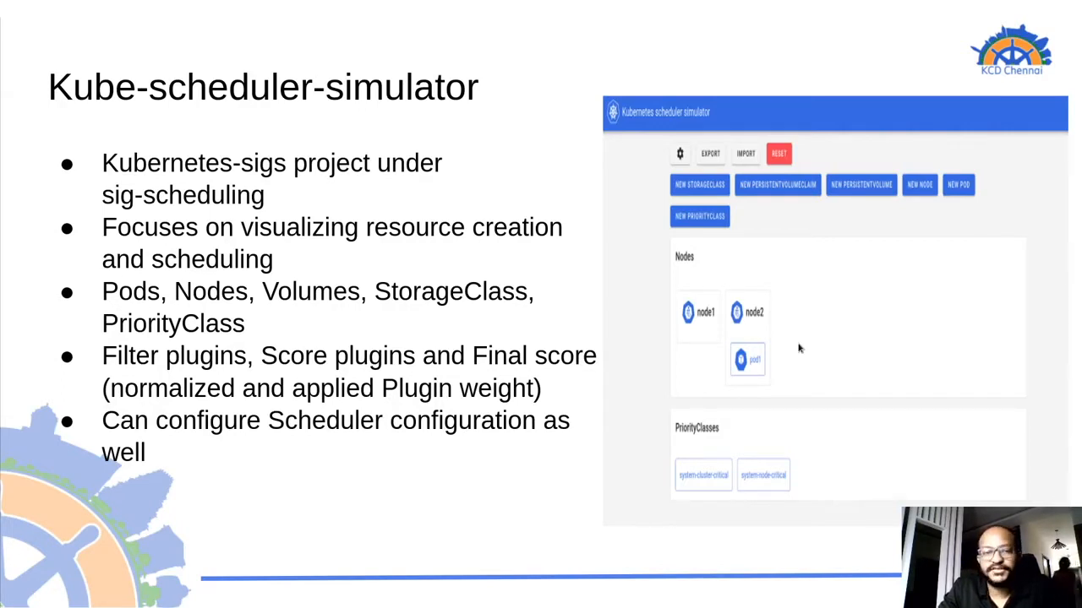
pyautogui.moveTo(820, 214)
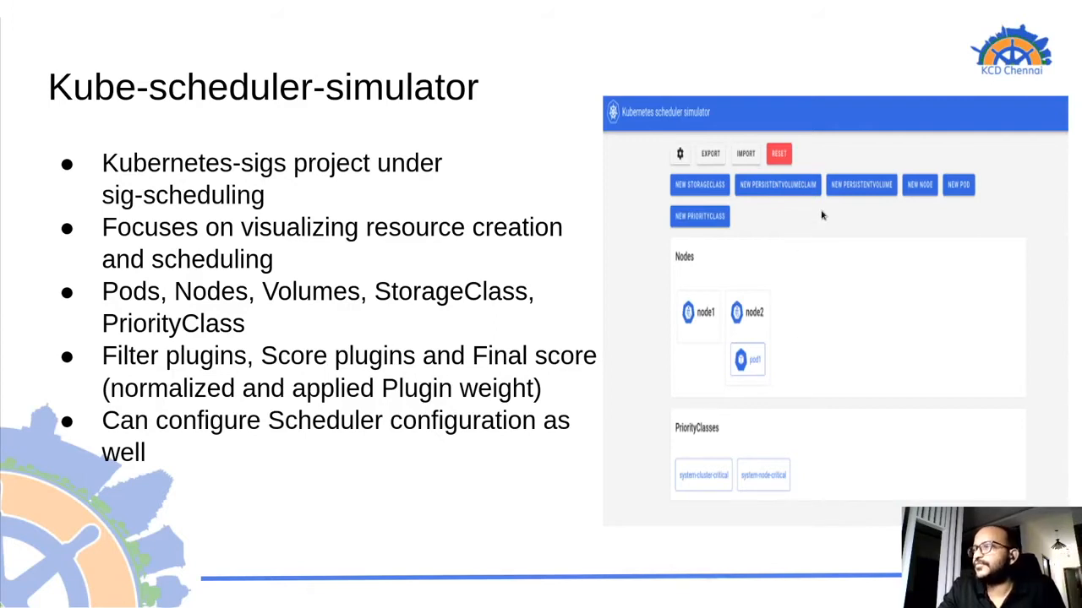
pyautogui.moveTo(716, 235)
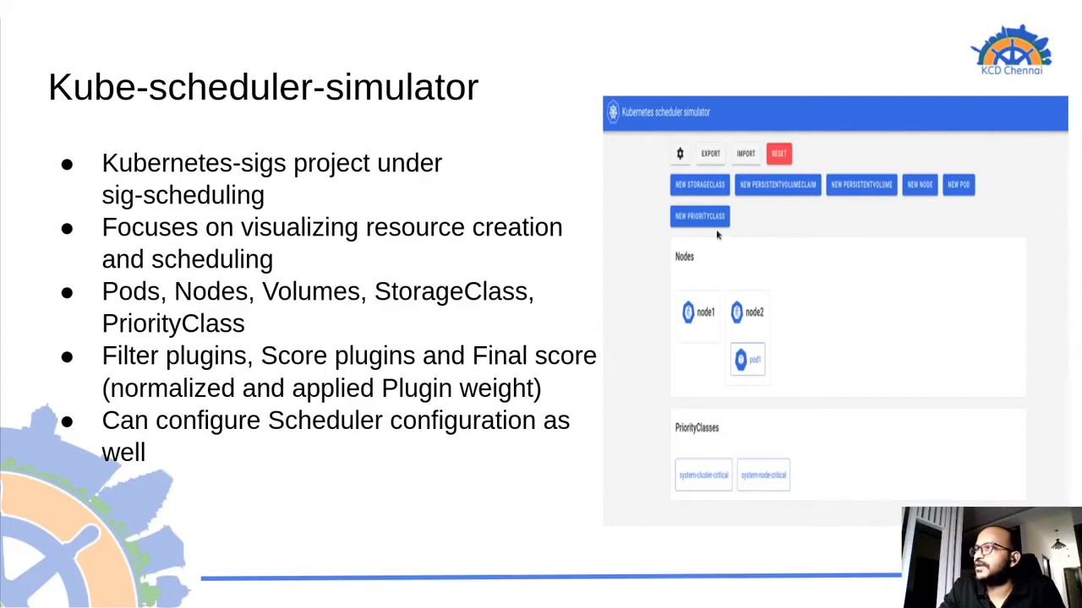
pyautogui.moveTo(958, 198)
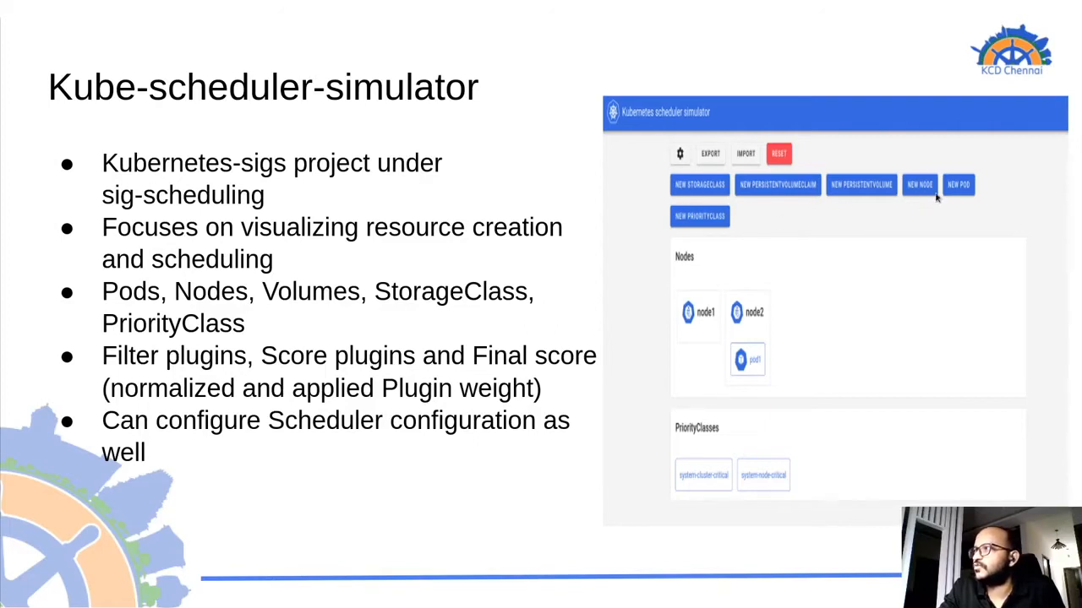
pyautogui.moveTo(745, 231)
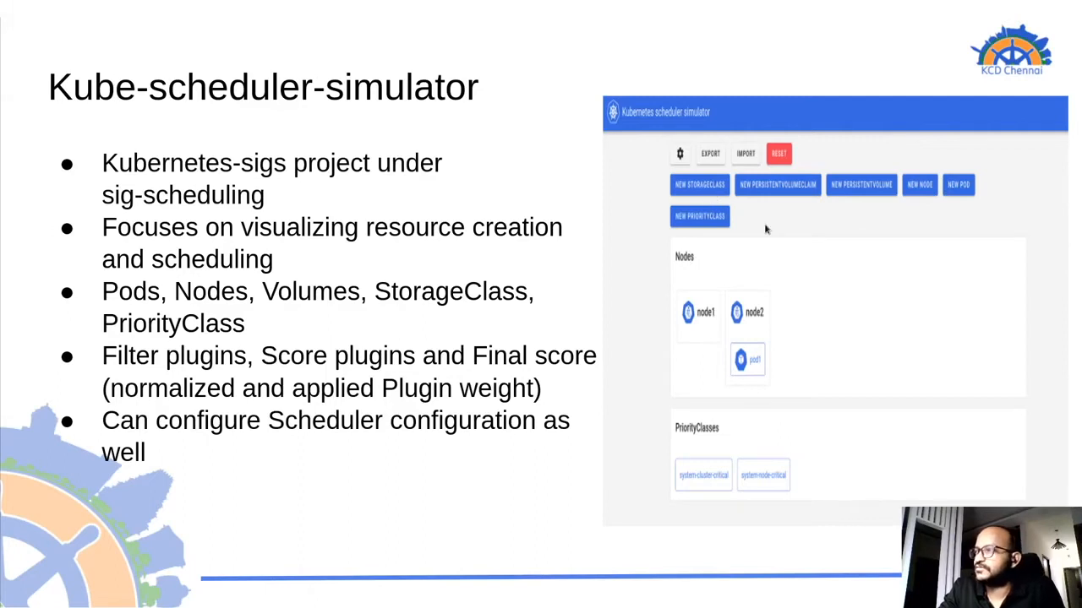
pyautogui.moveTo(860, 362)
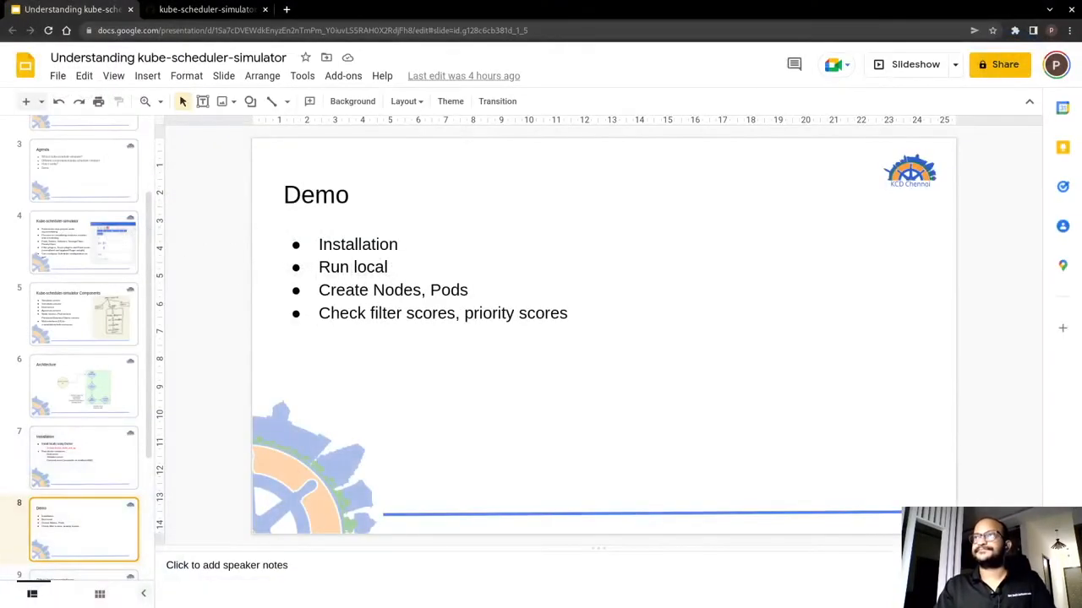
# Step: Reload the suspended docker-compose.yml tab and scroll through the Run with Docker instructions
pyautogui.click(211, 10)
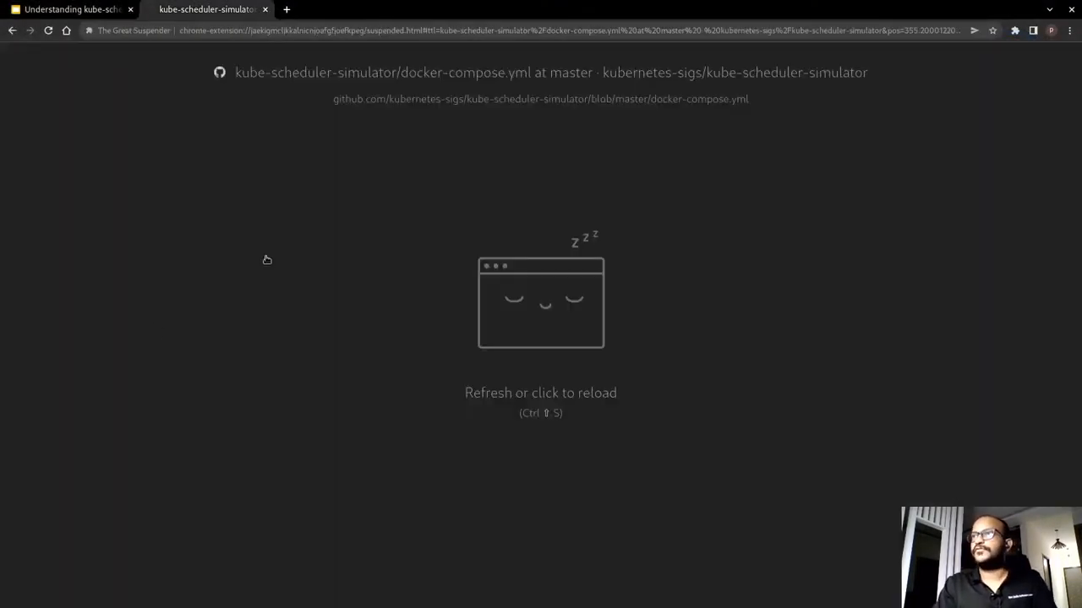
pyautogui.click(540, 304)
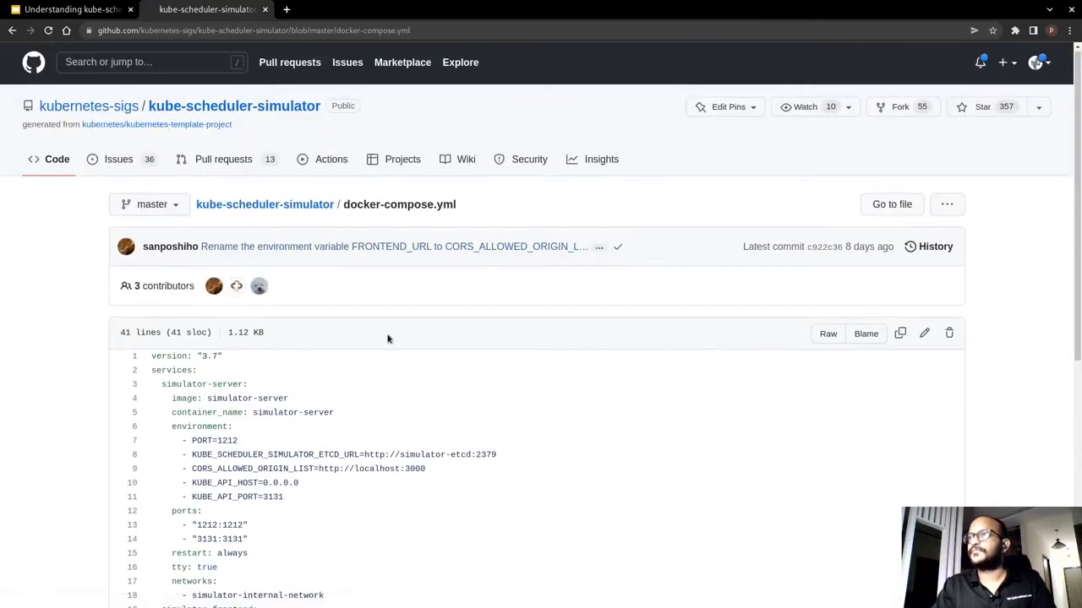
pyautogui.moveTo(277, 133)
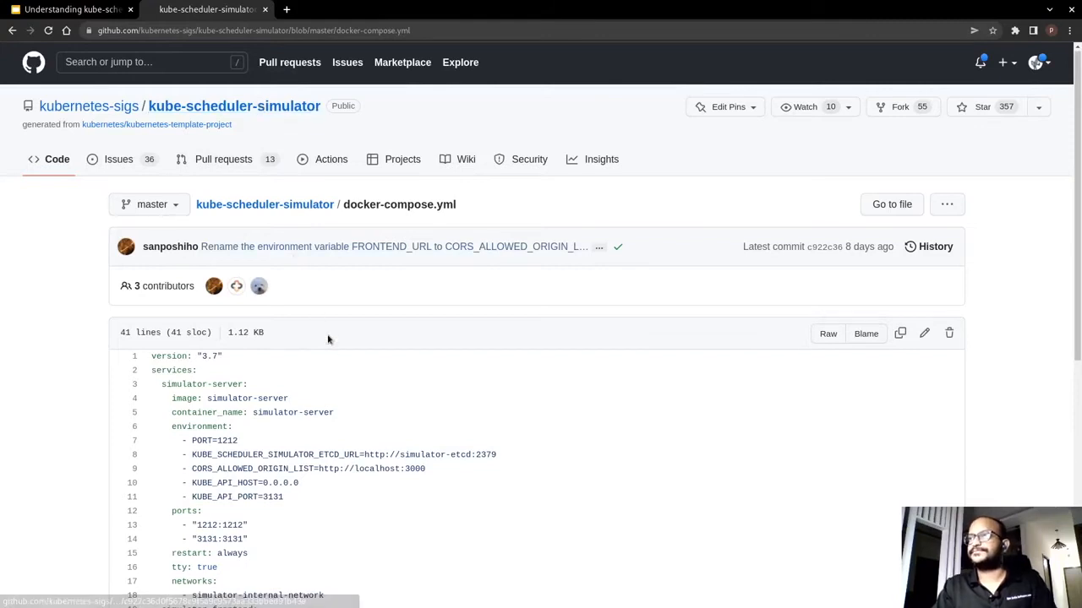
pyautogui.moveTo(319, 320)
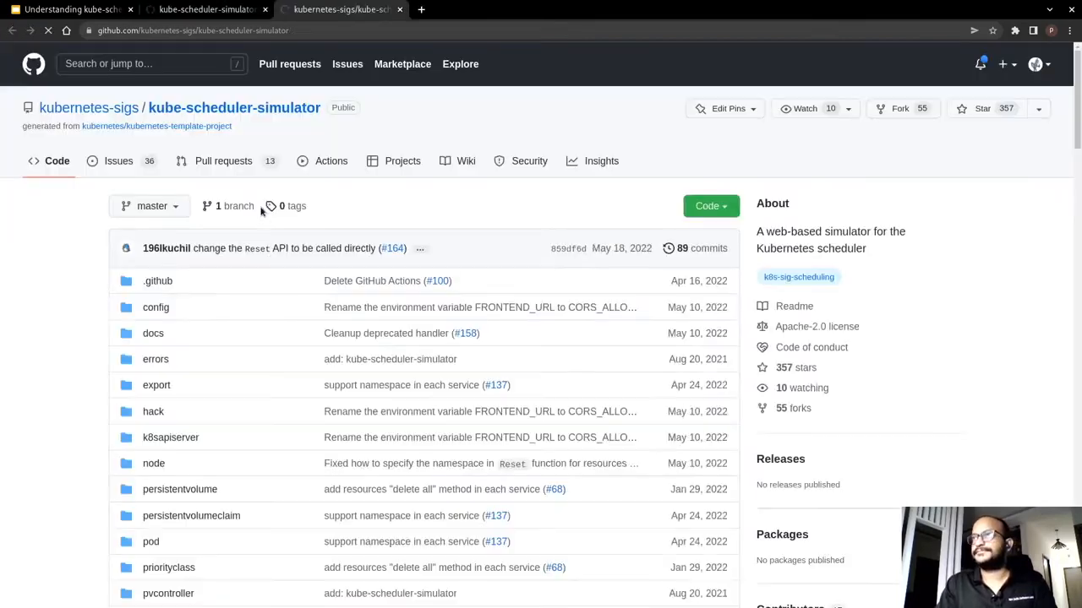
pyautogui.scroll(-3)
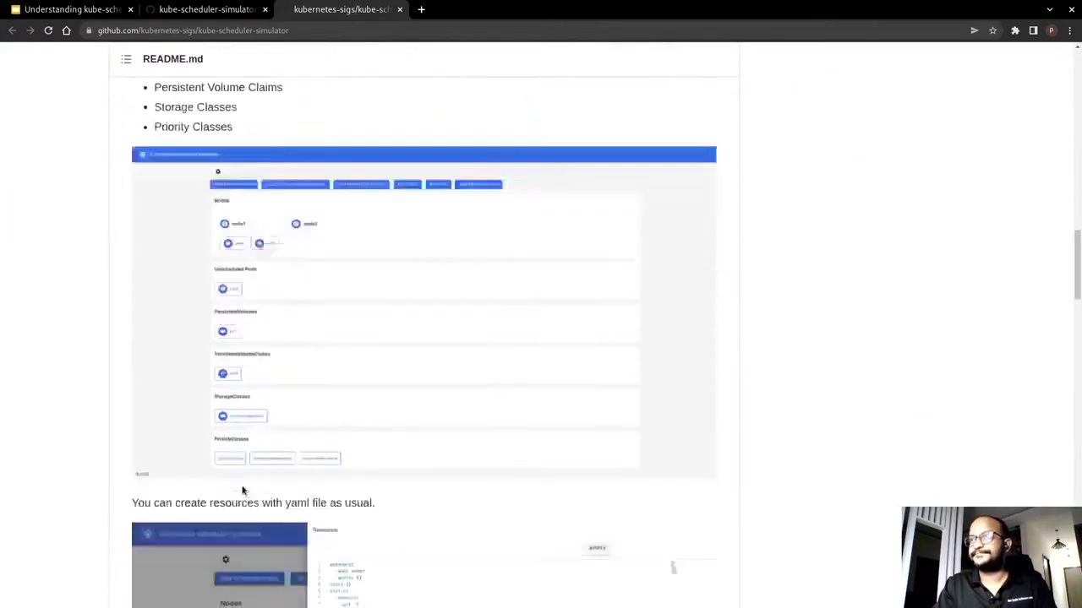
pyautogui.scroll(-3)
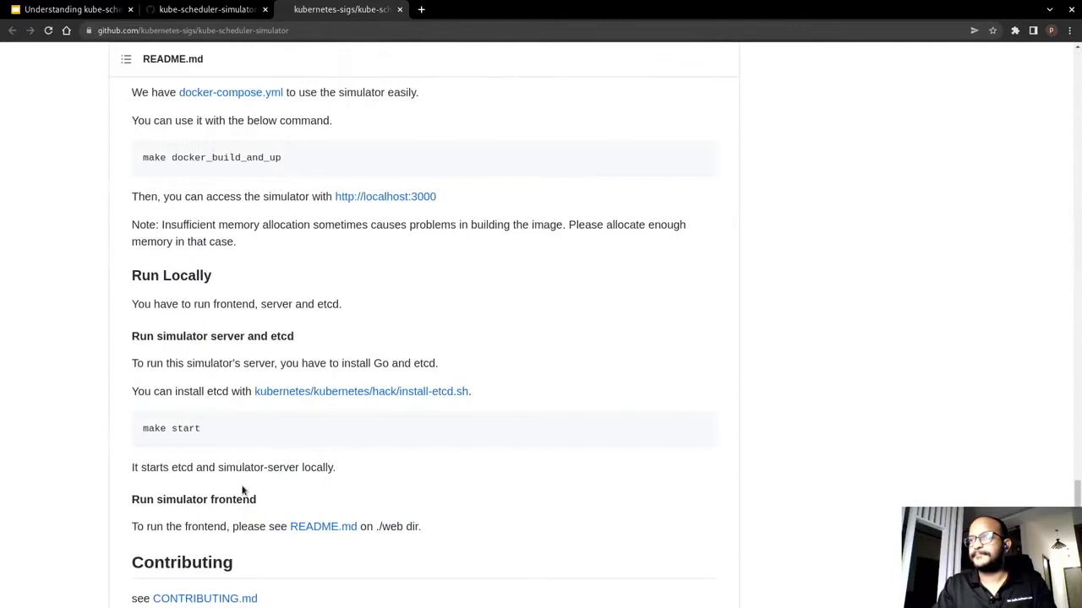
pyautogui.scroll(3)
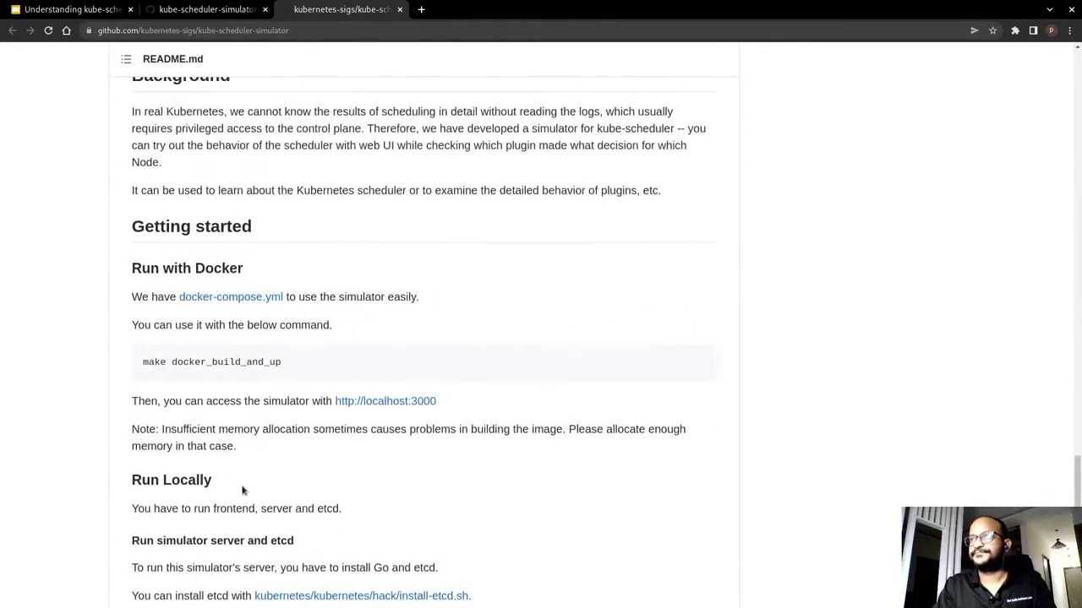
pyautogui.moveTo(296, 374)
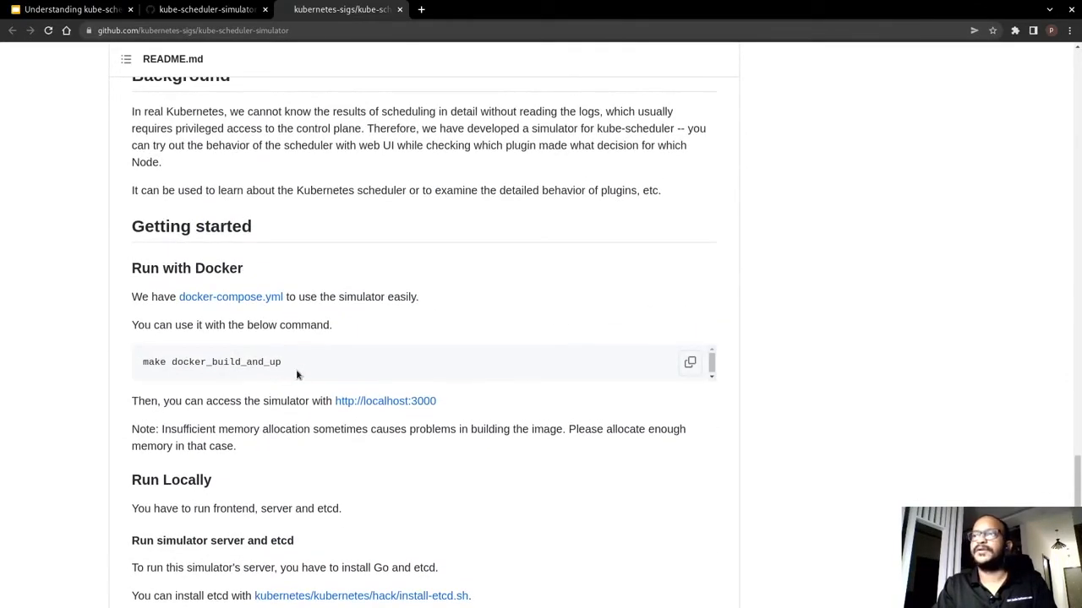
pyautogui.scroll(-3)
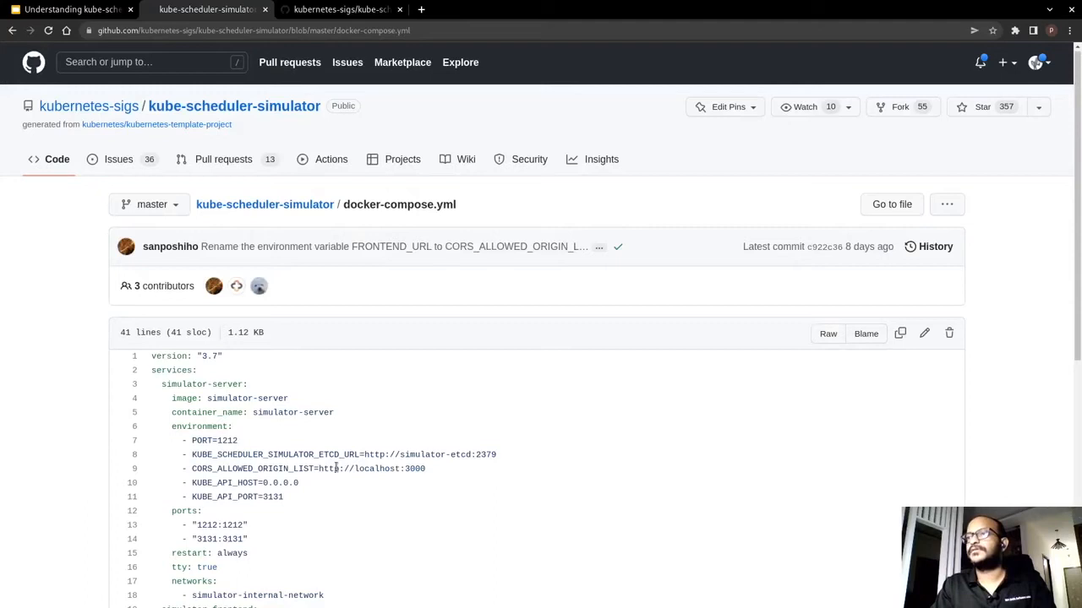
pyautogui.scroll(-3)
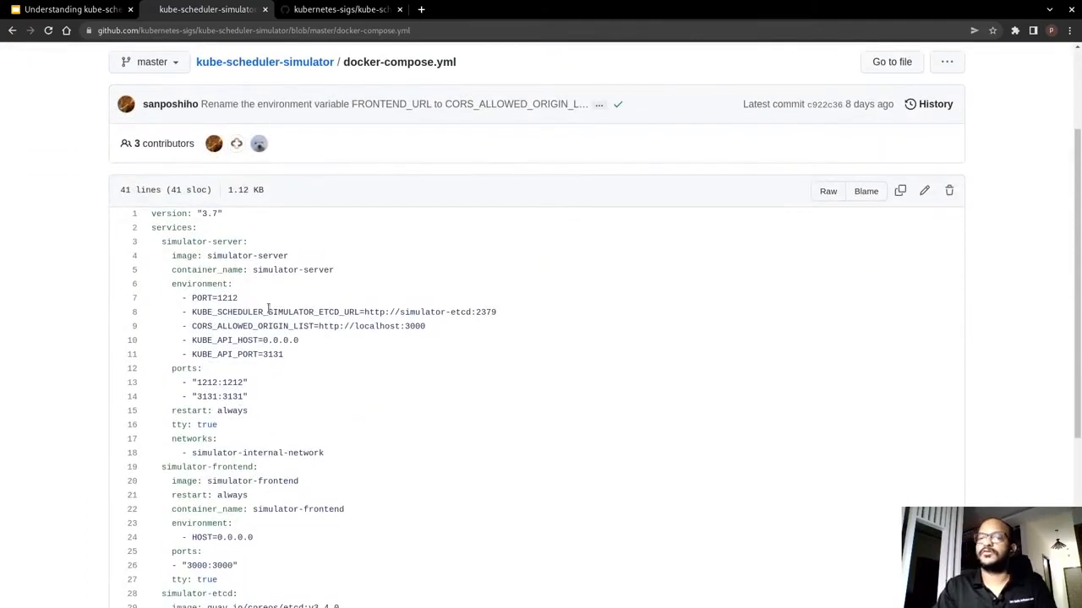
pyautogui.moveTo(239, 242)
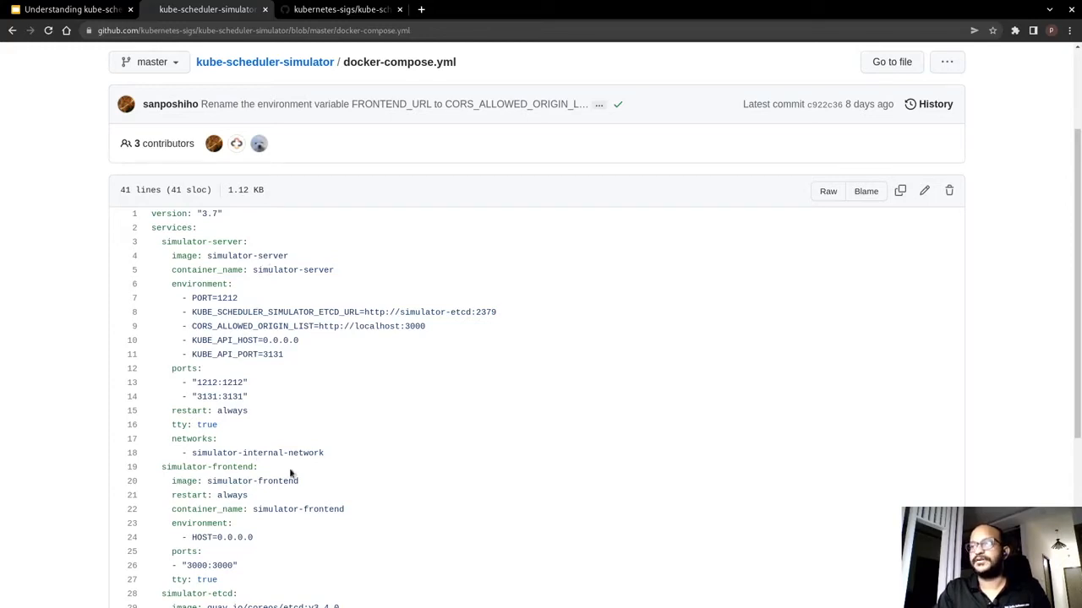
pyautogui.scroll(-3)
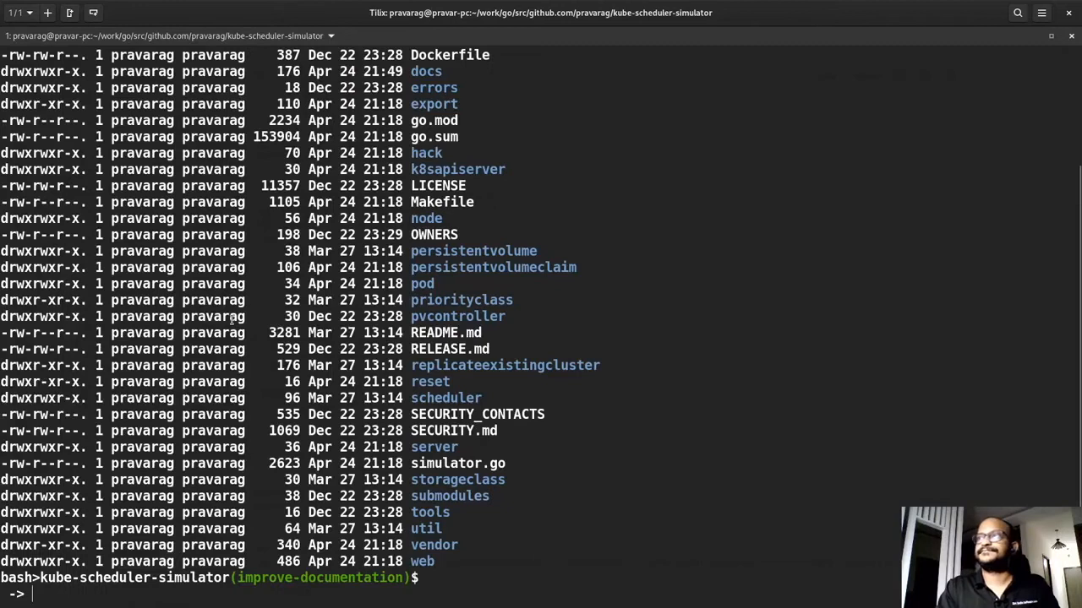
# Step: Build and start the simulator with 'make docker_build_and_up'
pyautogui.write('makd')
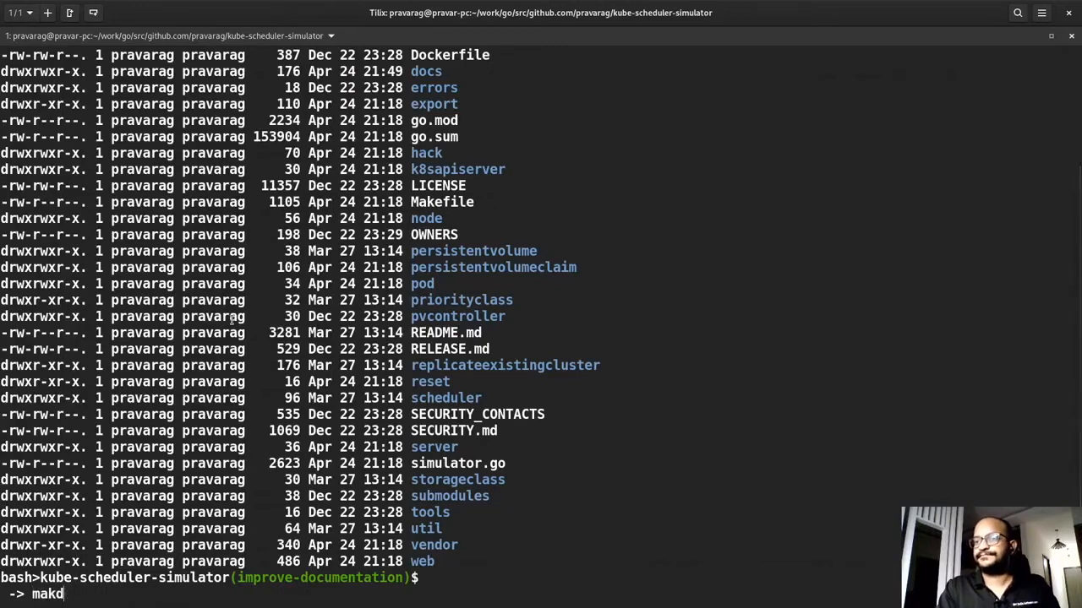
pyautogui.write('e docker_build')
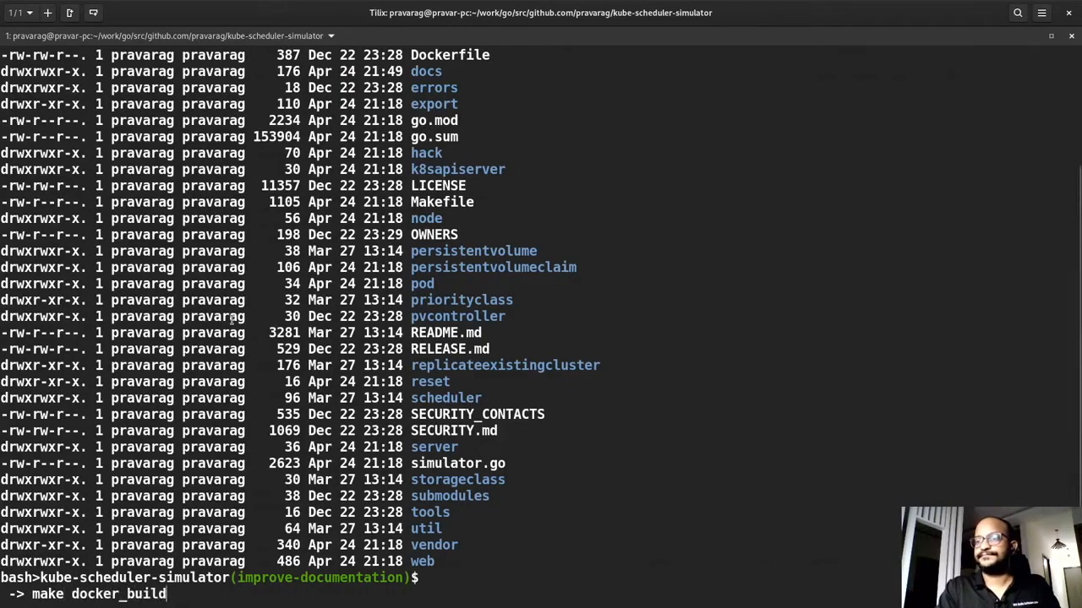
pyautogui.write('_and_up')
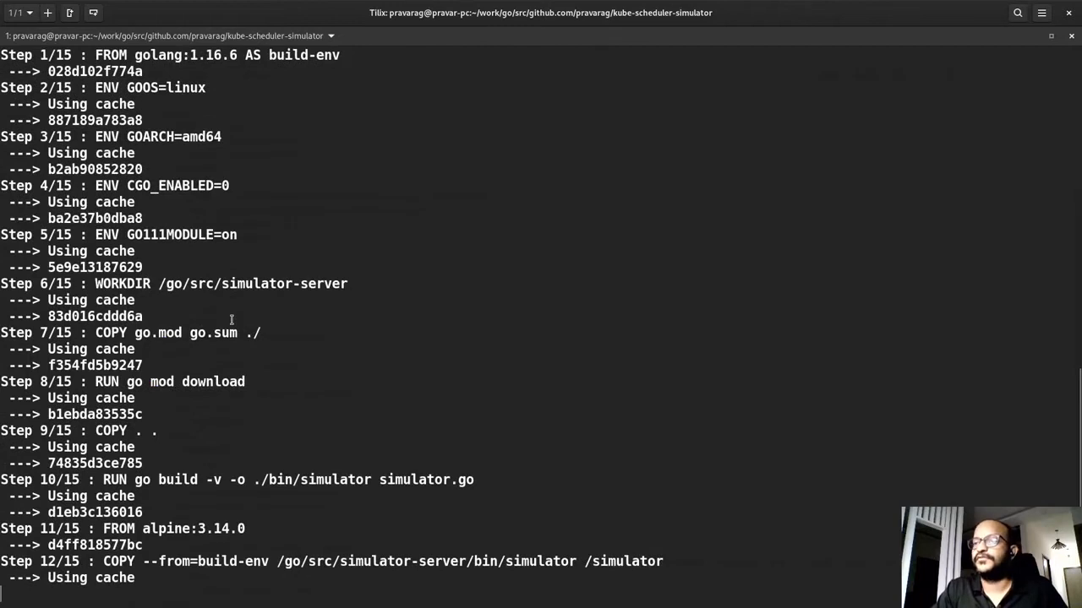
pyautogui.scroll(-3)
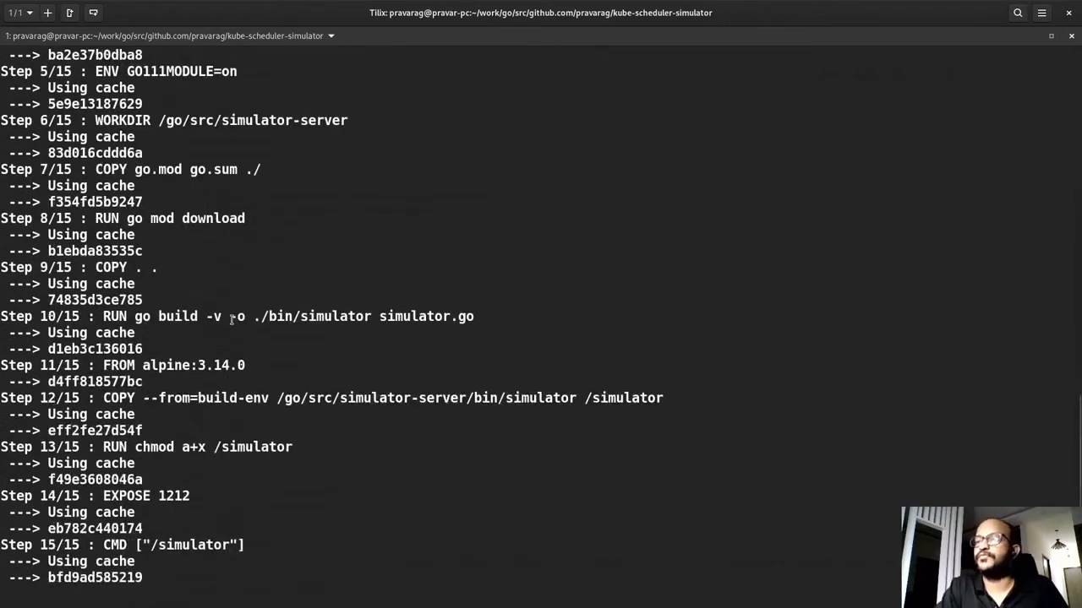
pyautogui.scroll(-3)
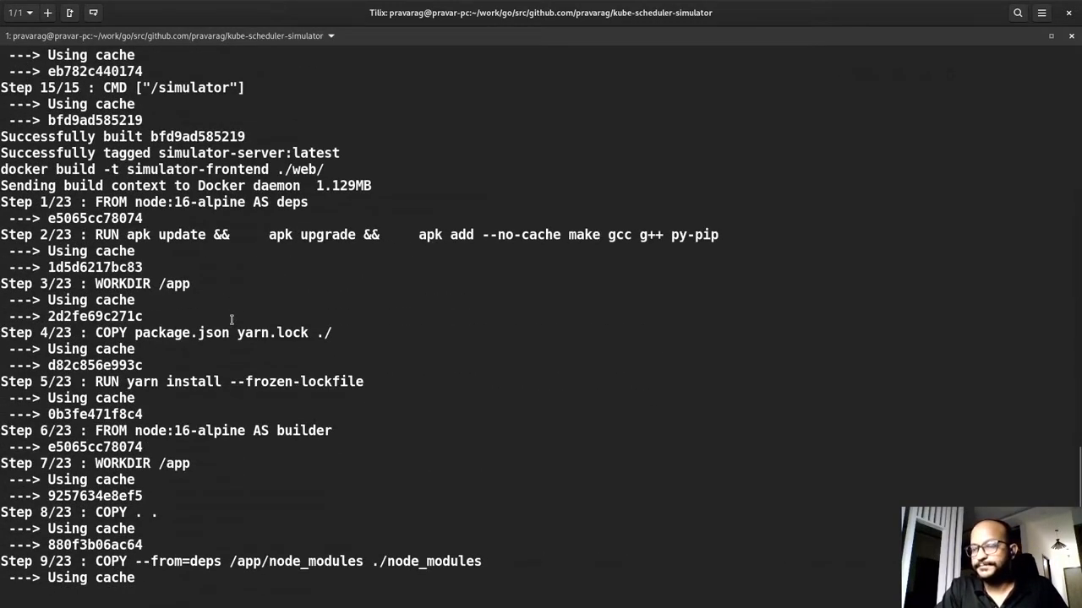
pyautogui.scroll(-3)
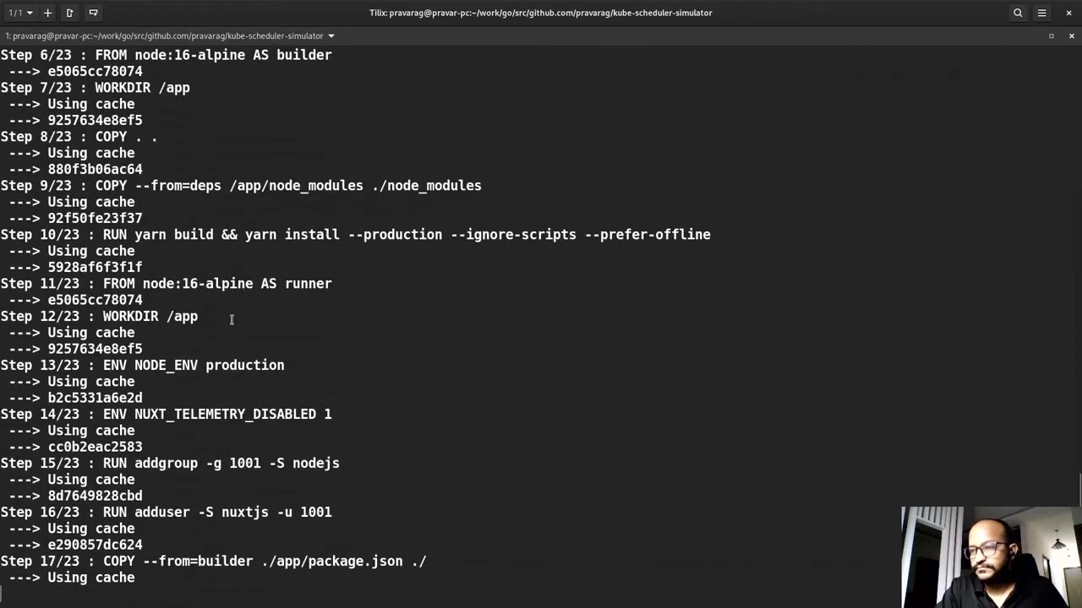
# Step: Review the compose output and list all containers with 'docker ps -a'
pyautogui.scroll(-3)
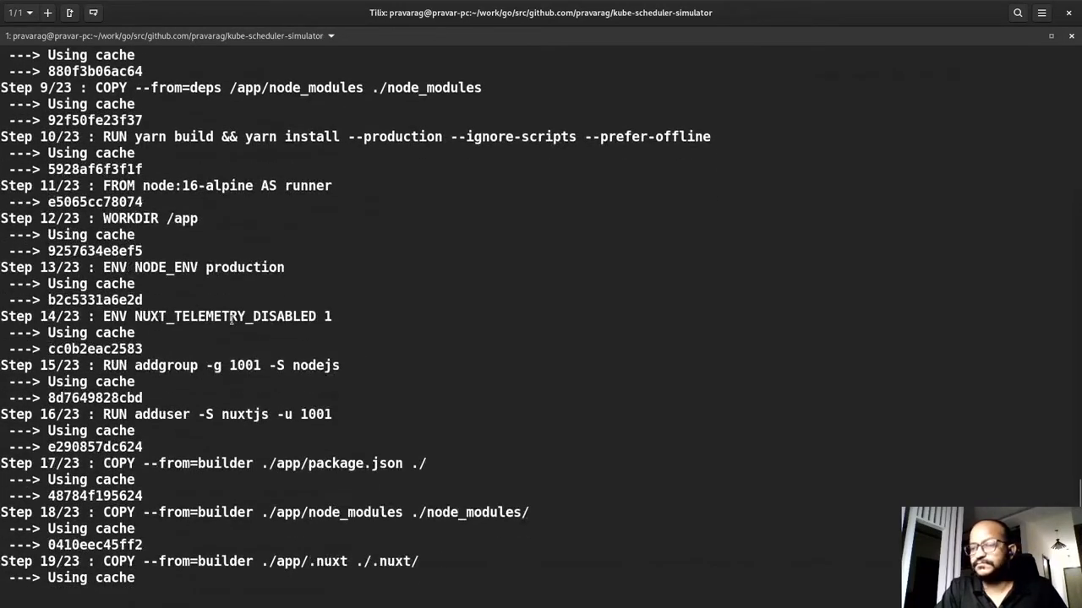
pyautogui.scroll(-3)
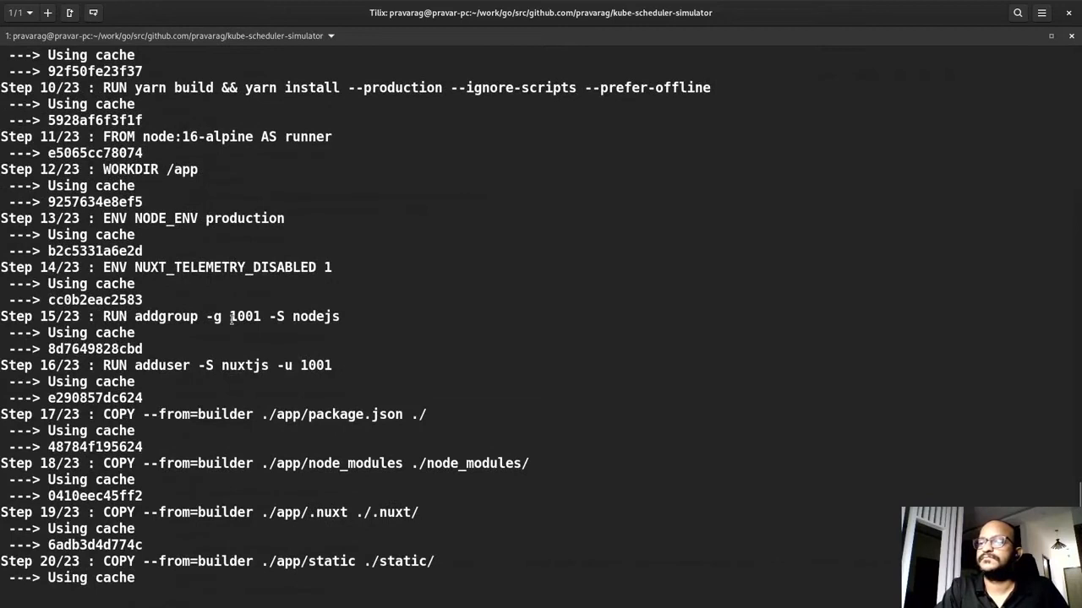
pyautogui.scroll(-3)
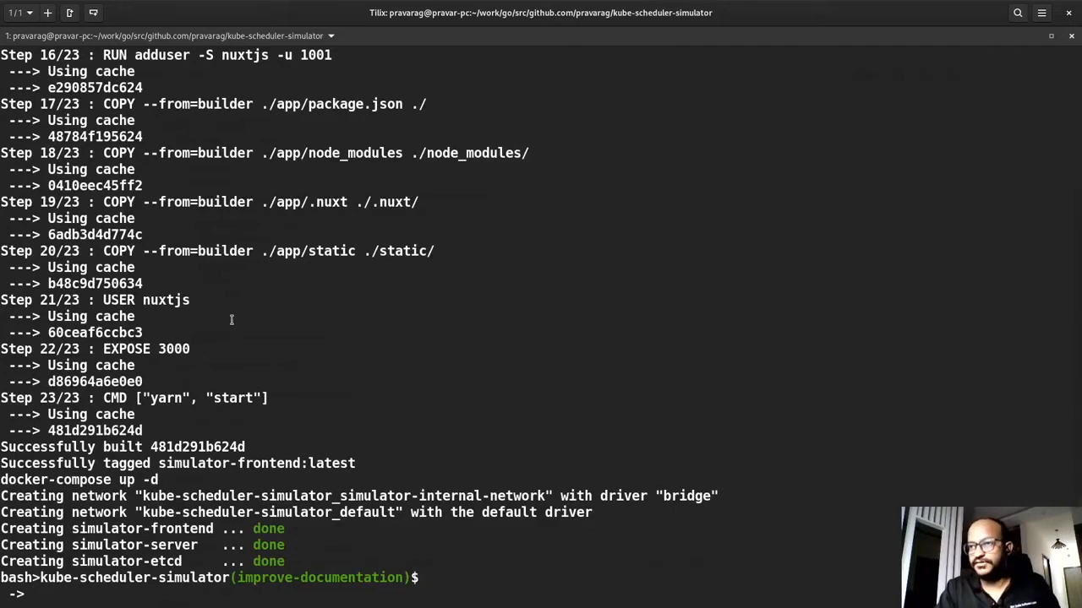
pyautogui.write('doc')
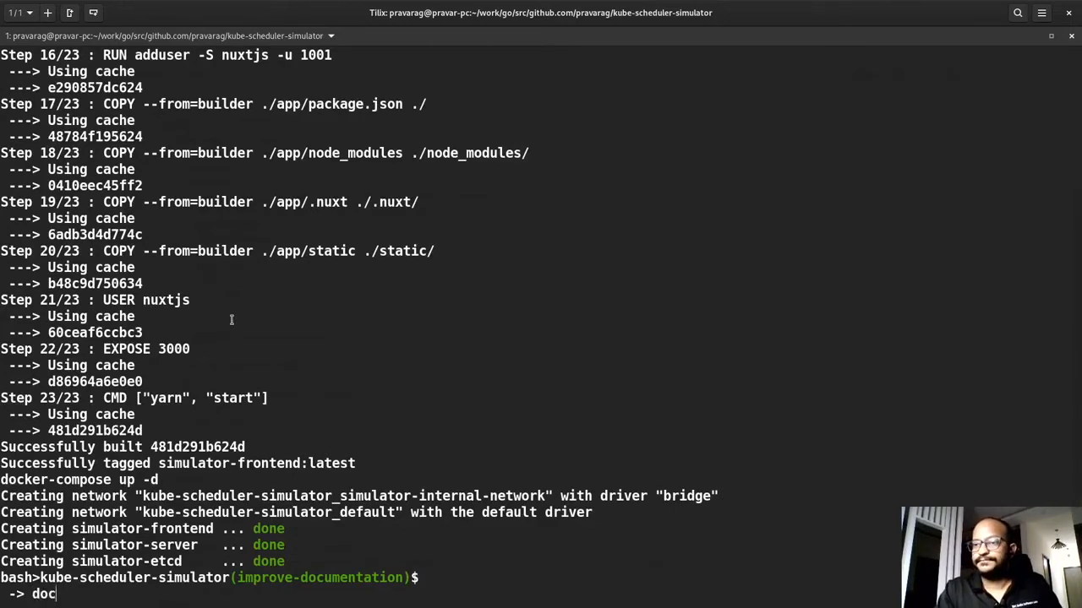
pyautogui.write('docker ps -a')
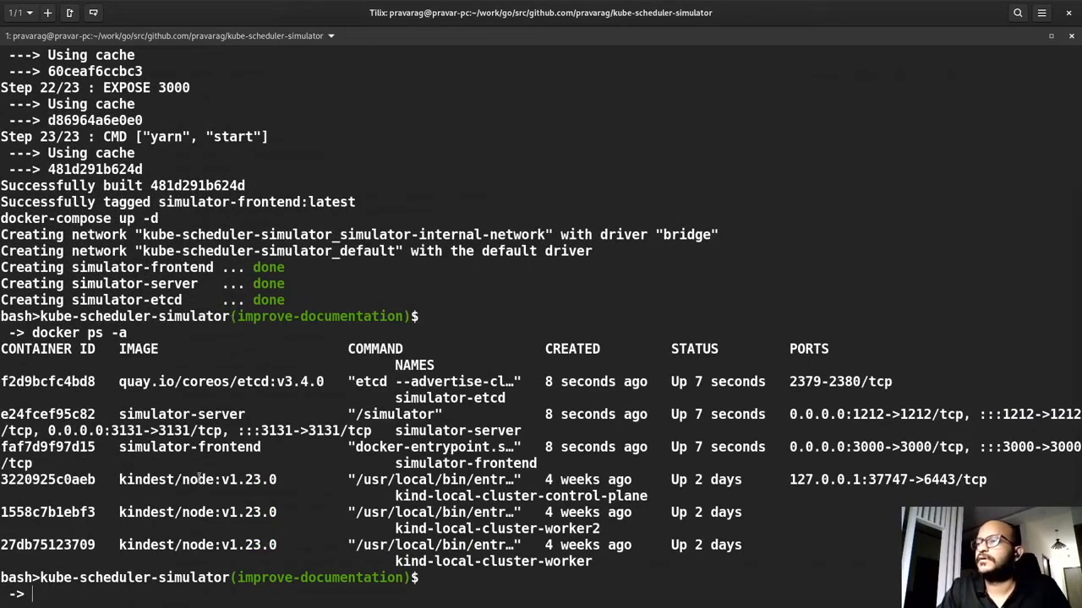
pyautogui.moveTo(132, 395)
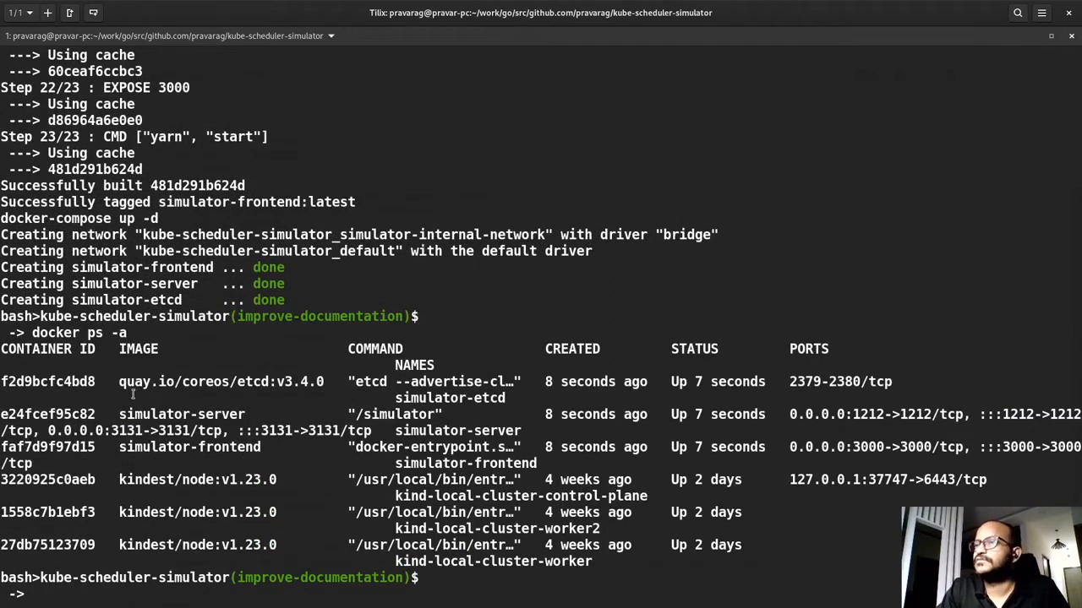
pyautogui.moveTo(534, 397)
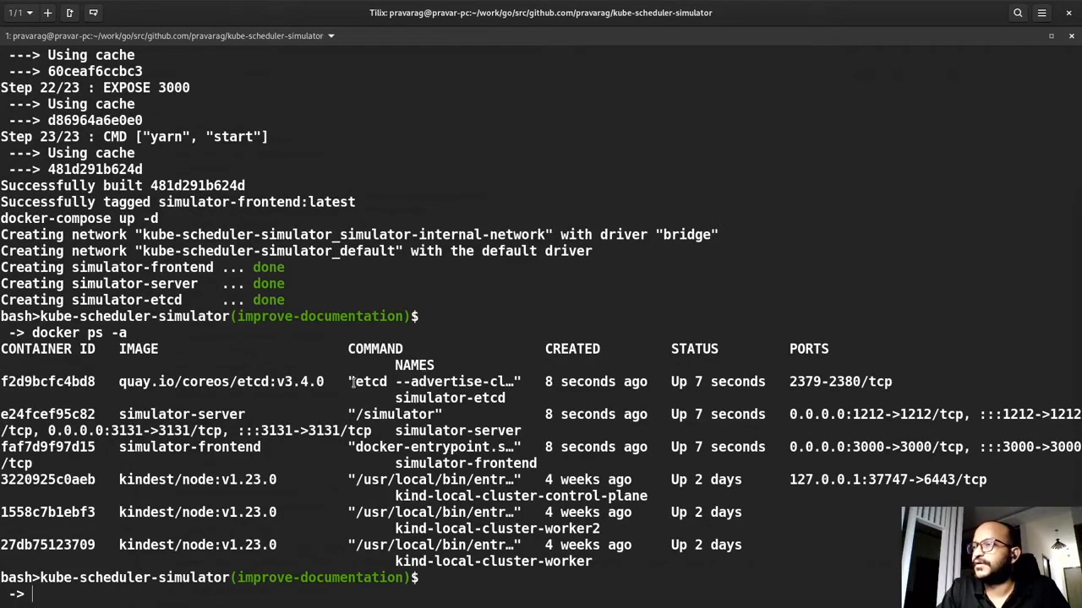
pyautogui.moveTo(338, 406)
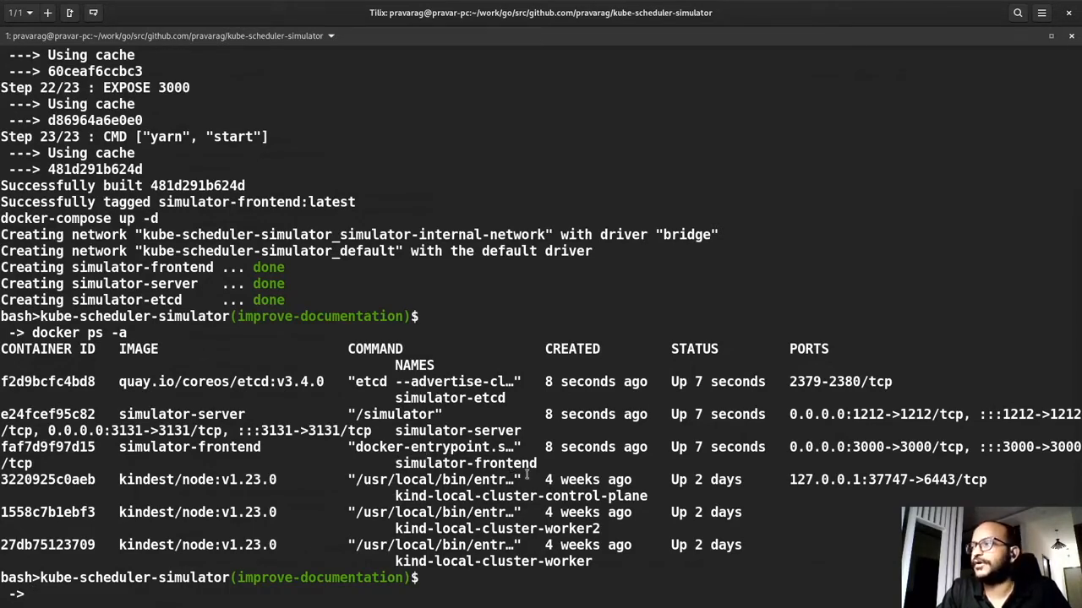
pyautogui.moveTo(690, 454)
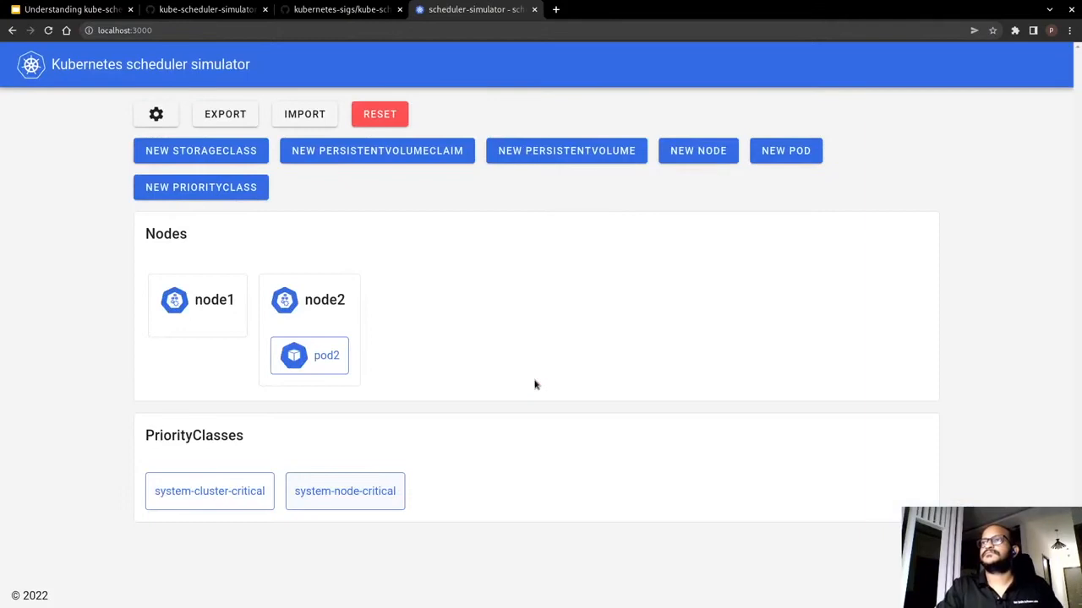
pyautogui.moveTo(397, 116)
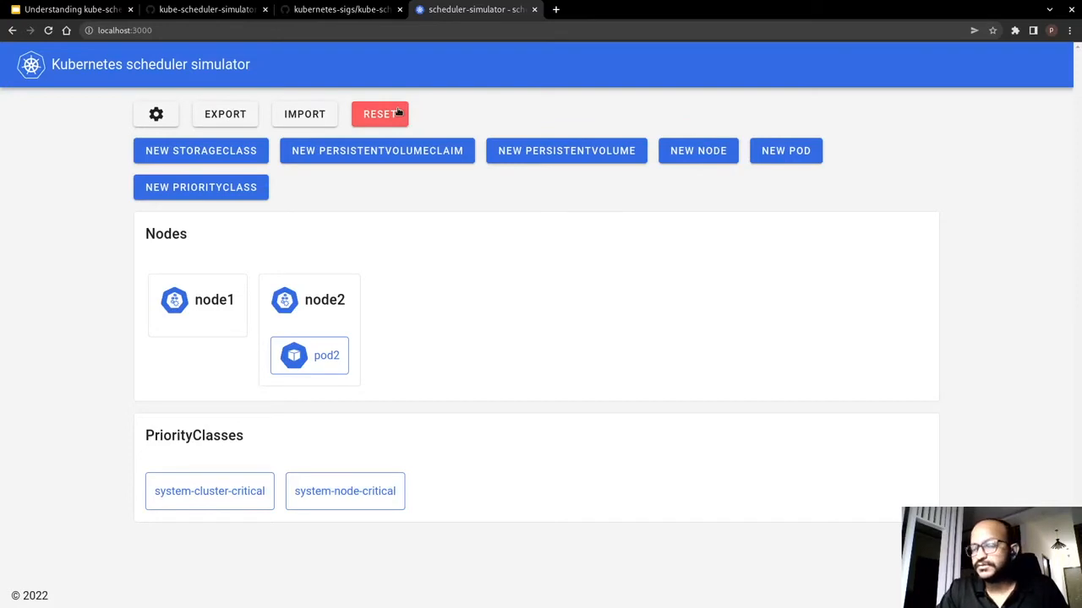
pyautogui.moveTo(394, 124)
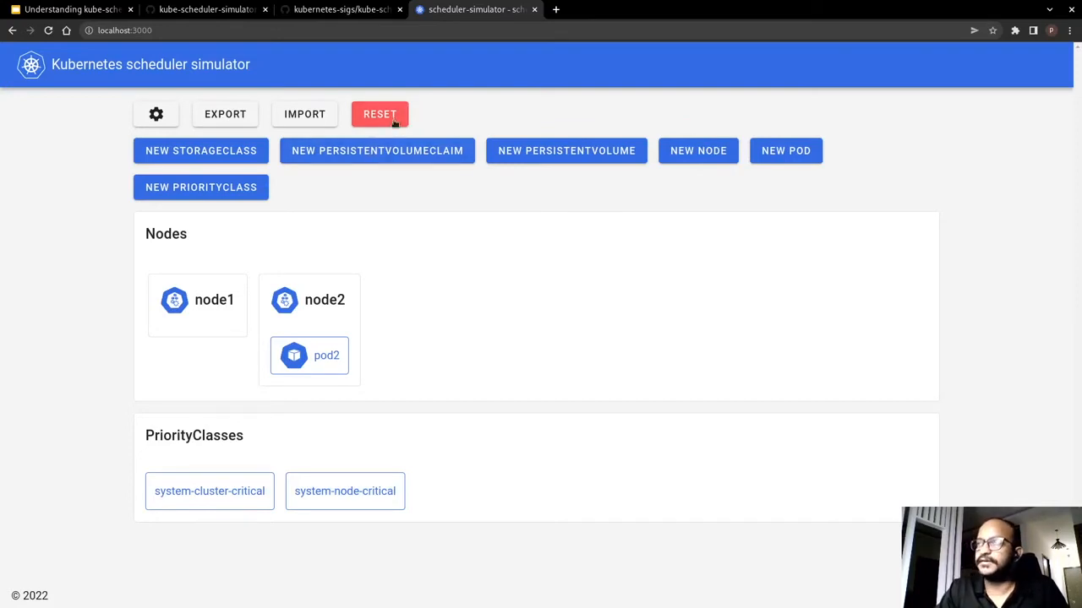
# Step: Reset all resources and scheduler configuration, then delete node2 and node1
pyautogui.click(380, 114)
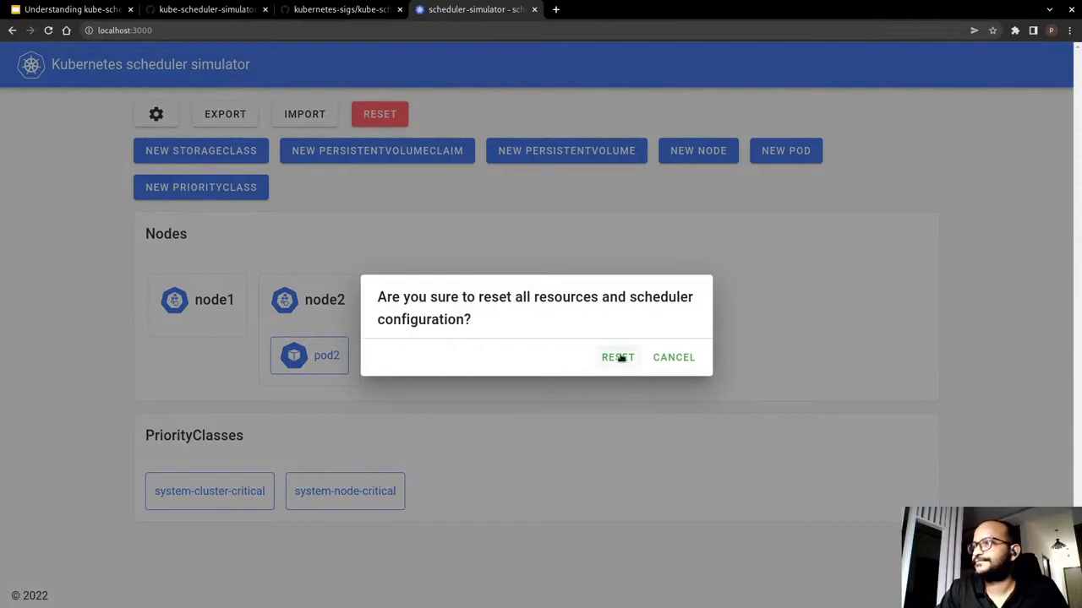
pyautogui.click(617, 357)
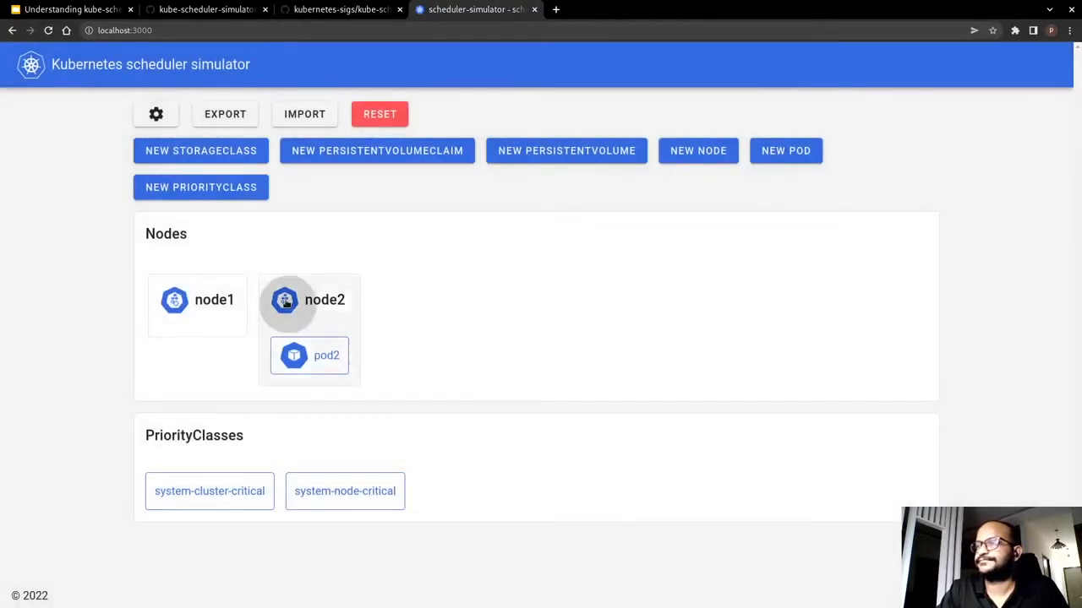
pyautogui.click(284, 300)
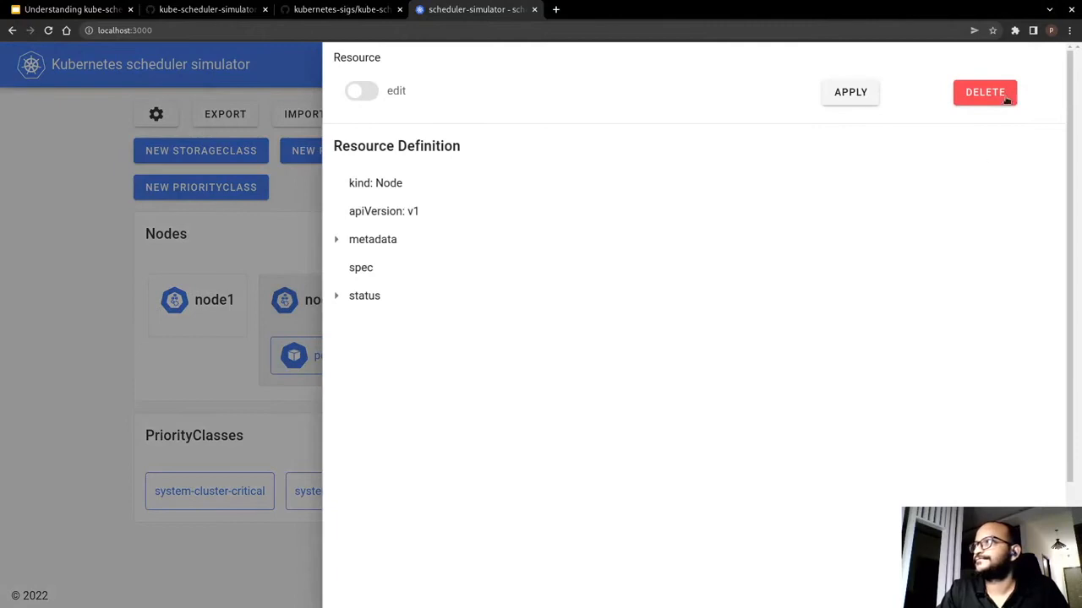
pyautogui.click(985, 91)
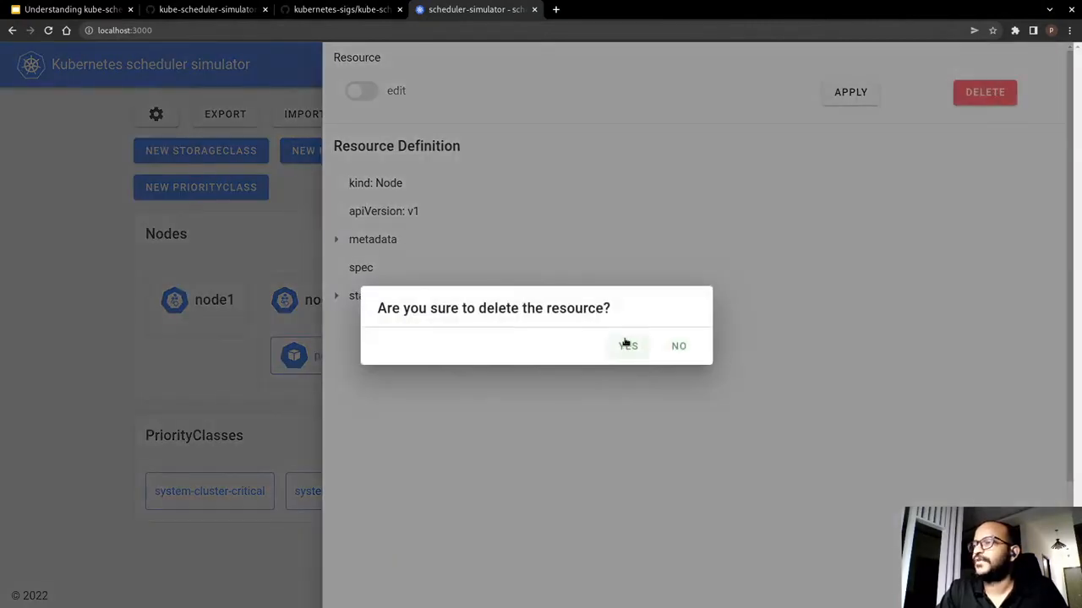
pyautogui.click(628, 345)
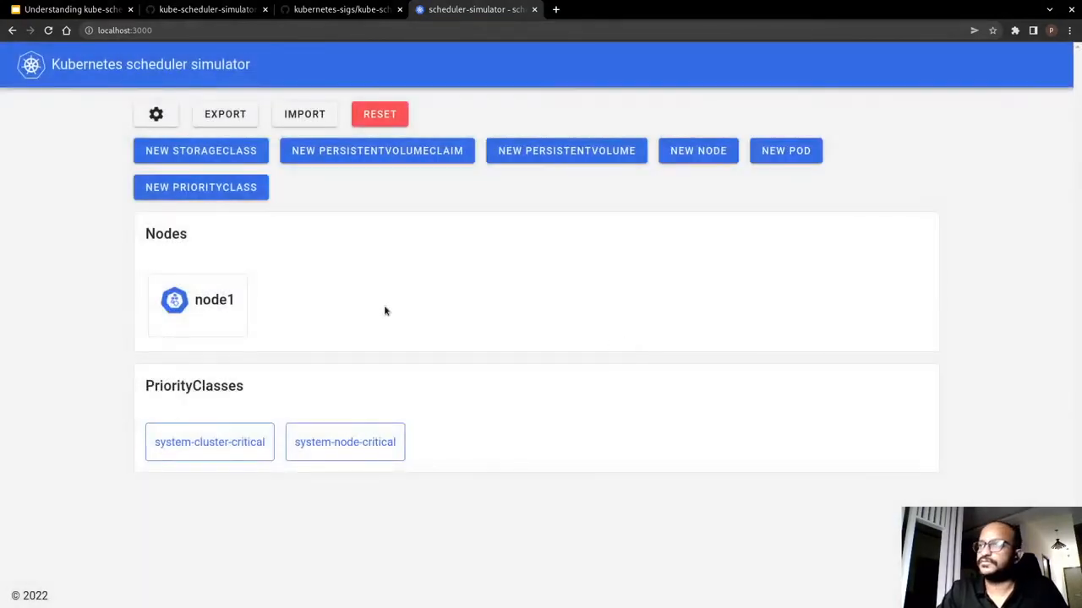
pyautogui.click(198, 304)
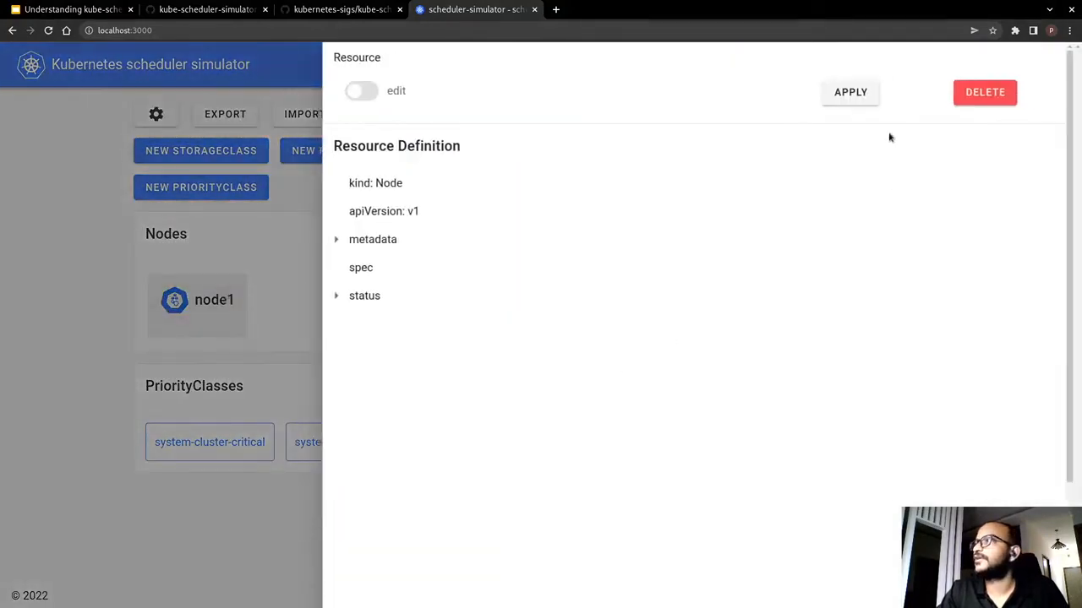
pyautogui.click(985, 92)
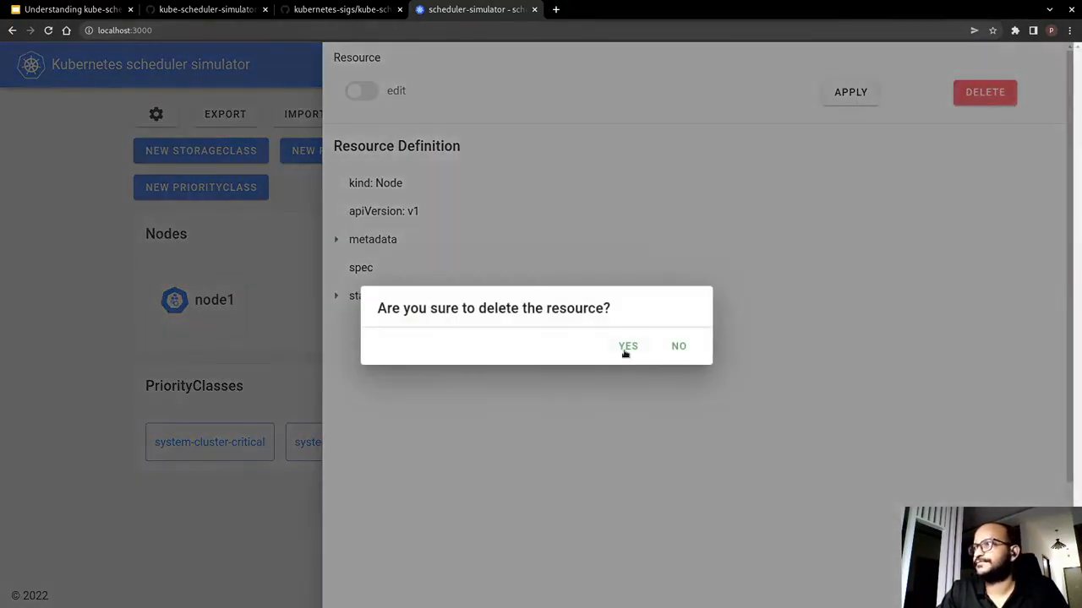
pyautogui.click(627, 345)
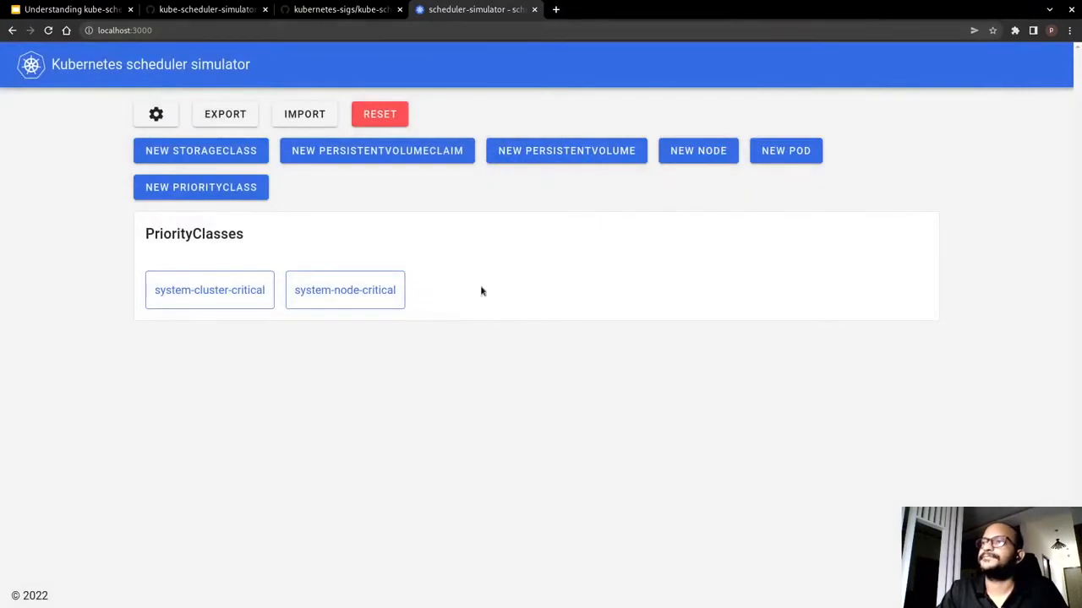
pyautogui.moveTo(139, 175)
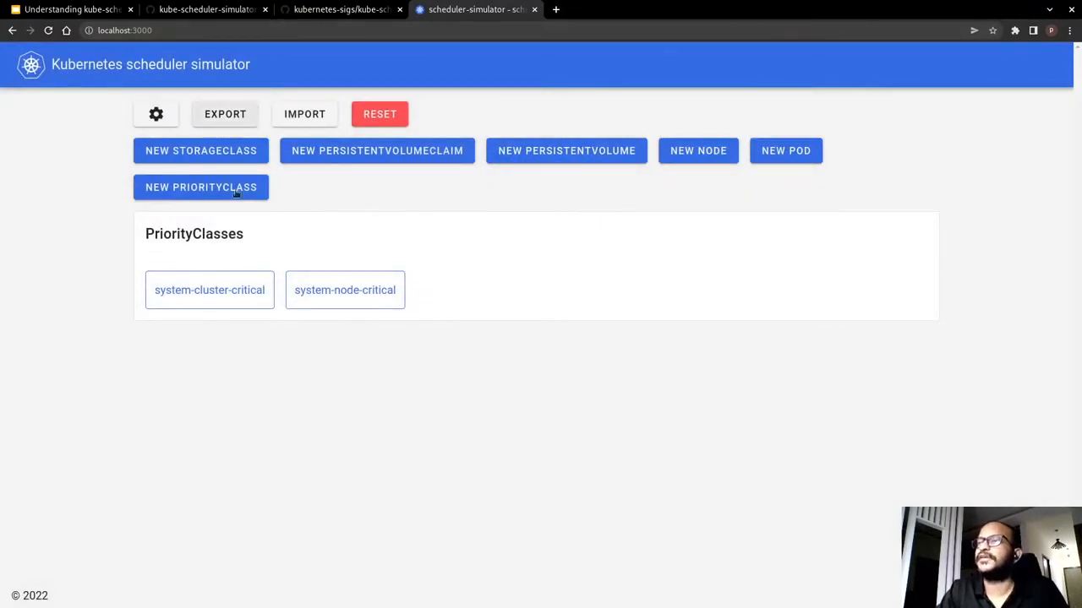
pyautogui.moveTo(432, 234)
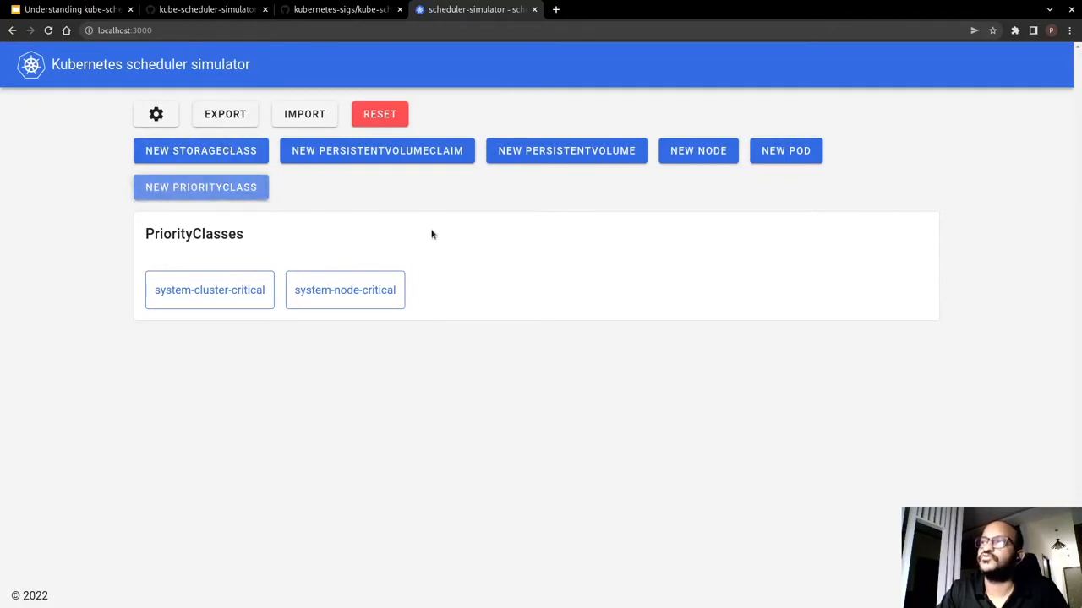
pyautogui.moveTo(335, 179)
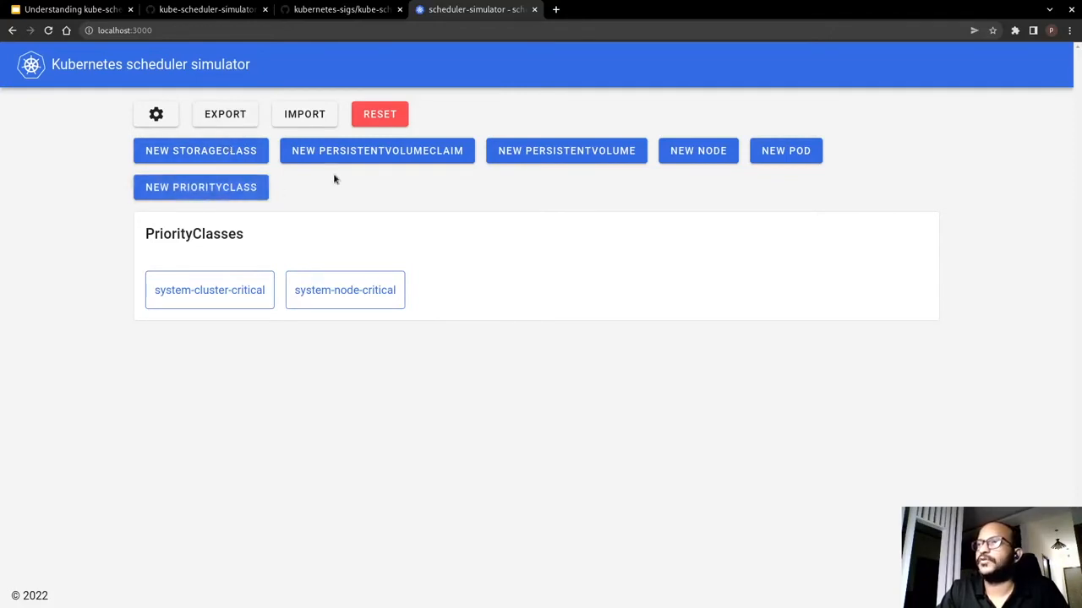
pyautogui.moveTo(597, 204)
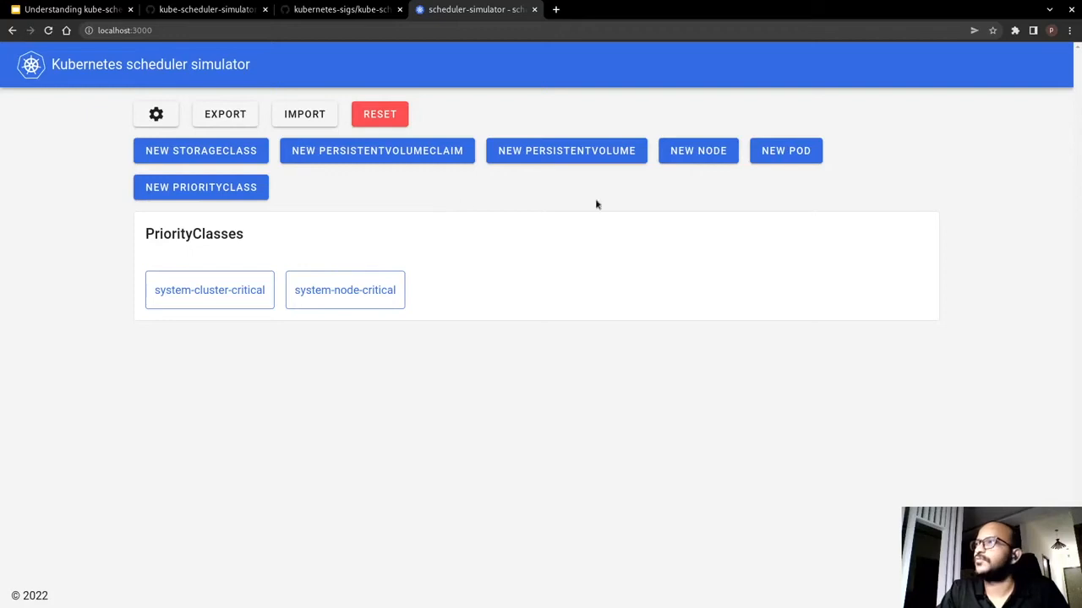
pyautogui.moveTo(554, 230)
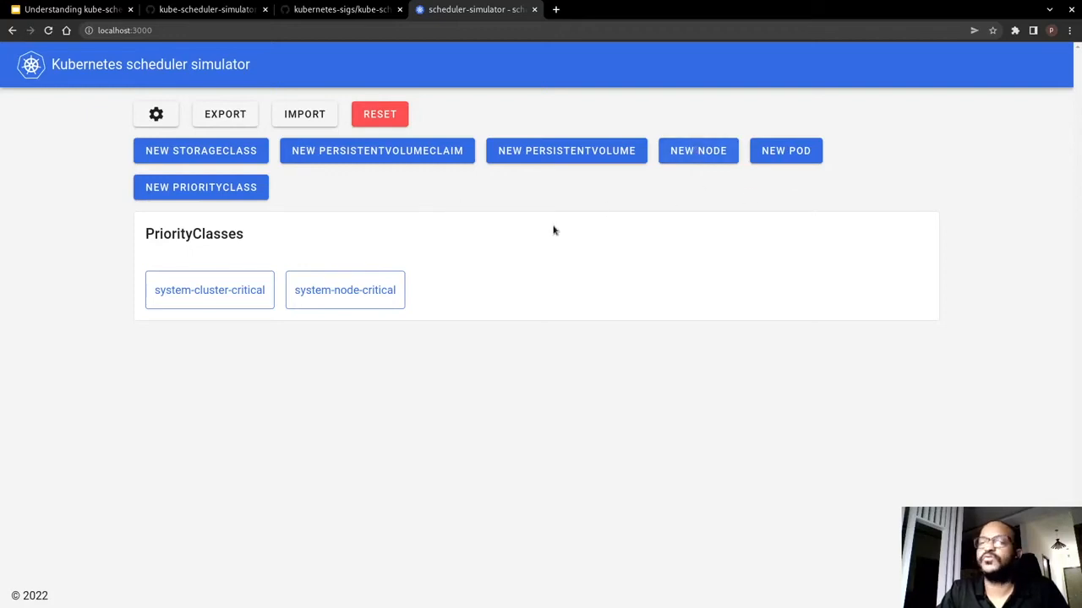
pyautogui.moveTo(678, 145)
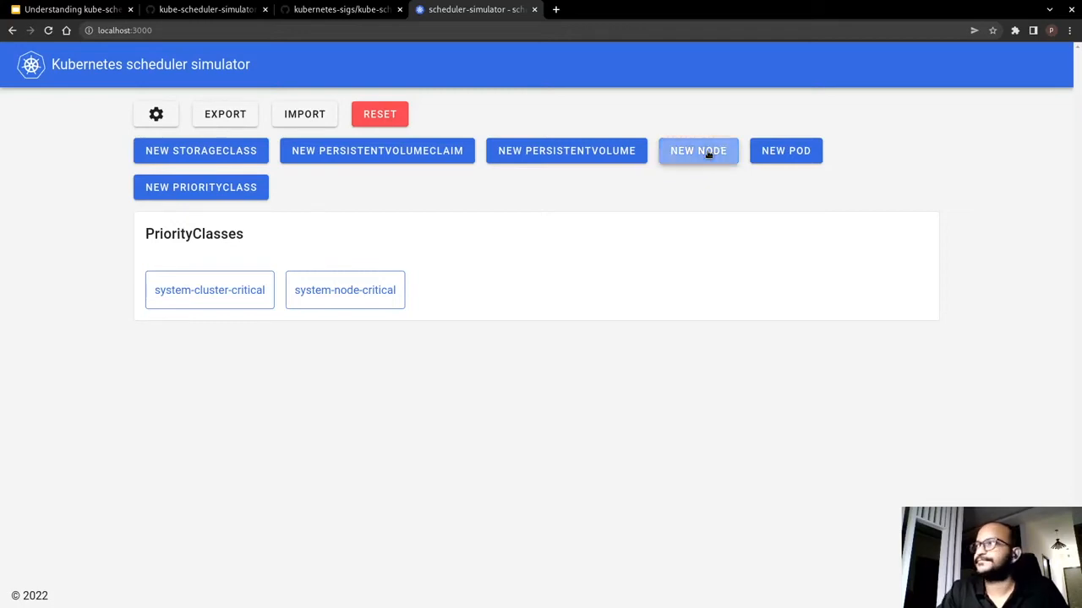
# Step: Start defining a new node with NEW NODE
pyautogui.click(698, 150)
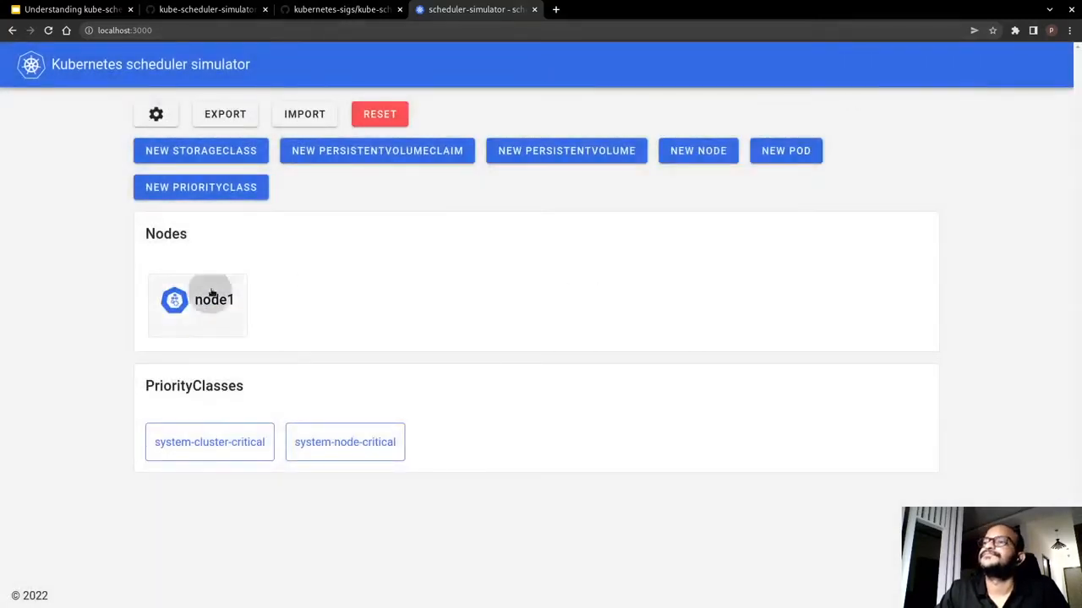
pyautogui.click(213, 299)
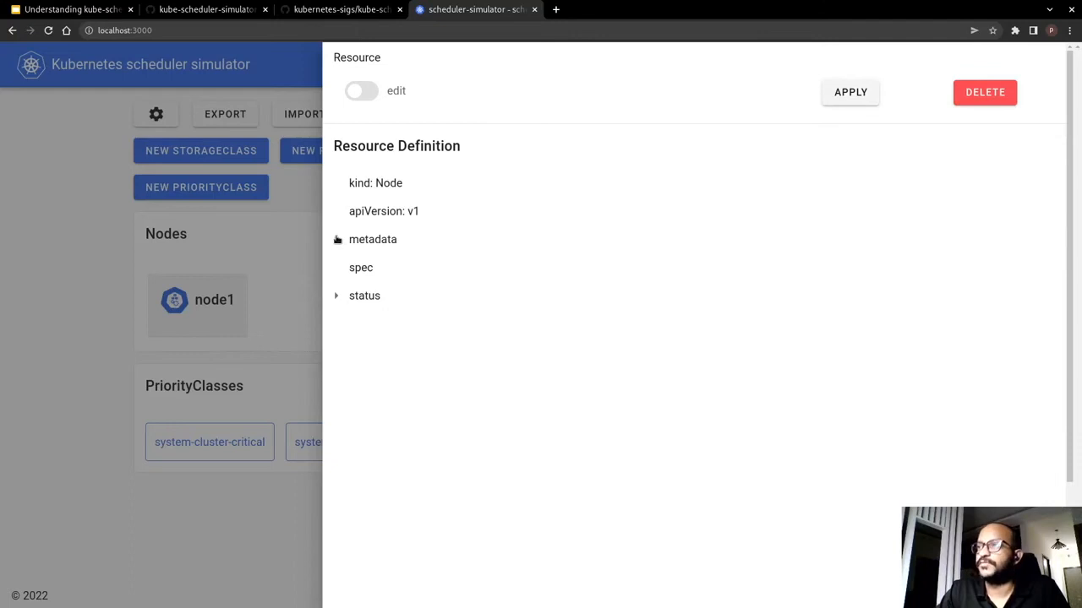
pyautogui.click(337, 239)
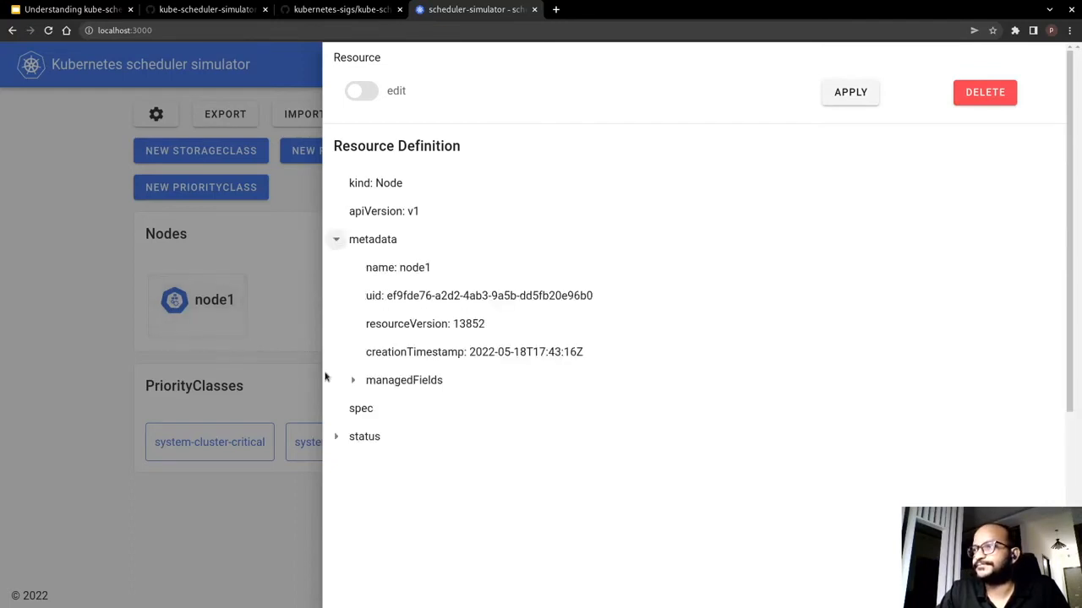
pyautogui.click(354, 380)
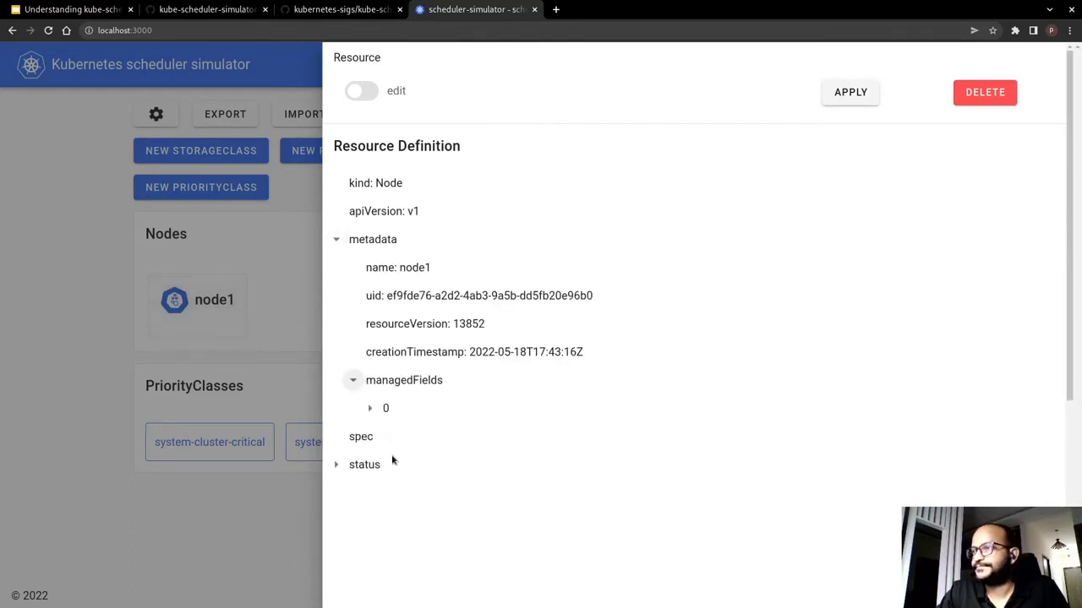
pyautogui.scroll(-3)
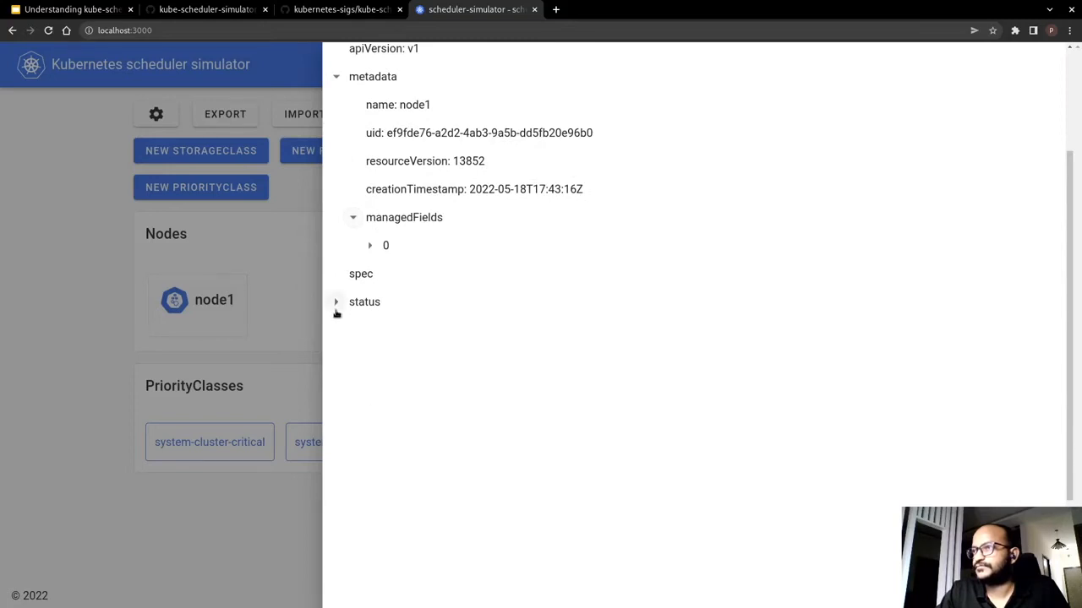
pyautogui.click(336, 301)
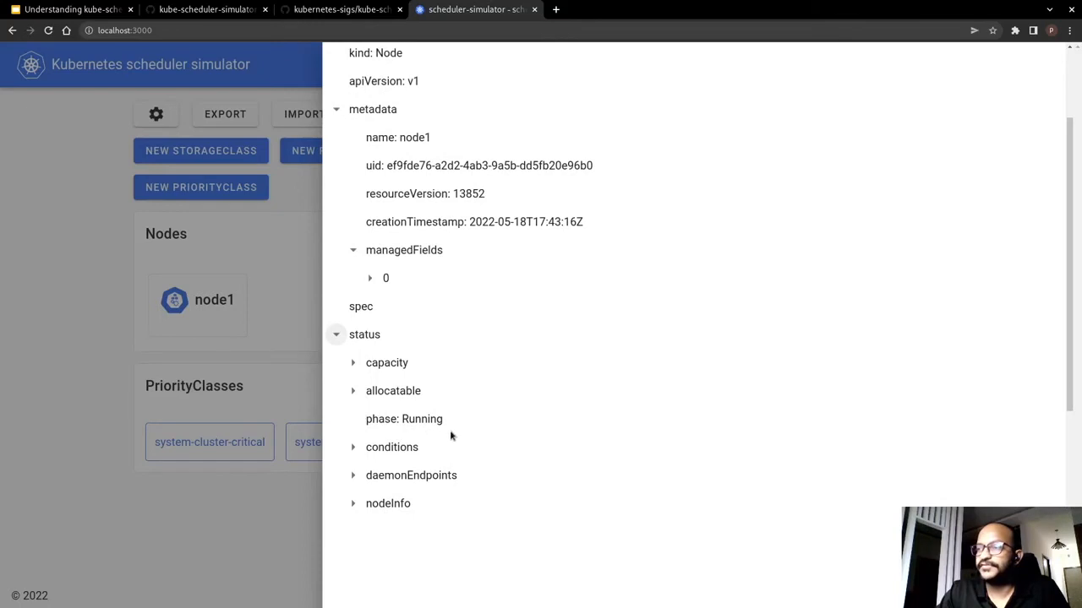
pyautogui.moveTo(437, 435)
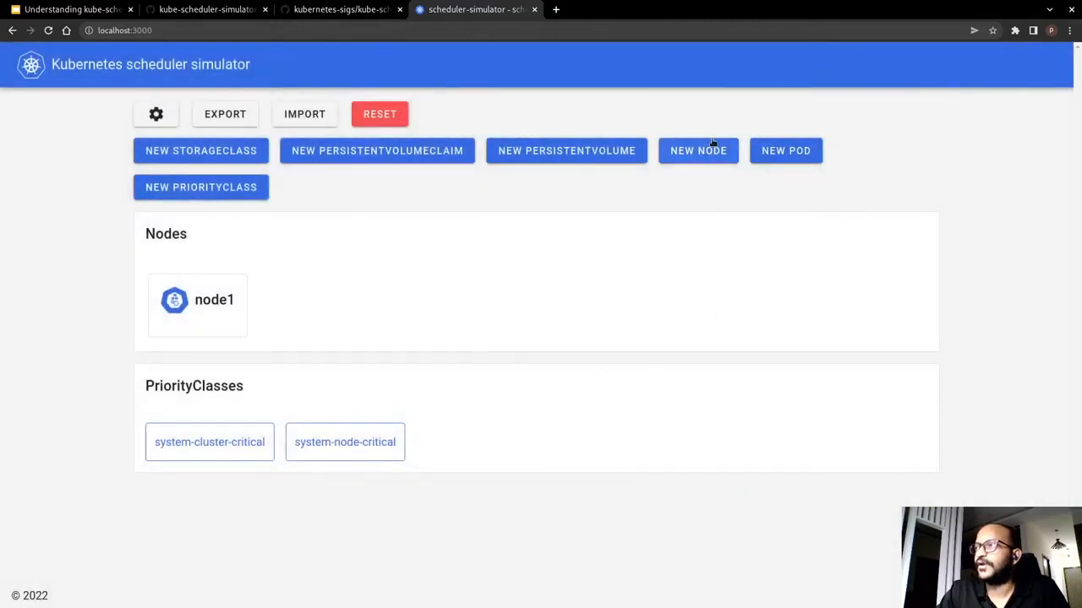
# Step: Create node2 from the default definition and inspect its status and nodeInfo details
pyautogui.click(697, 150)
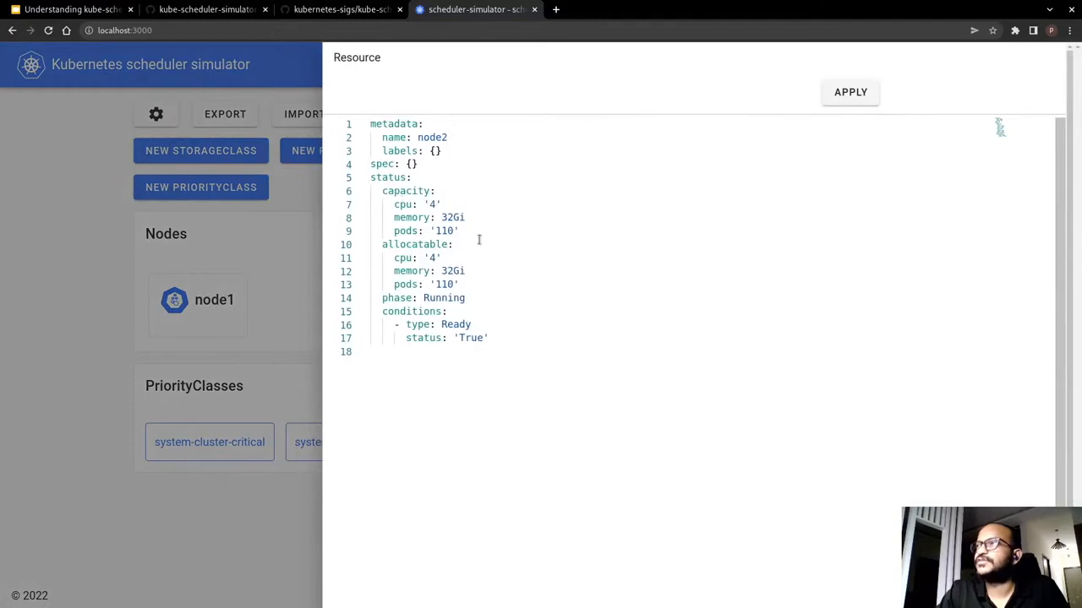
pyautogui.click(850, 91)
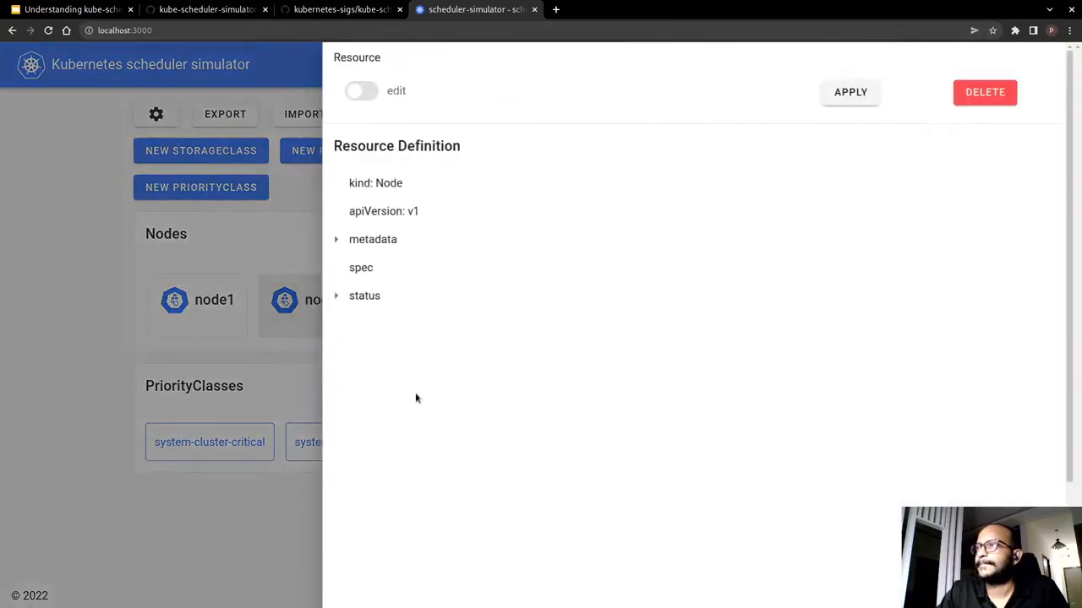
pyautogui.click(336, 295)
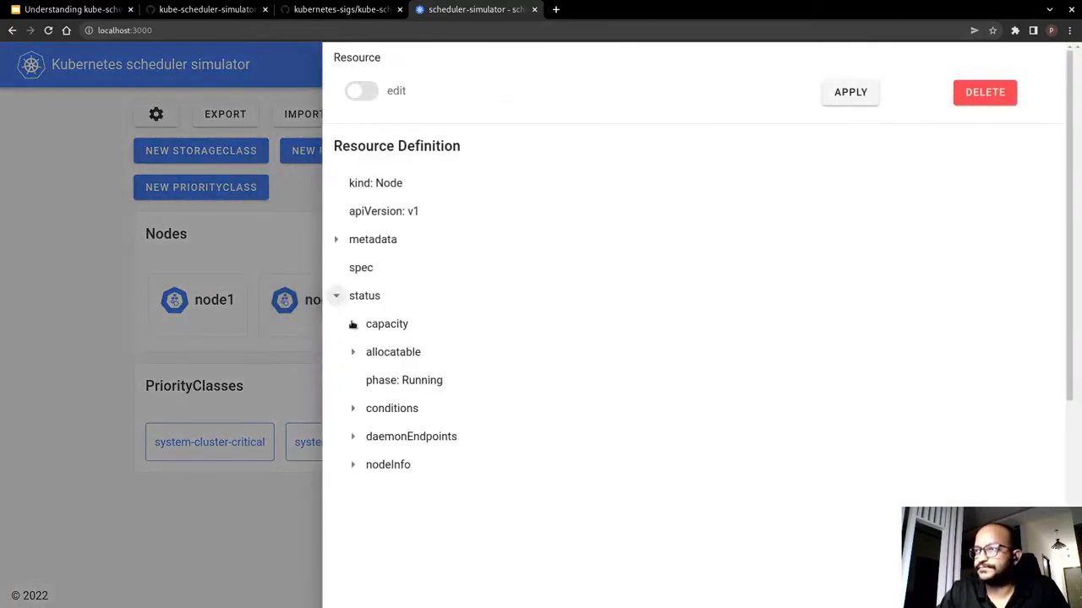
pyautogui.click(354, 323)
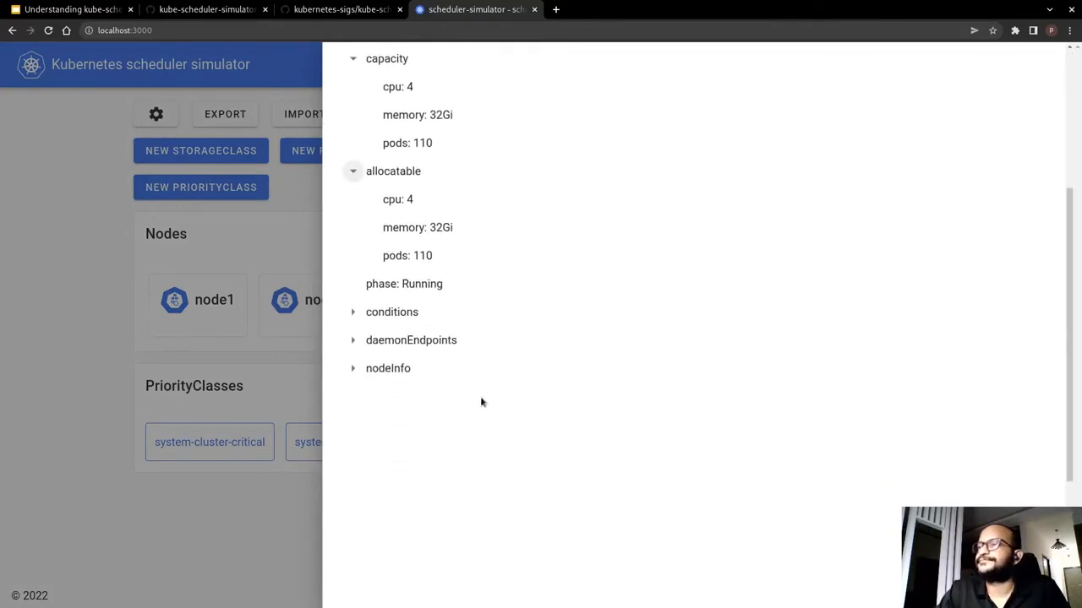
pyautogui.moveTo(361, 374)
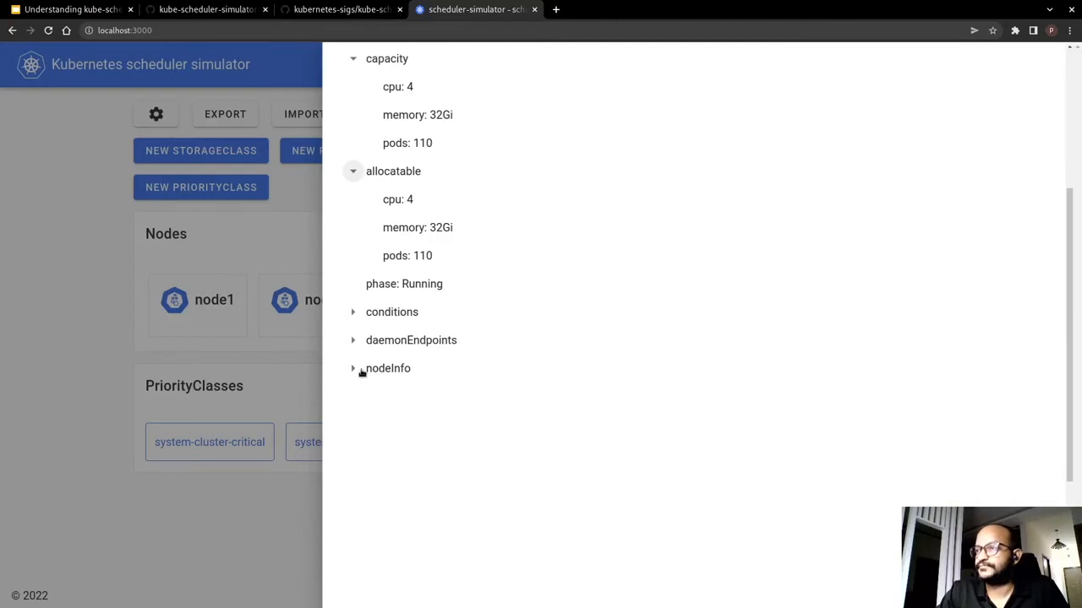
pyautogui.click(354, 369)
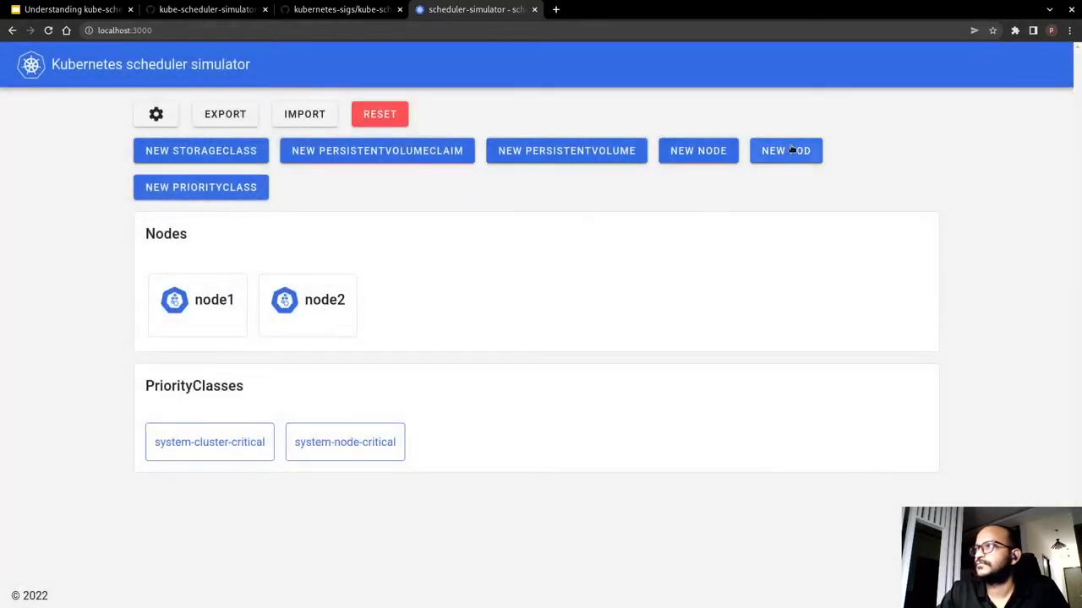
# Step: Create pod1 with its resources reduced to 2m CPU and 2Gi memory
pyautogui.click(785, 151)
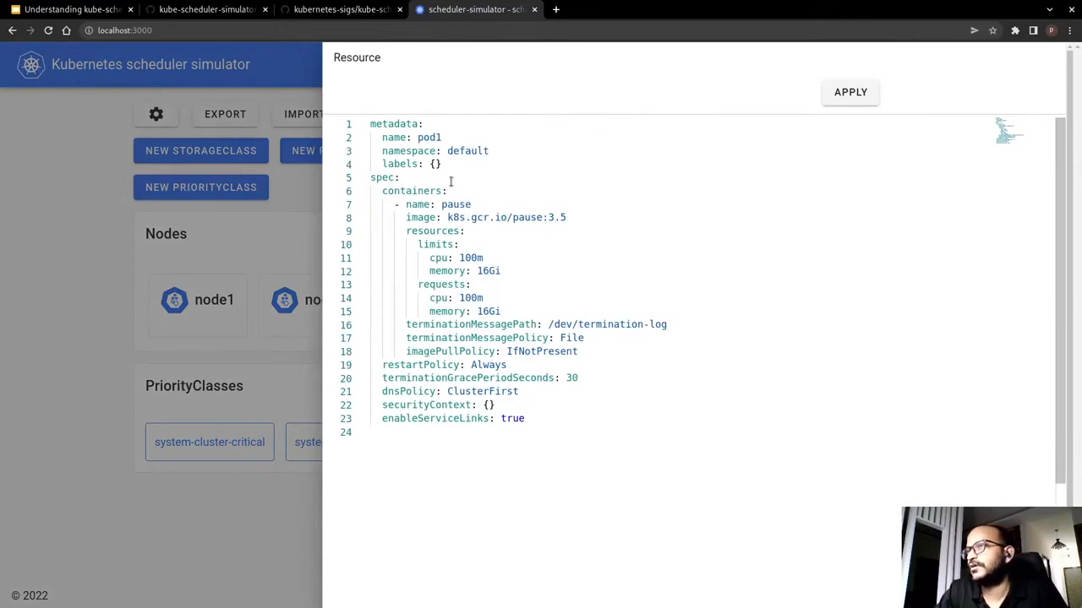
pyautogui.moveTo(526, 254)
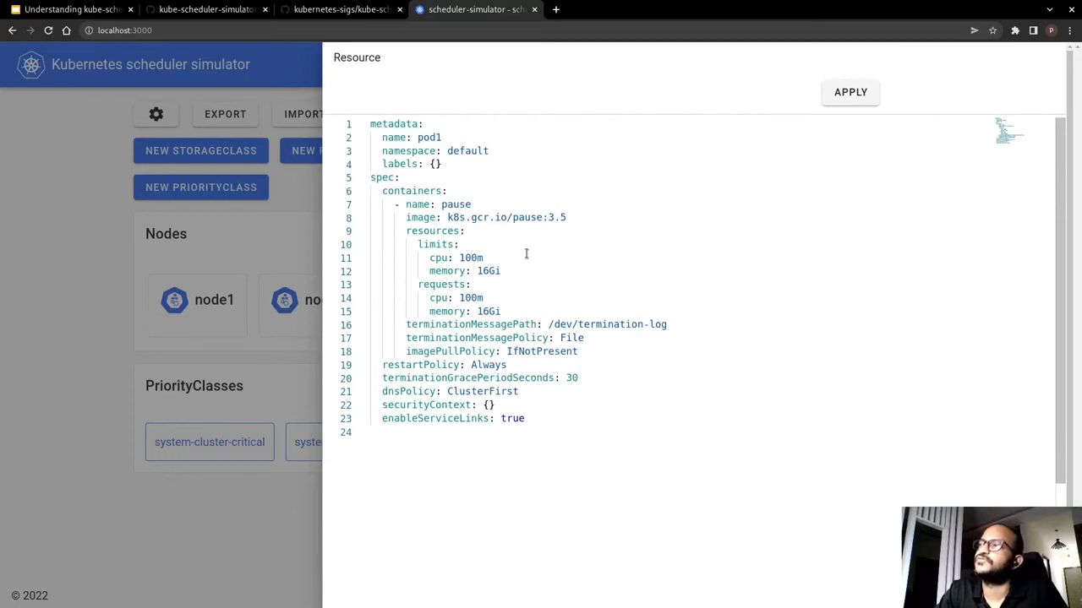
pyautogui.moveTo(536, 210)
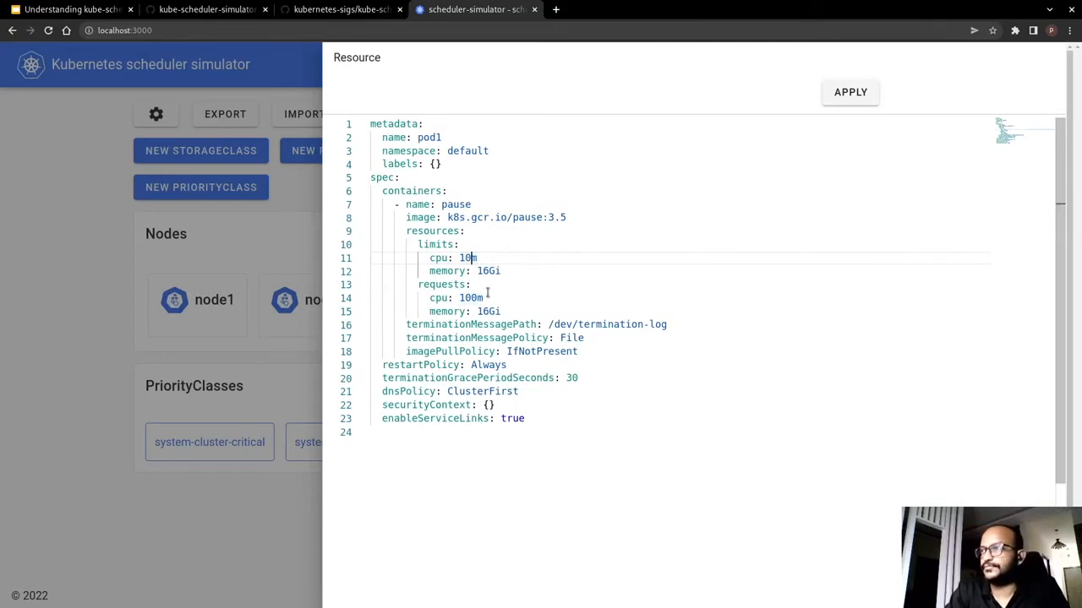
pyautogui.press('Backspace')
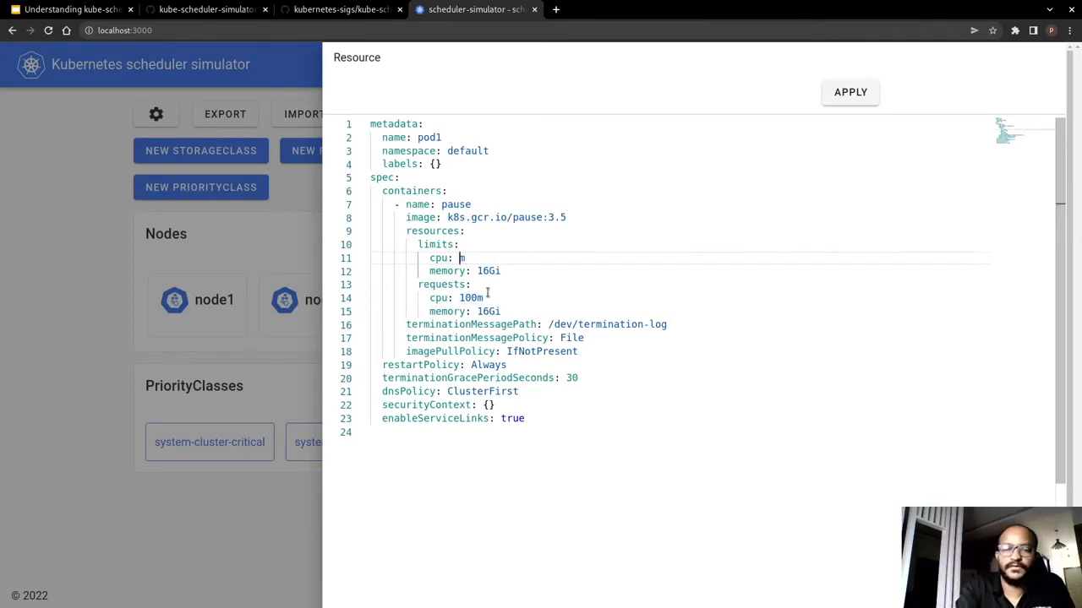
pyautogui.write('2')
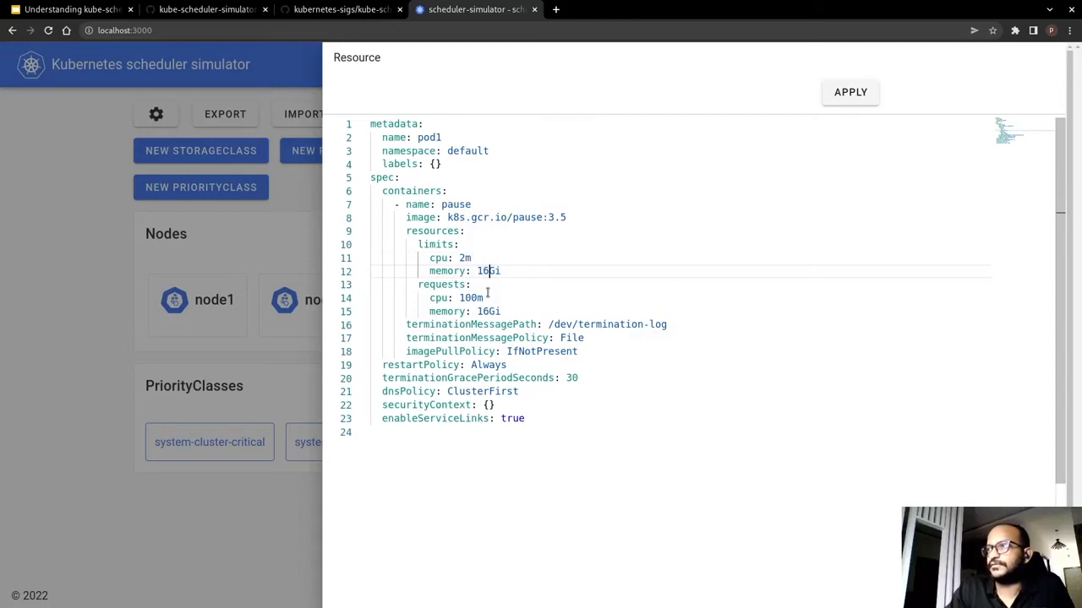
pyautogui.press('Backspace')
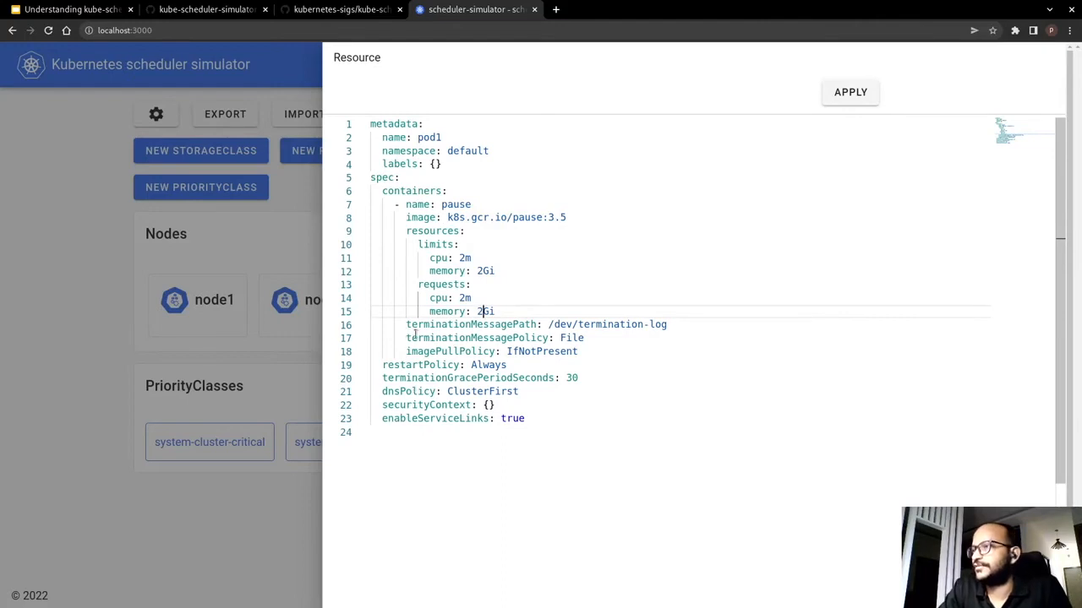
pyautogui.moveTo(541, 352)
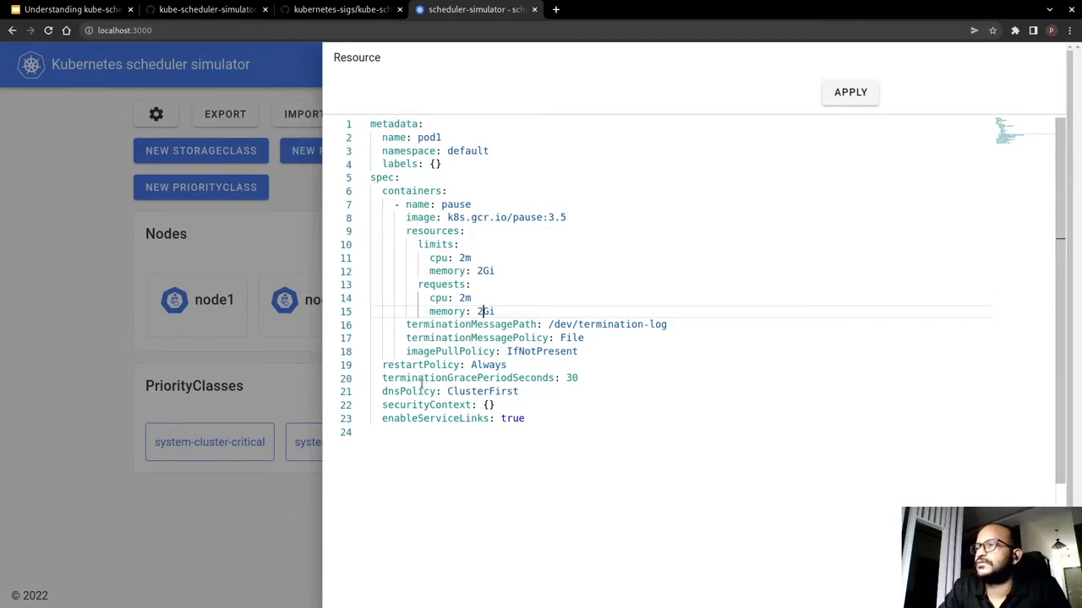
pyautogui.moveTo(452, 468)
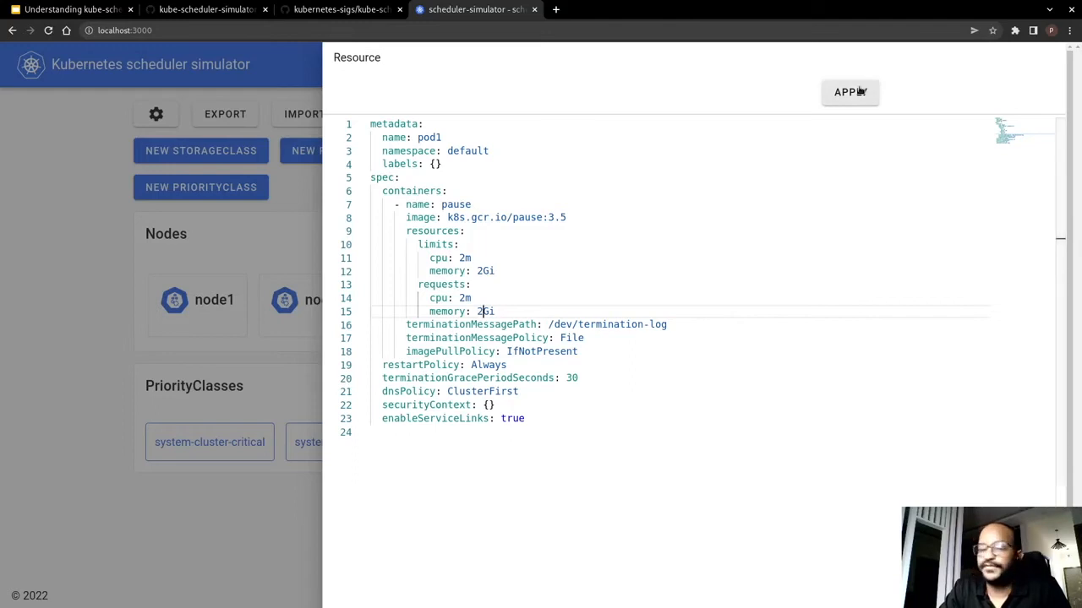
pyautogui.click(850, 92)
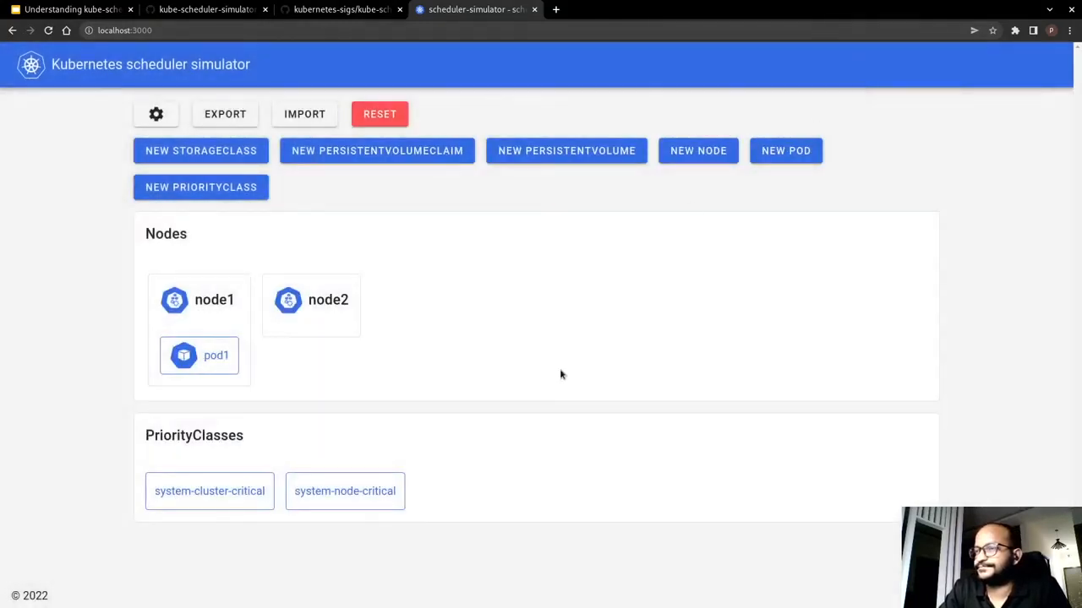
pyautogui.moveTo(259, 363)
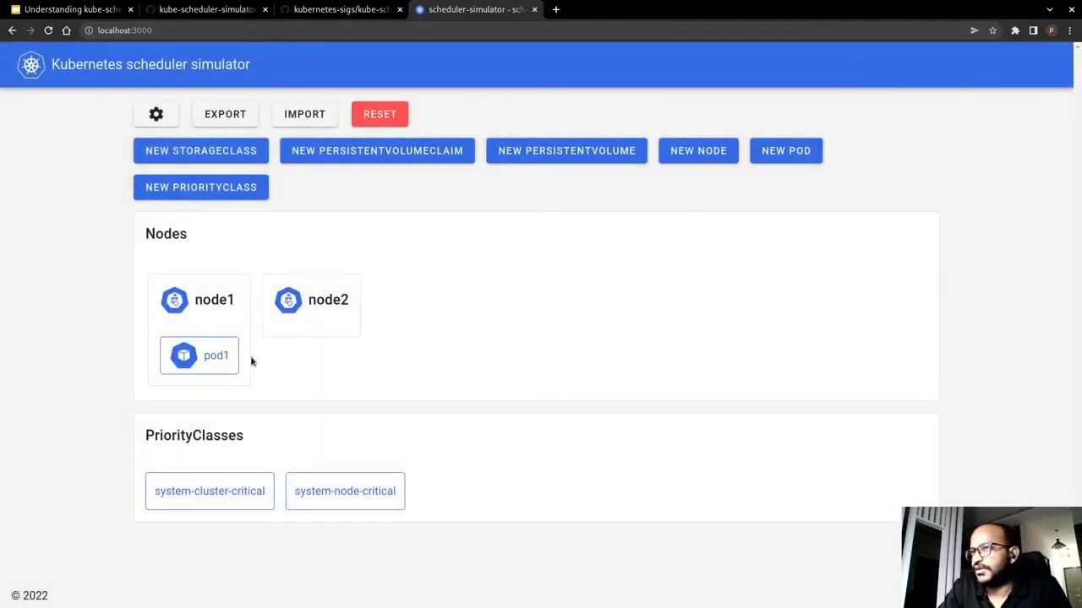
pyautogui.moveTo(242, 348)
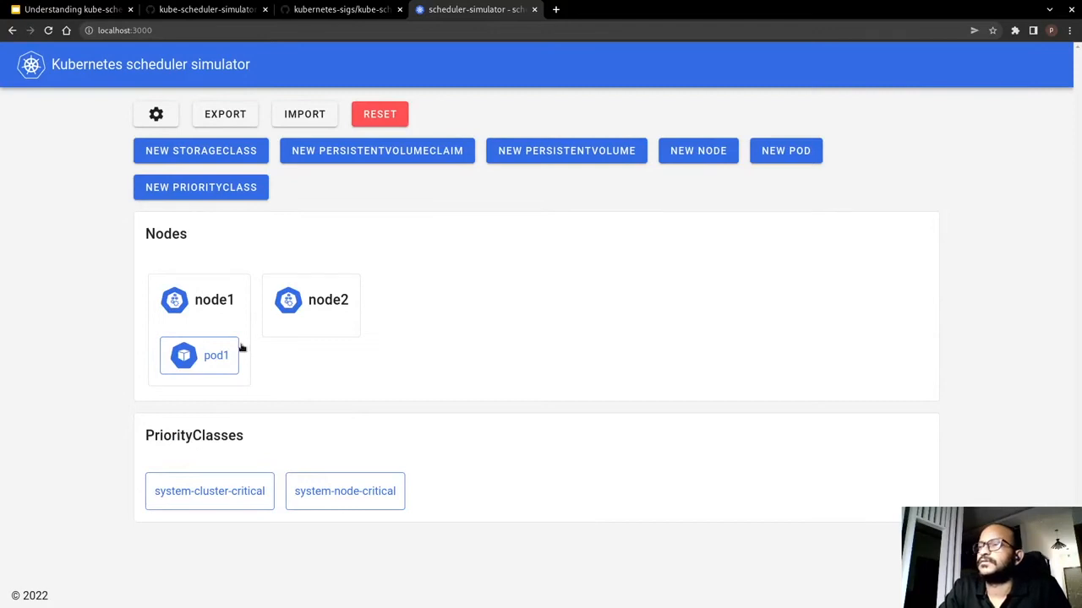
pyautogui.moveTo(224, 315)
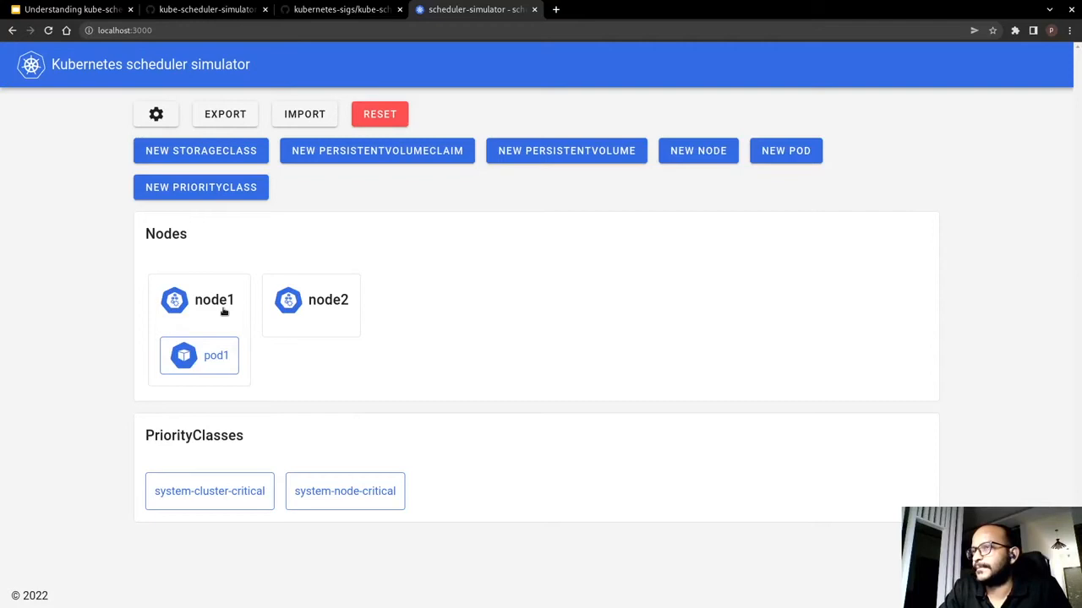
pyautogui.moveTo(756, 208)
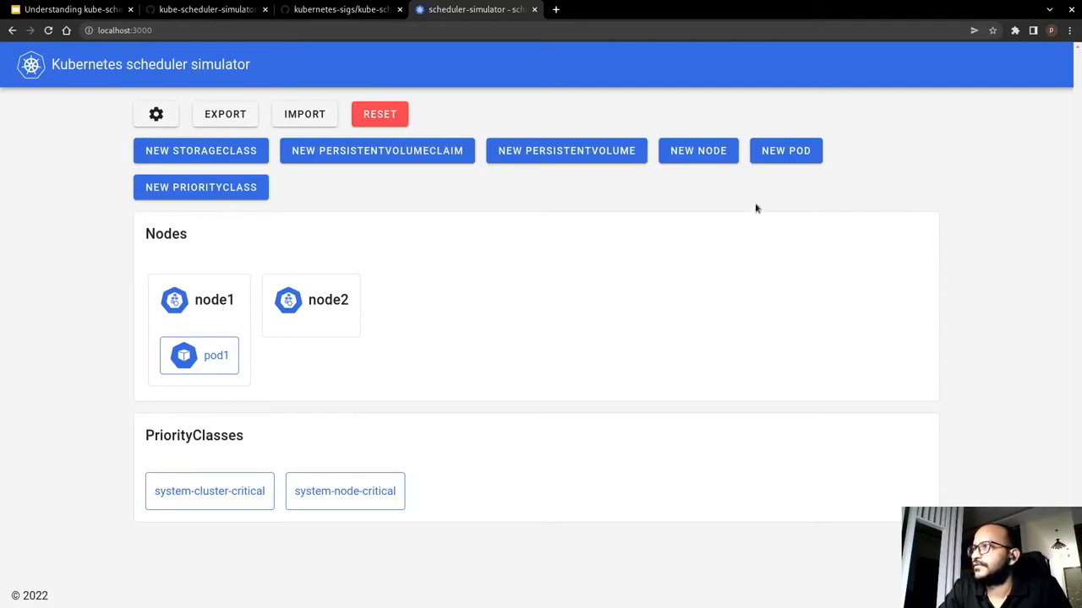
# Step: Apply a new pod definition with cpu set to 5m and memory 5Gi
pyautogui.click(786, 151)
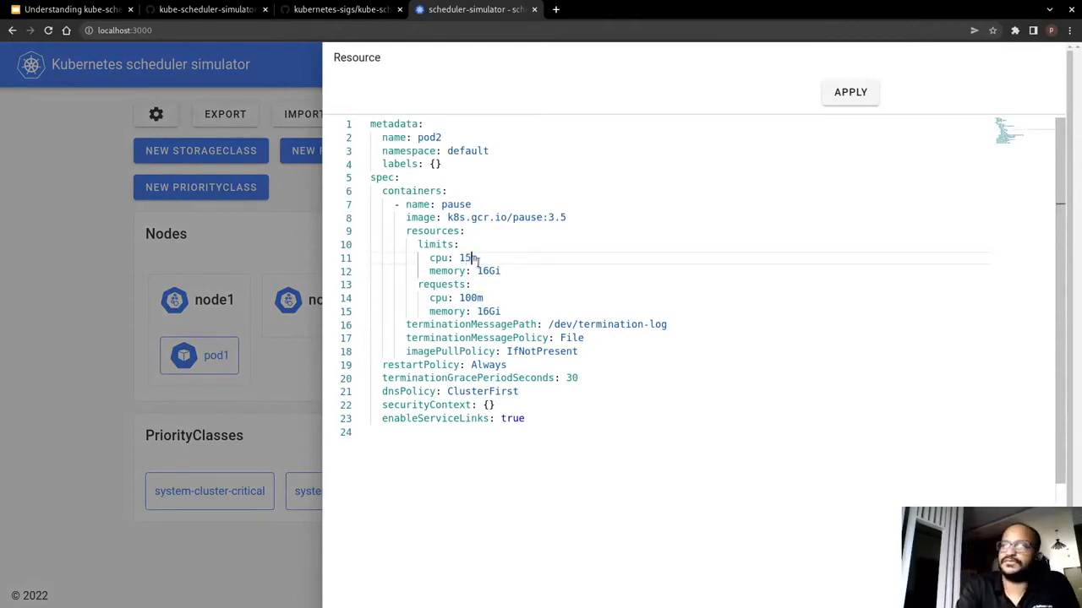
pyautogui.write('5m')
pyautogui.click(679, 311)
pyautogui.write('5')
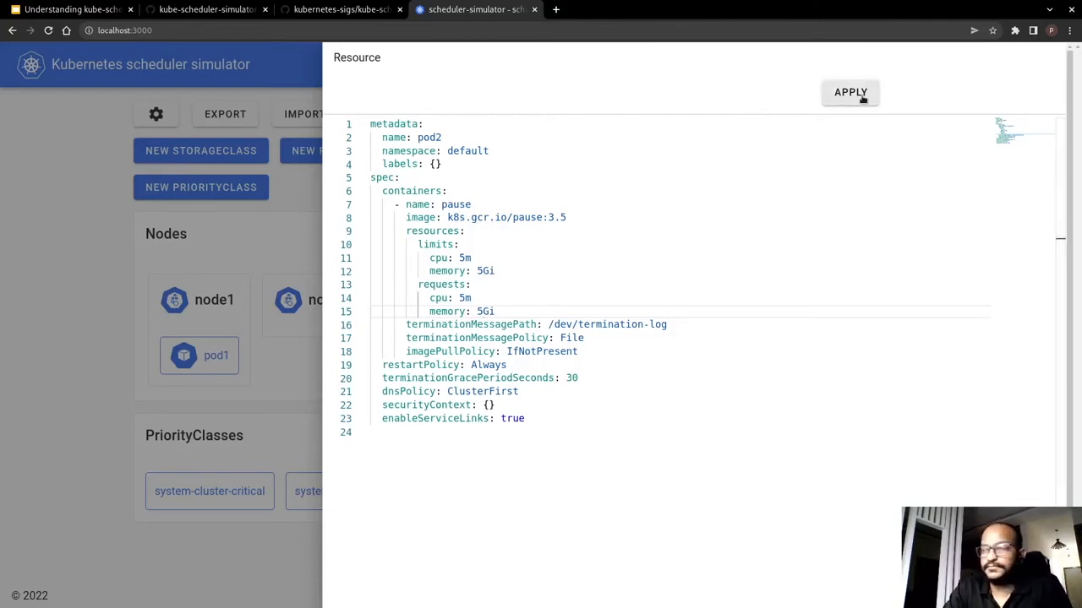
pyautogui.click(850, 91)
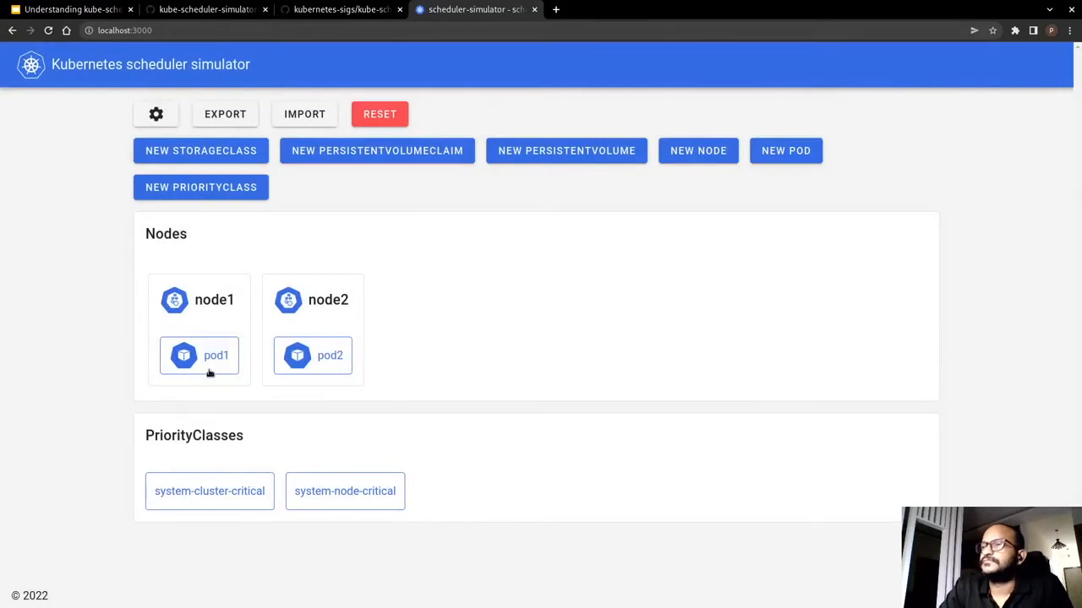
# Step: Open pod1's Resource panel with its definition and scheduling results
pyautogui.click(215, 355)
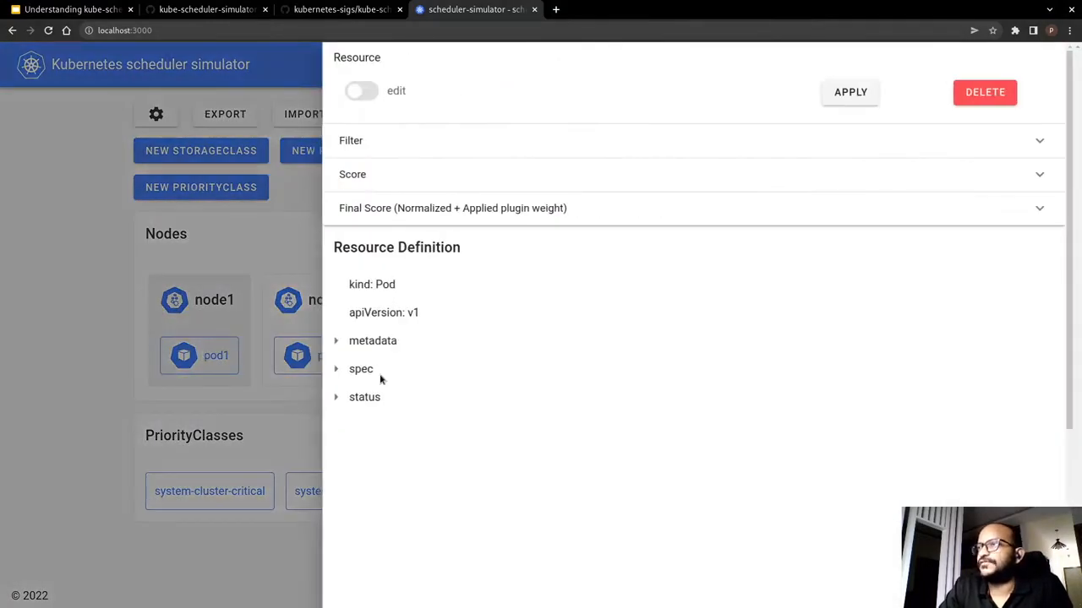
pyautogui.moveTo(472, 339)
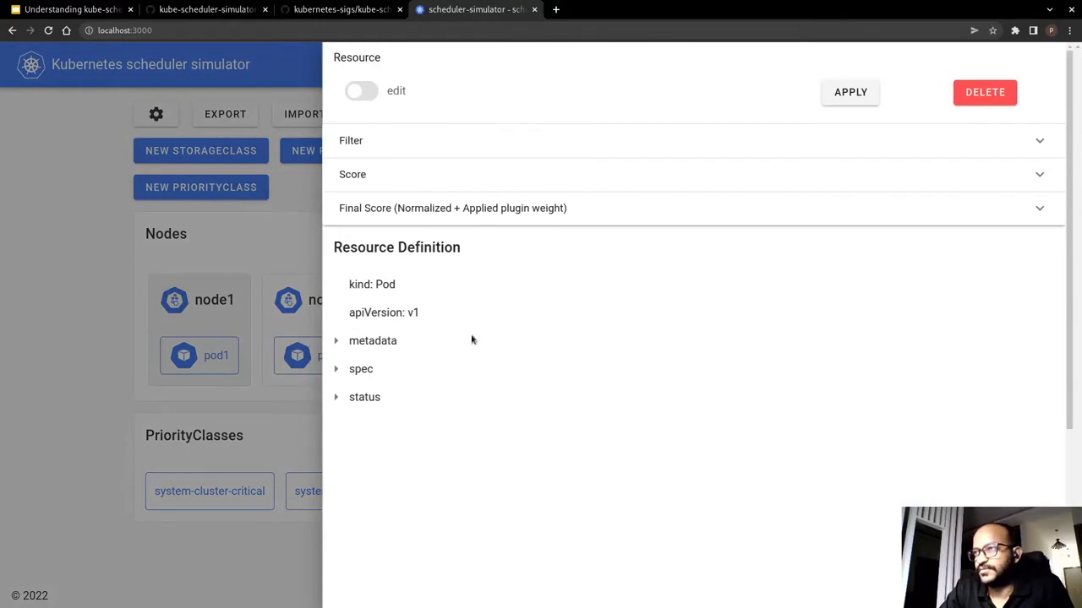
pyautogui.moveTo(462, 289)
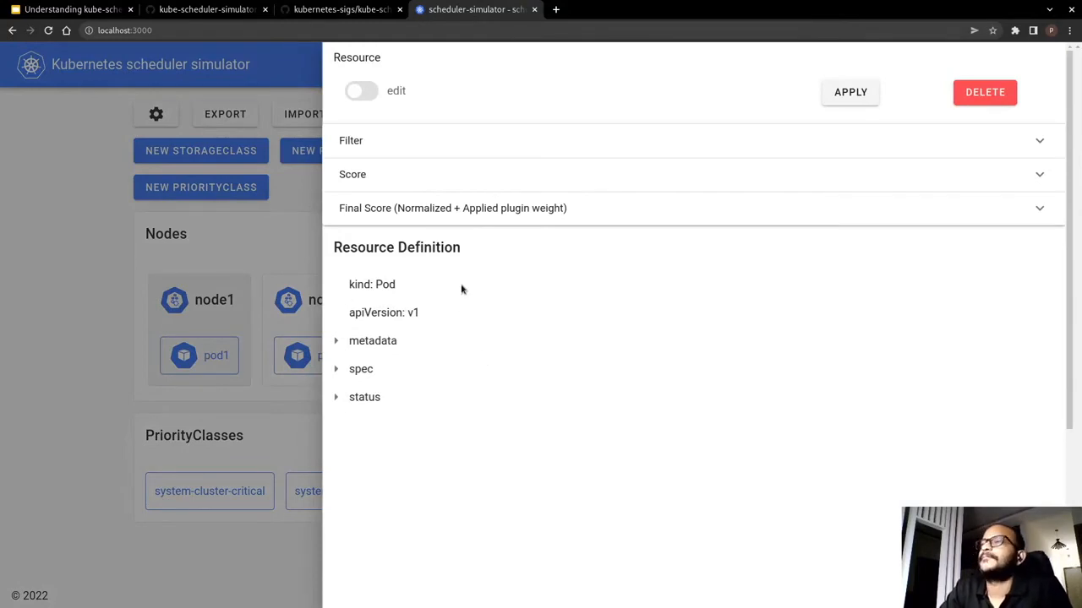
pyautogui.moveTo(420, 134)
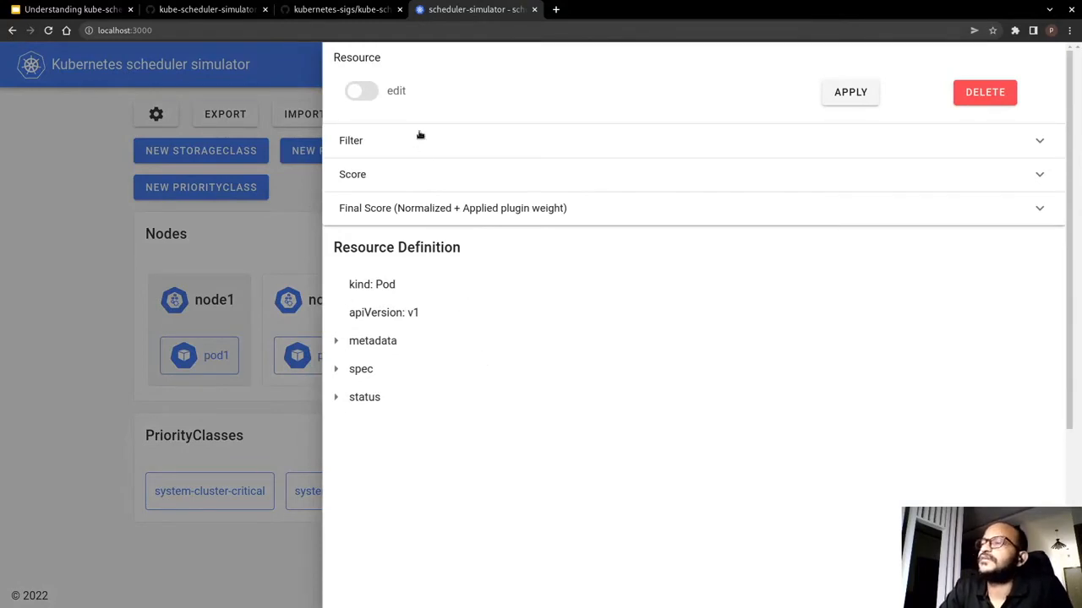
pyautogui.moveTo(460, 131)
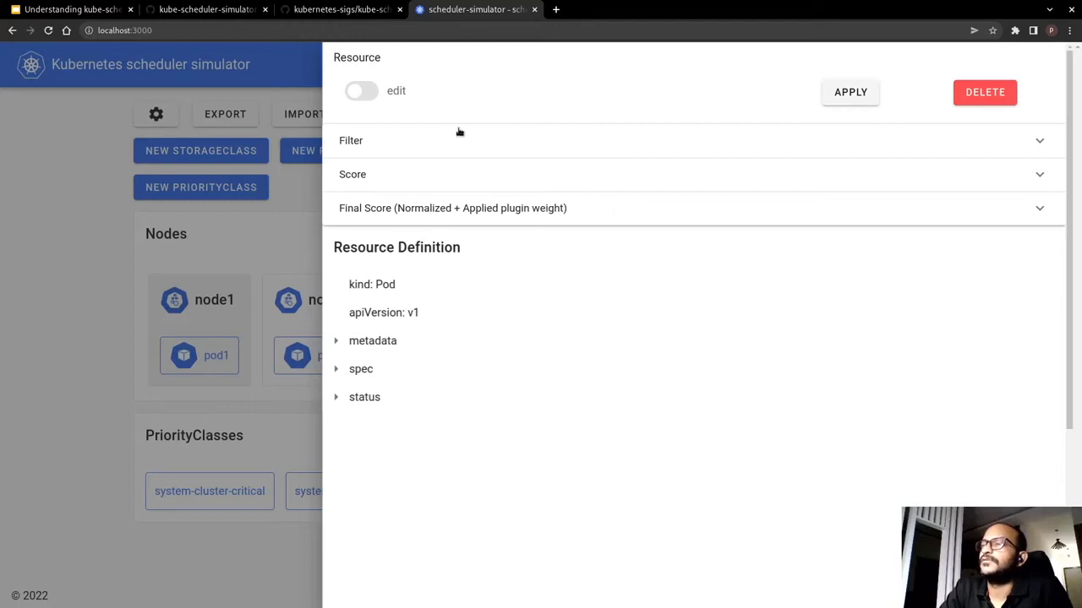
pyautogui.moveTo(440, 225)
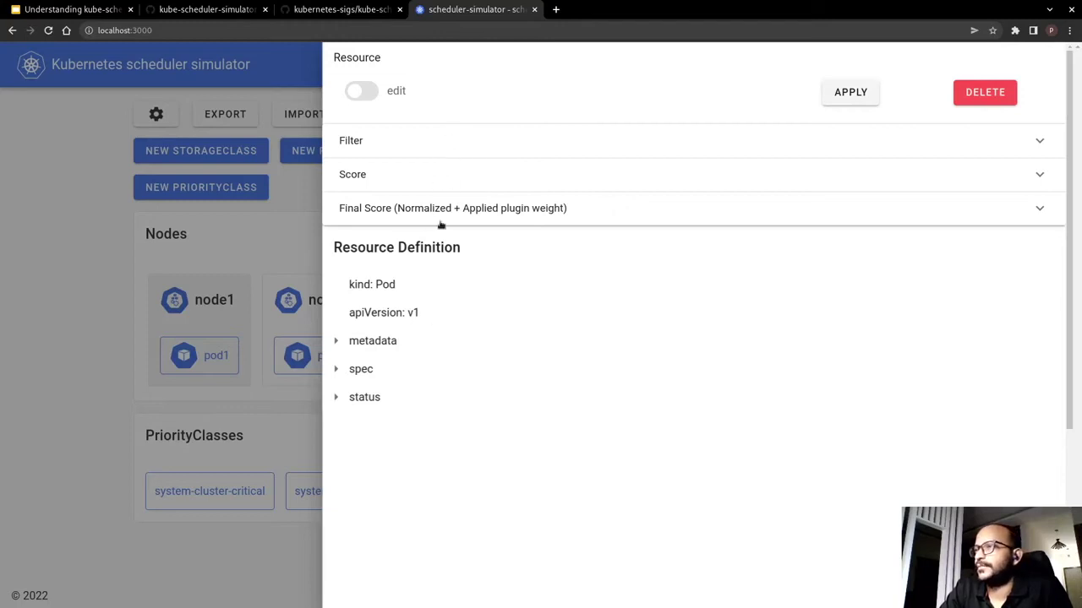
pyautogui.moveTo(405, 391)
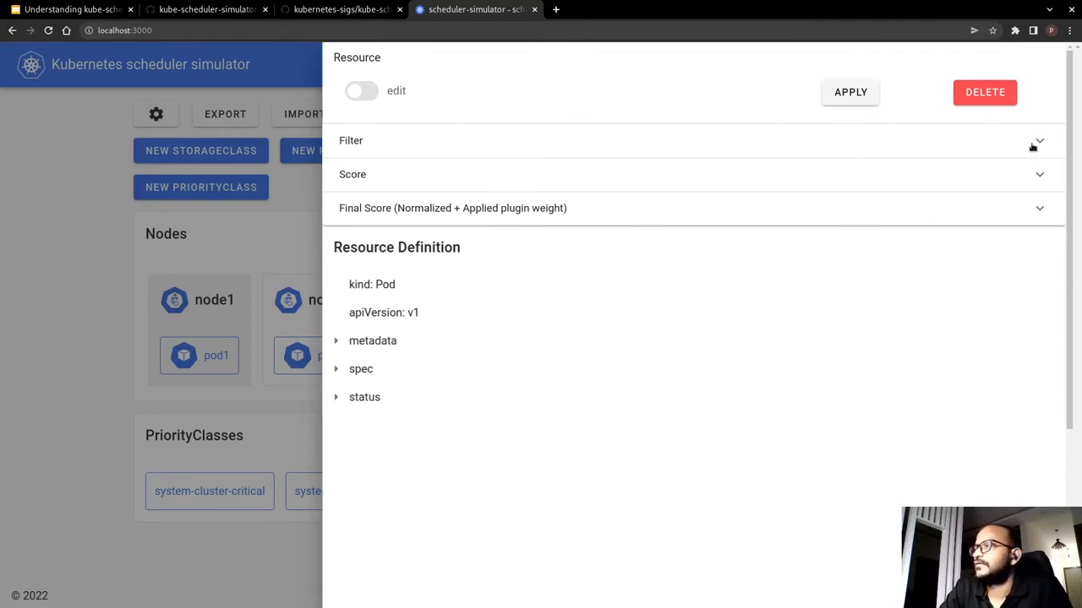
# Step: Expand pod1's Filter results and scroll across the plugin columns for node1 and node2
pyautogui.click(1039, 141)
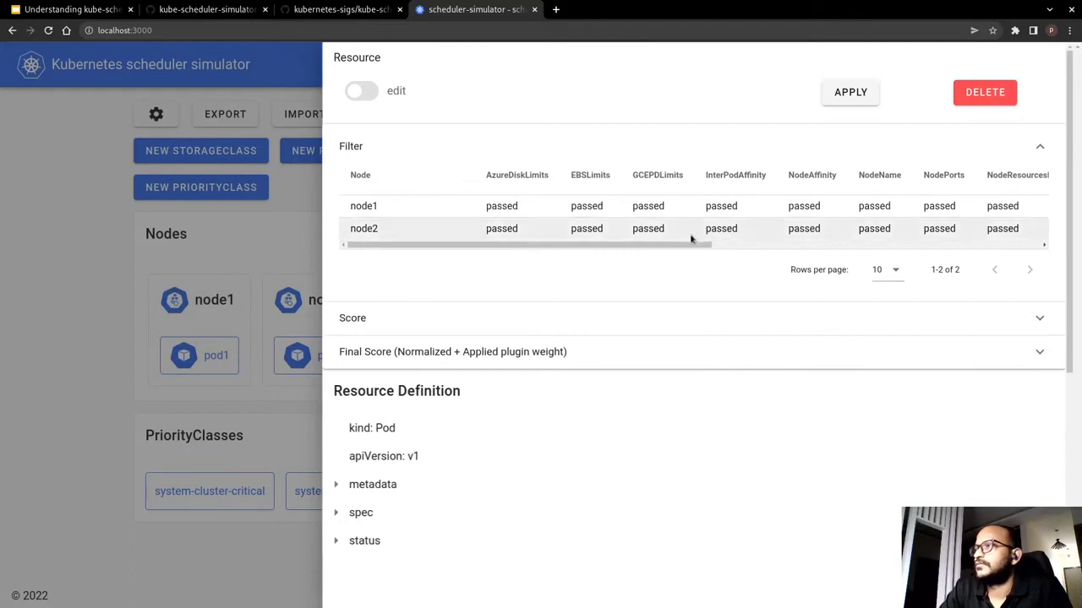
pyautogui.moveTo(624, 218)
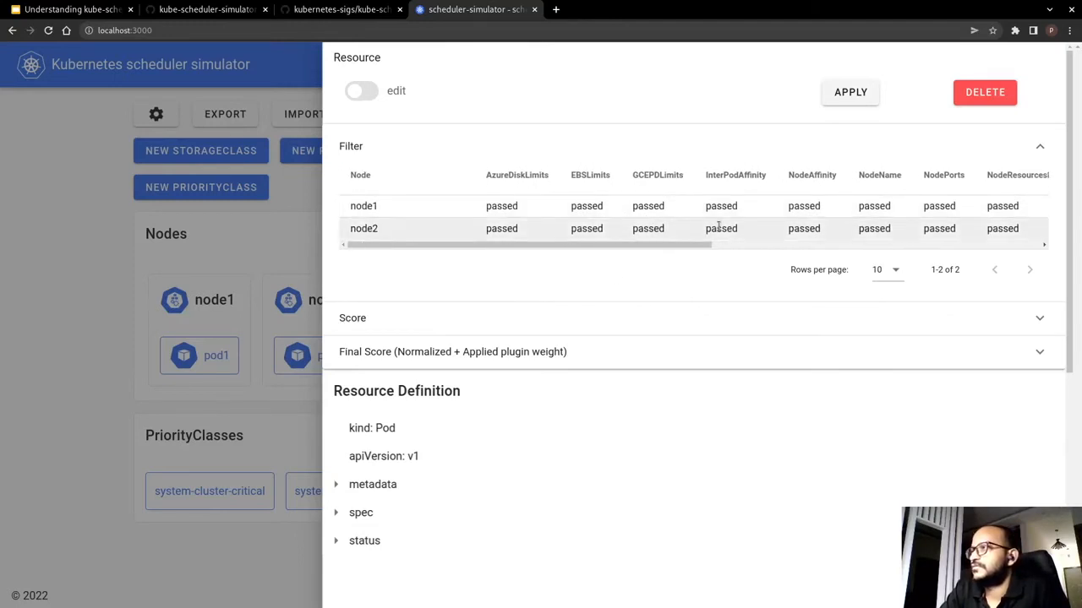
pyautogui.click(516, 175)
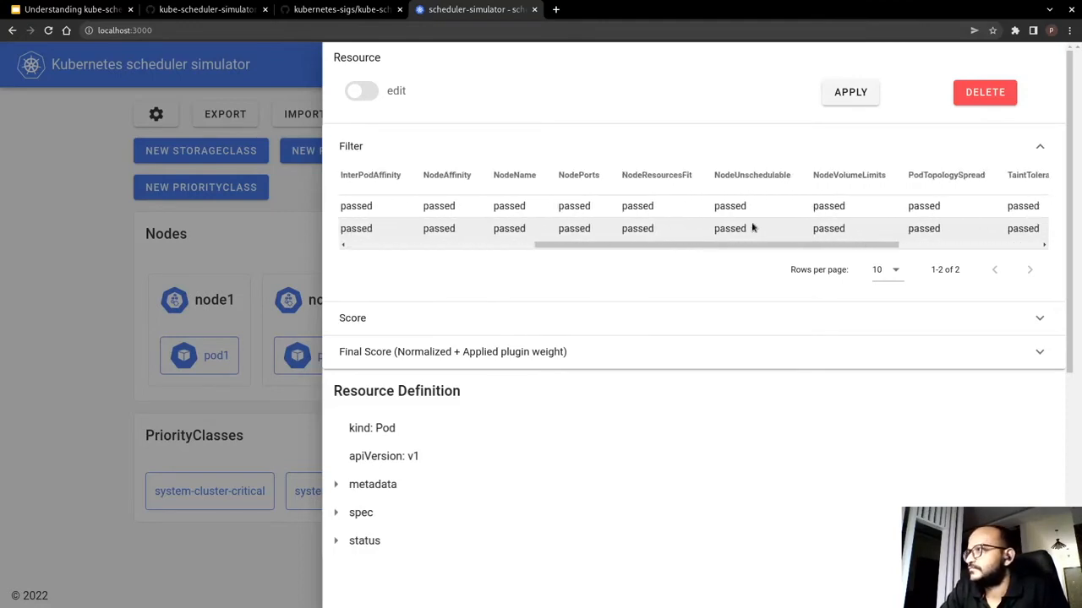
pyautogui.hscroll(3)
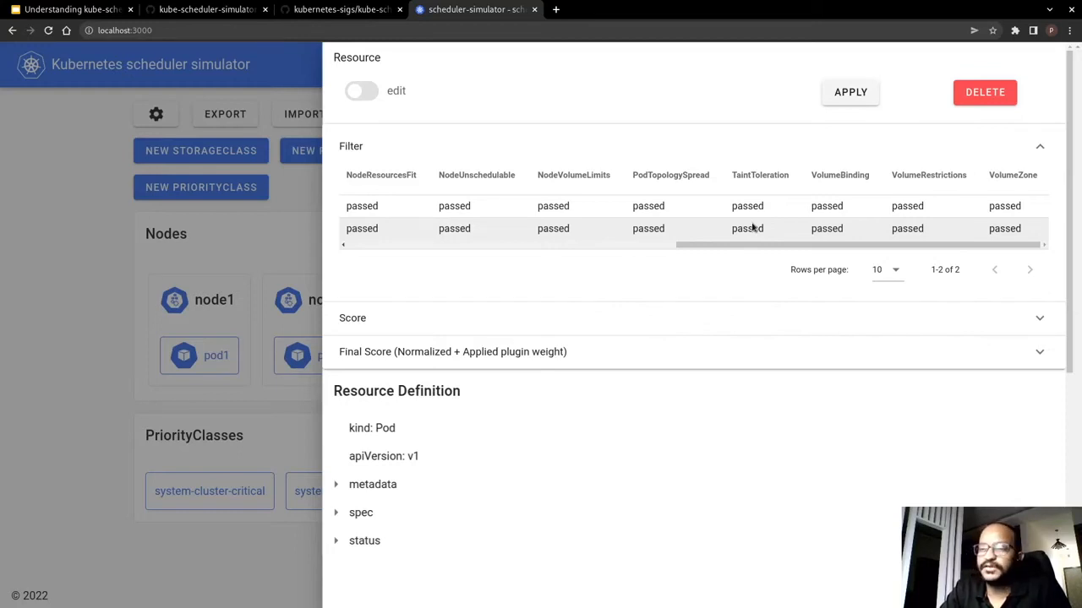
pyautogui.moveTo(745, 311)
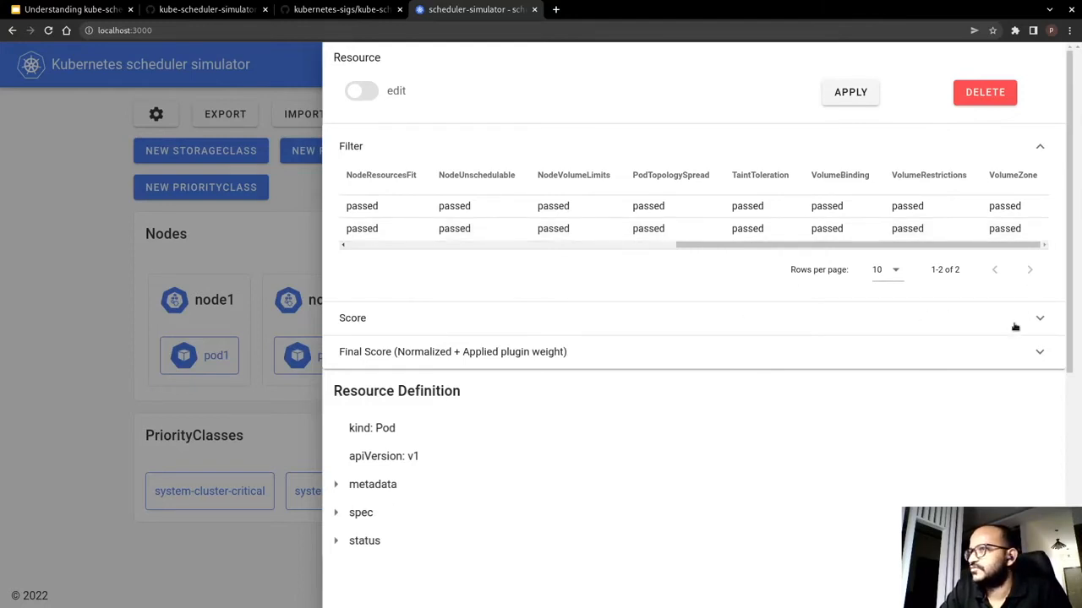
# Step: Expand pod1's Score results and sort by NodeAffinity and NodeResourcesFit, showing both nodes at 96
pyautogui.click(1039, 318)
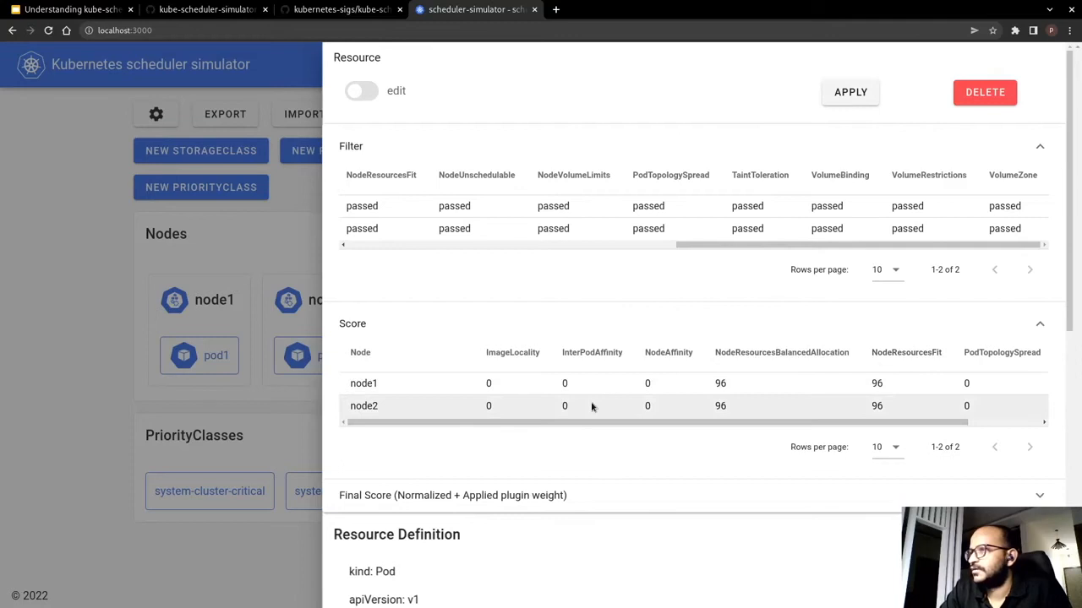
pyautogui.moveTo(614, 407)
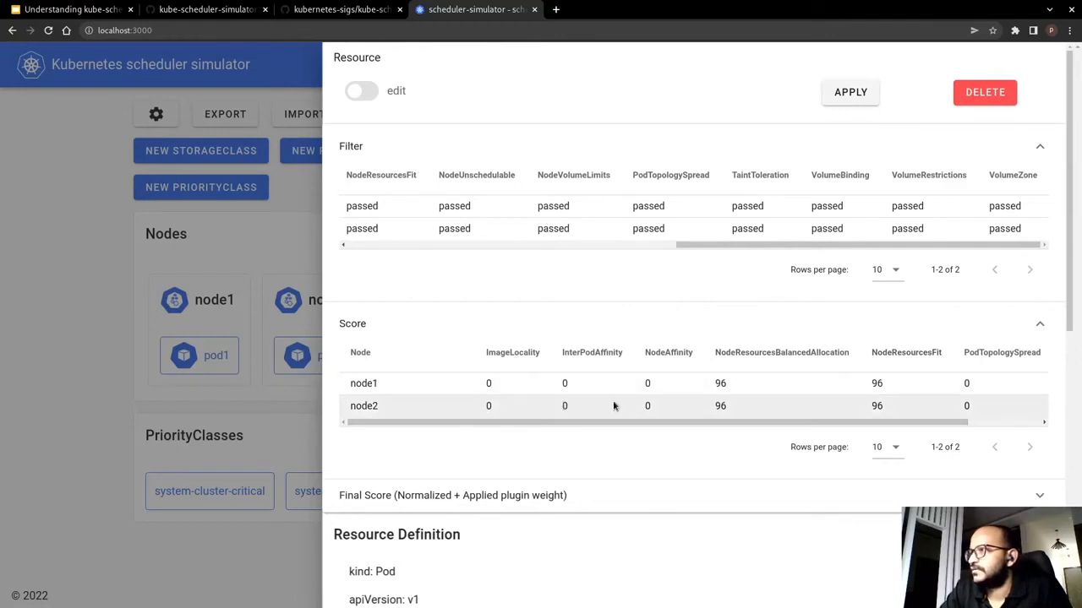
pyautogui.moveTo(481, 414)
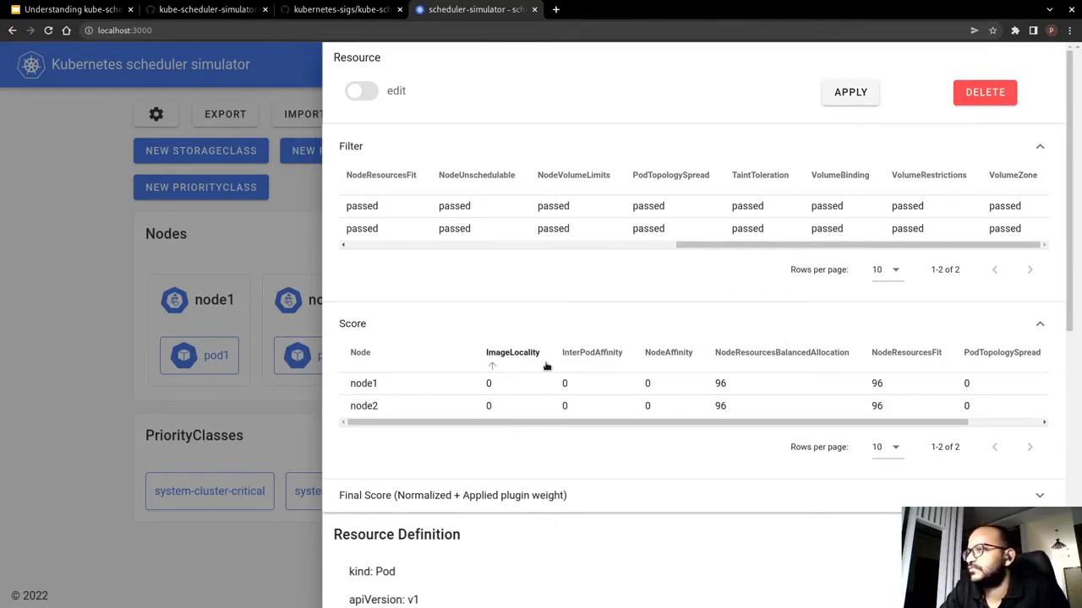
pyautogui.moveTo(520, 364)
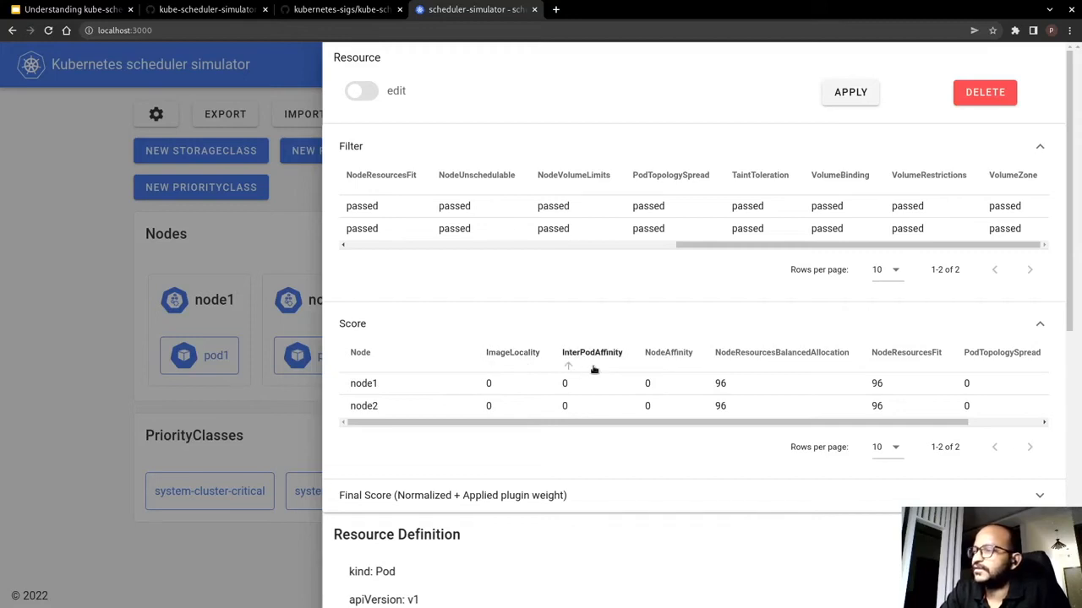
pyautogui.moveTo(664, 367)
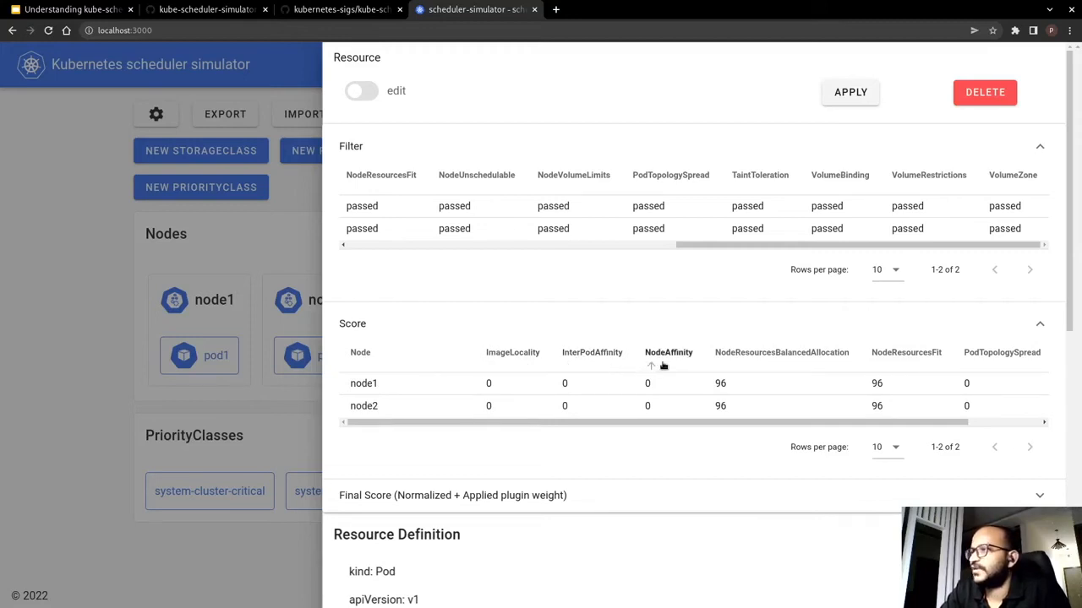
pyautogui.click(782, 352)
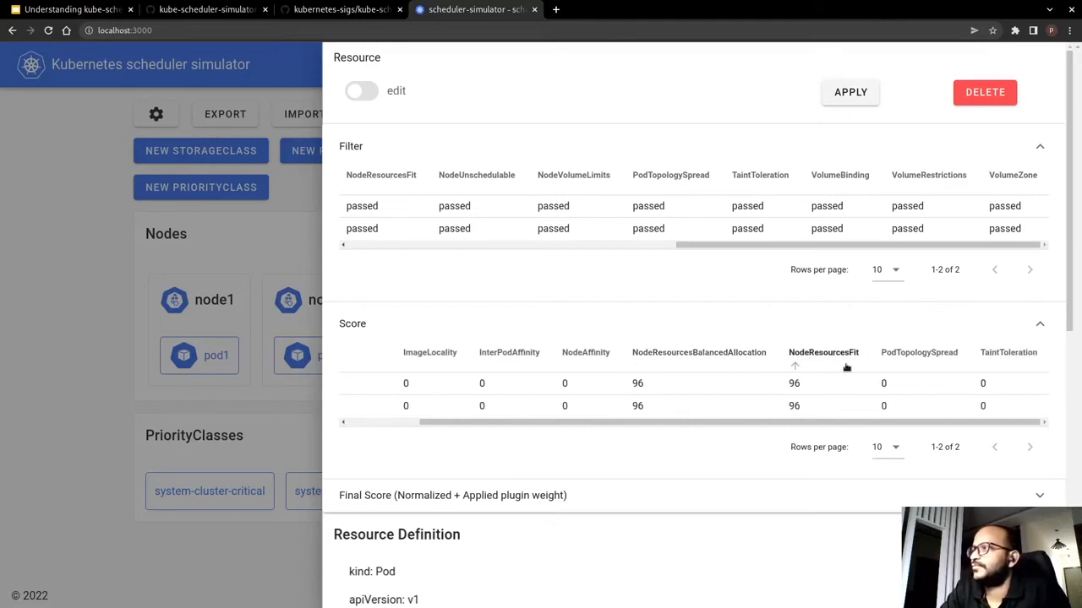
pyautogui.click(919, 352)
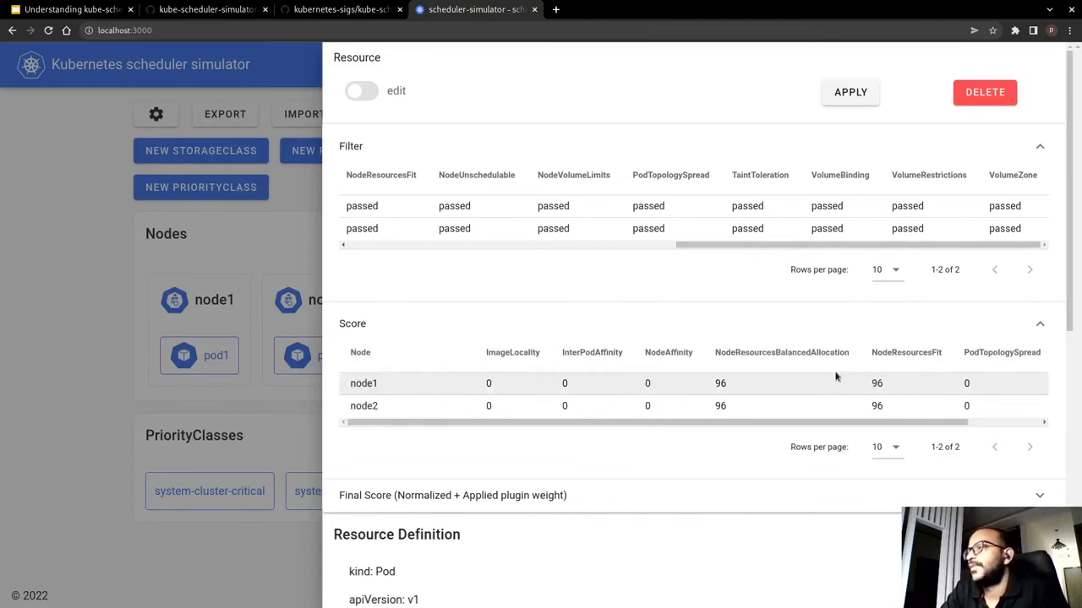
pyautogui.moveTo(528, 377)
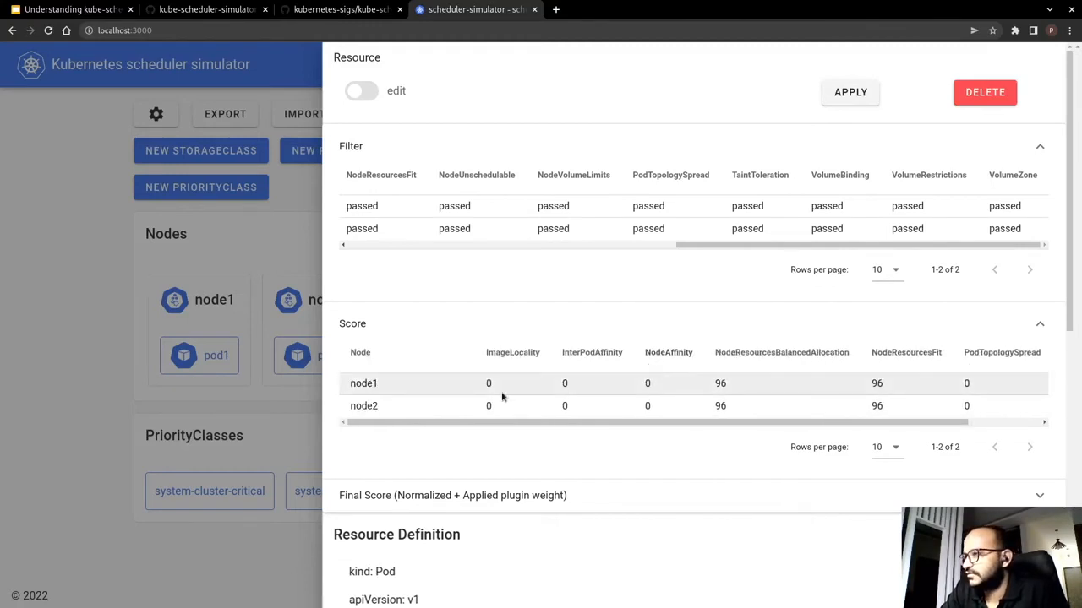
pyautogui.moveTo(555, 415)
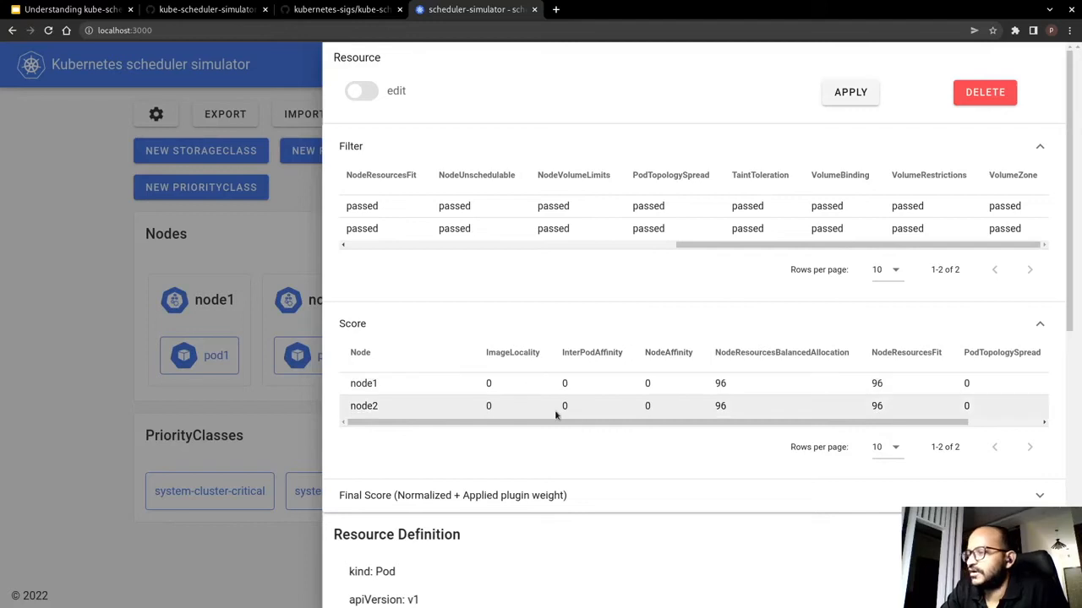
pyautogui.moveTo(701, 402)
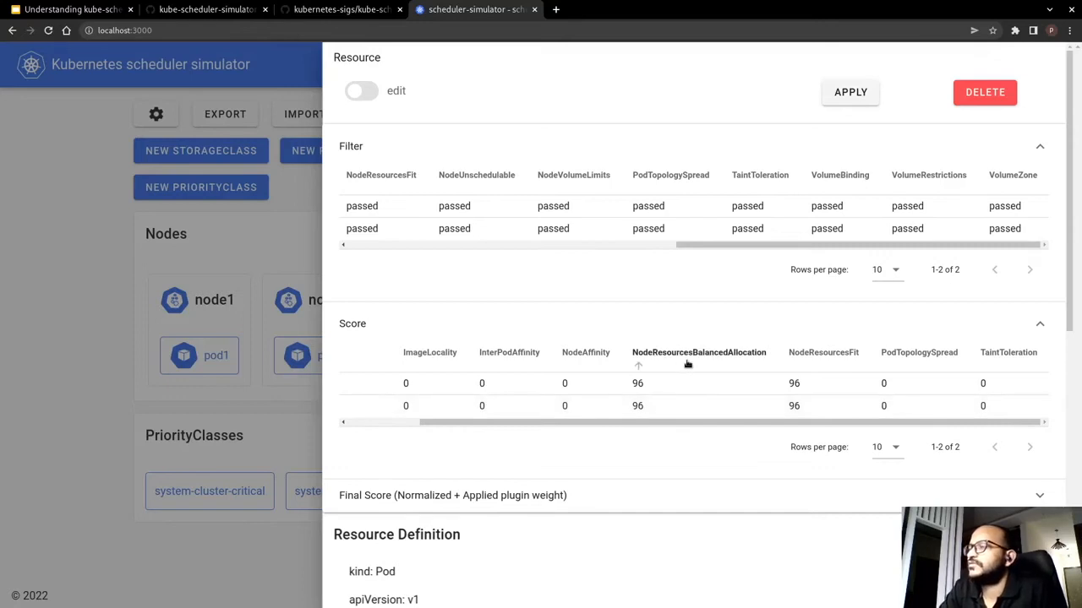
pyautogui.click(823, 353)
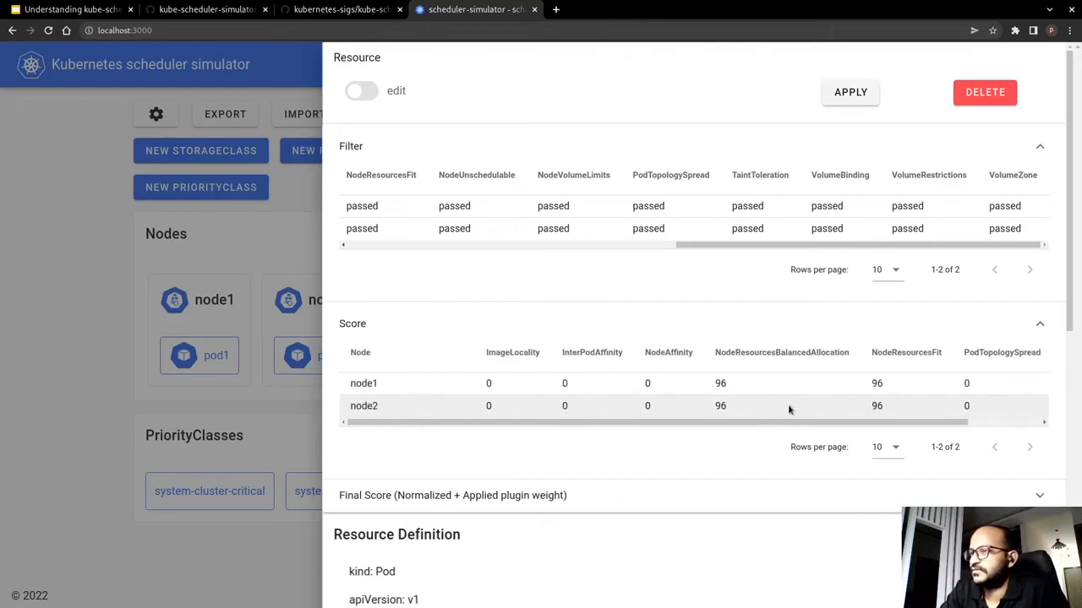
pyautogui.scroll(-3)
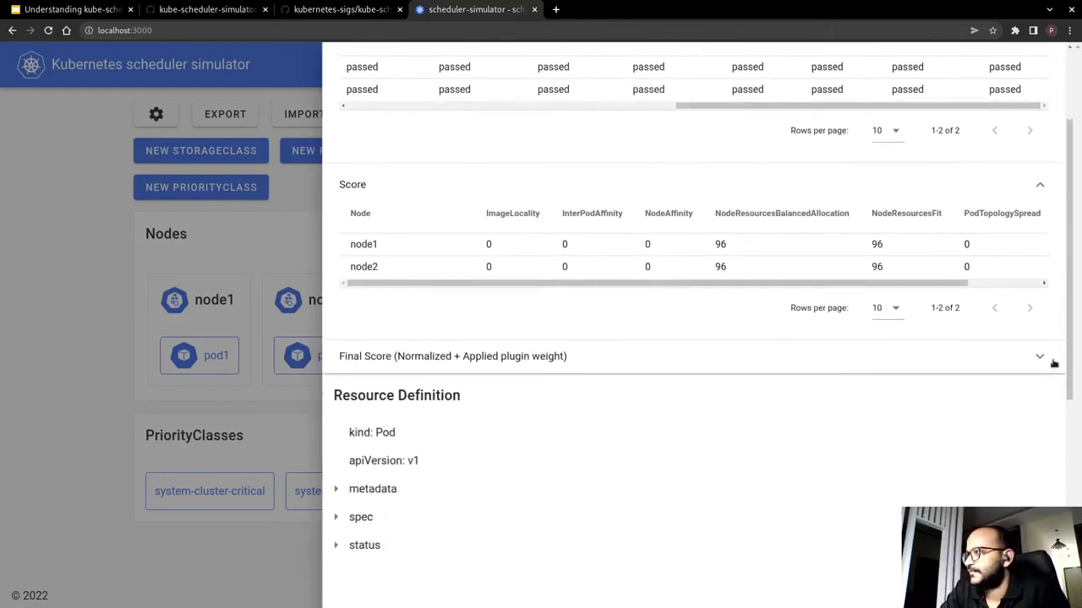
# Step: Expand Final Score and scroll it: node1 scores 89 and 88, node2 scores 92 and 91
pyautogui.click(1038, 356)
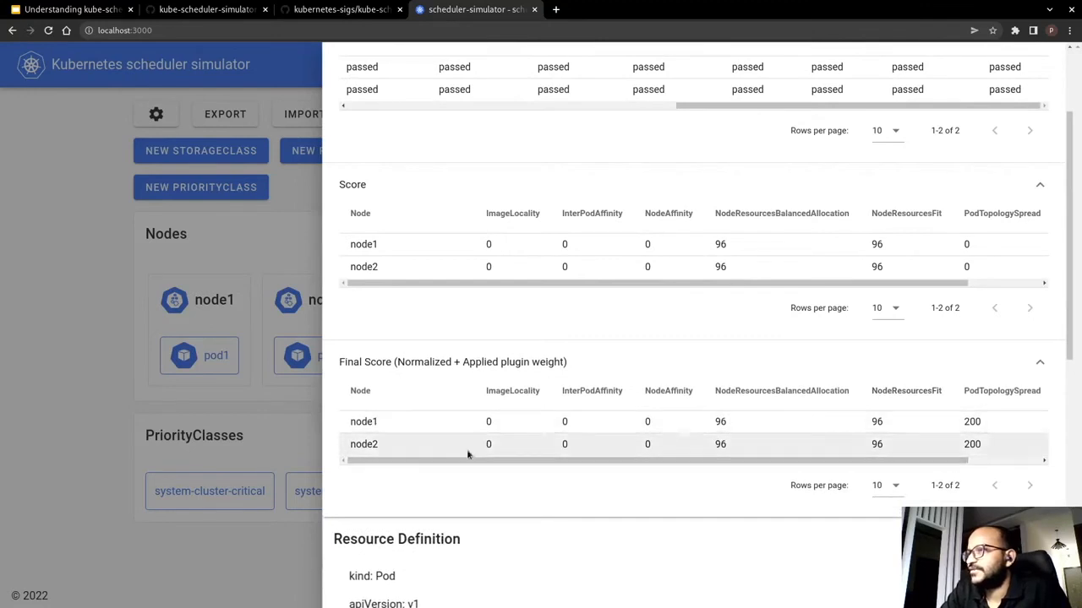
pyautogui.scroll(-3)
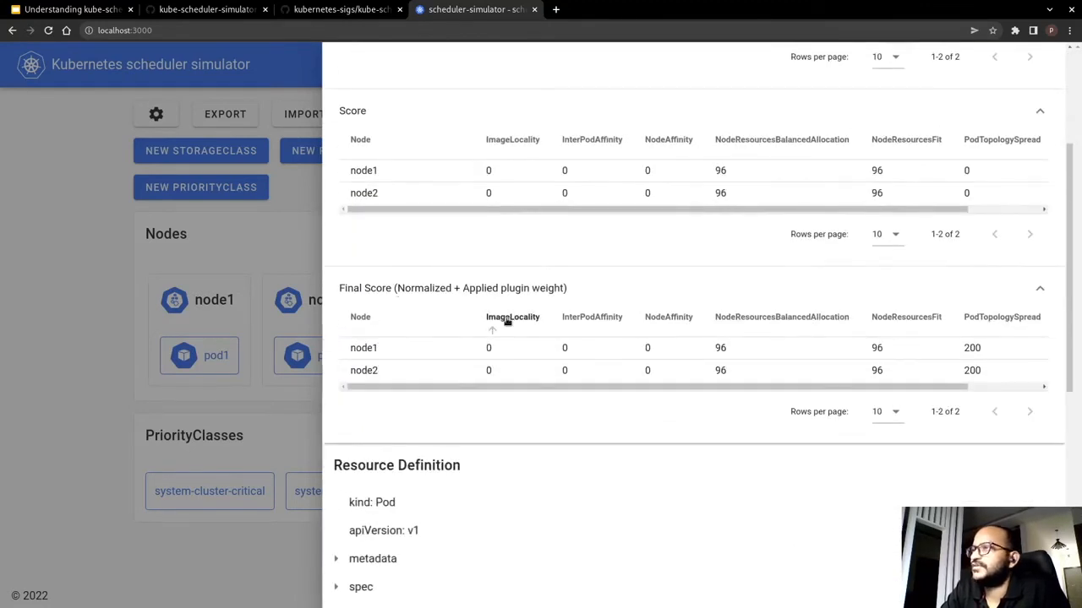
pyautogui.moveTo(500, 302)
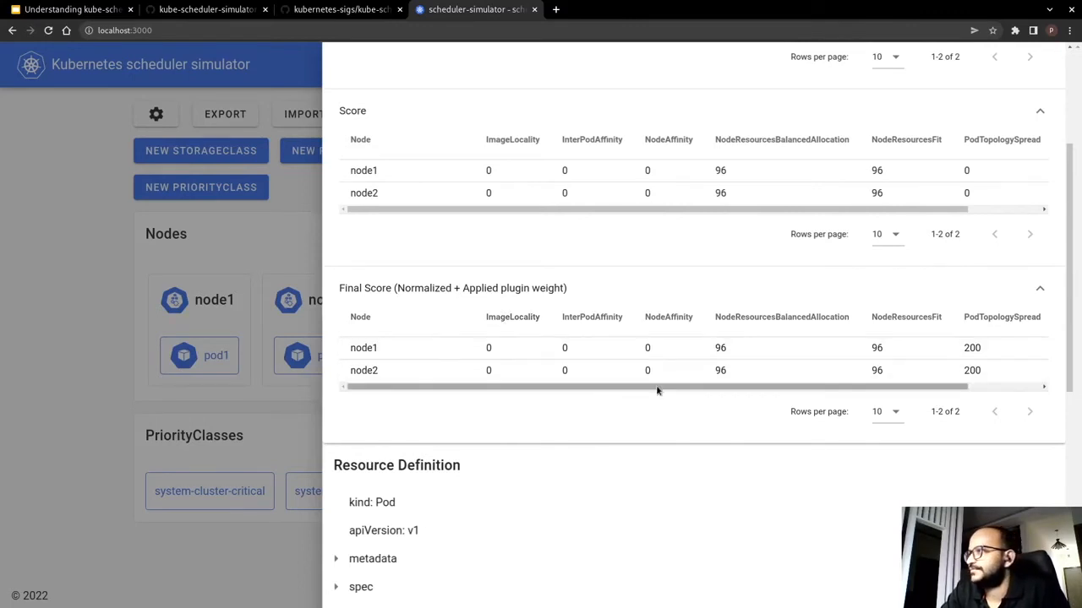
pyautogui.moveTo(715, 358)
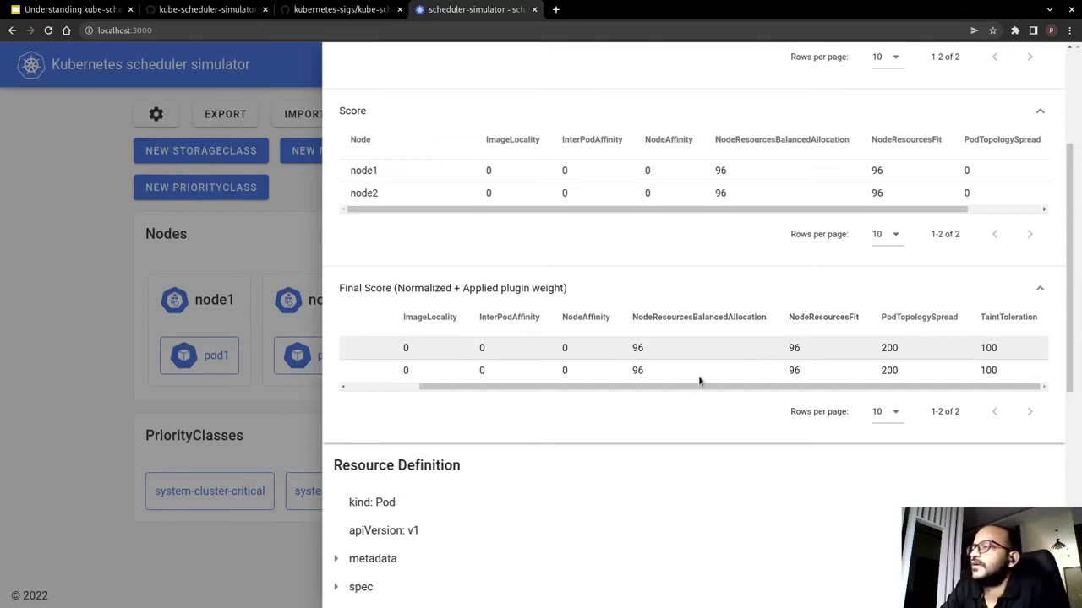
pyautogui.moveTo(920, 331)
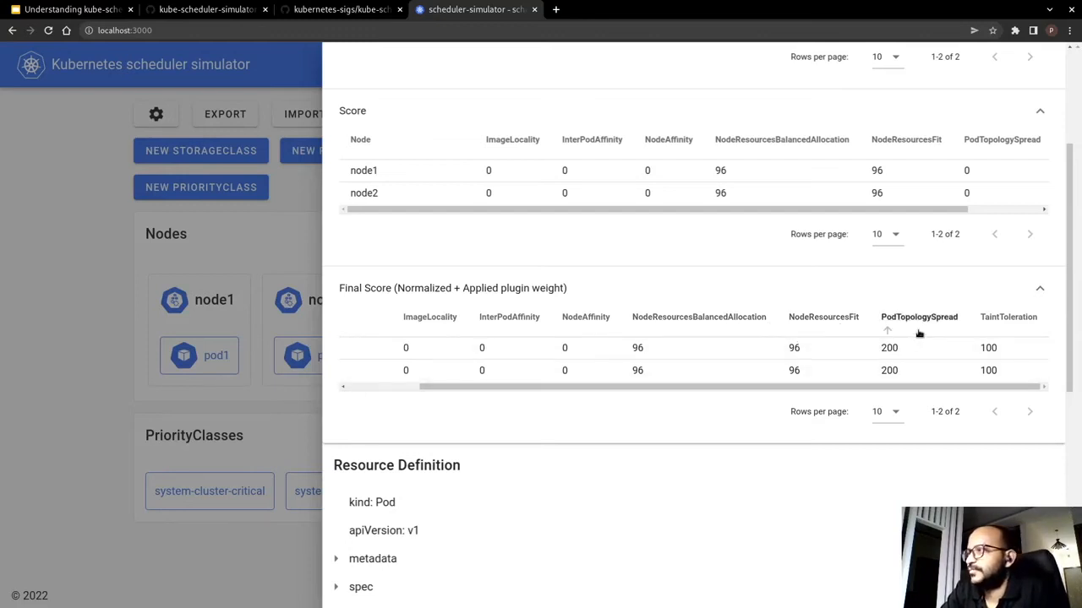
pyautogui.moveTo(1011, 331)
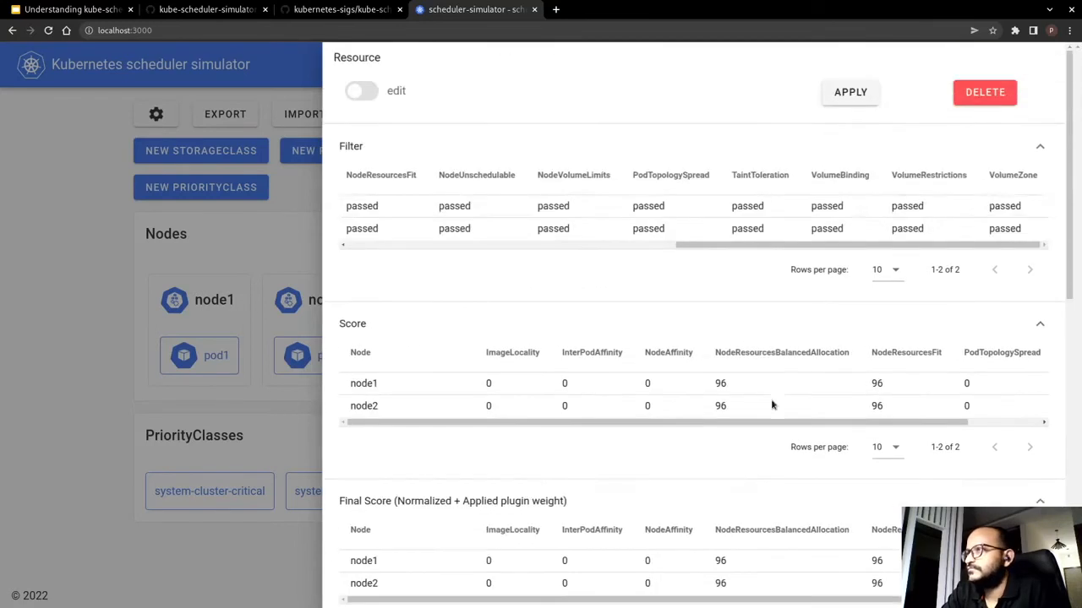
pyautogui.moveTo(298, 211)
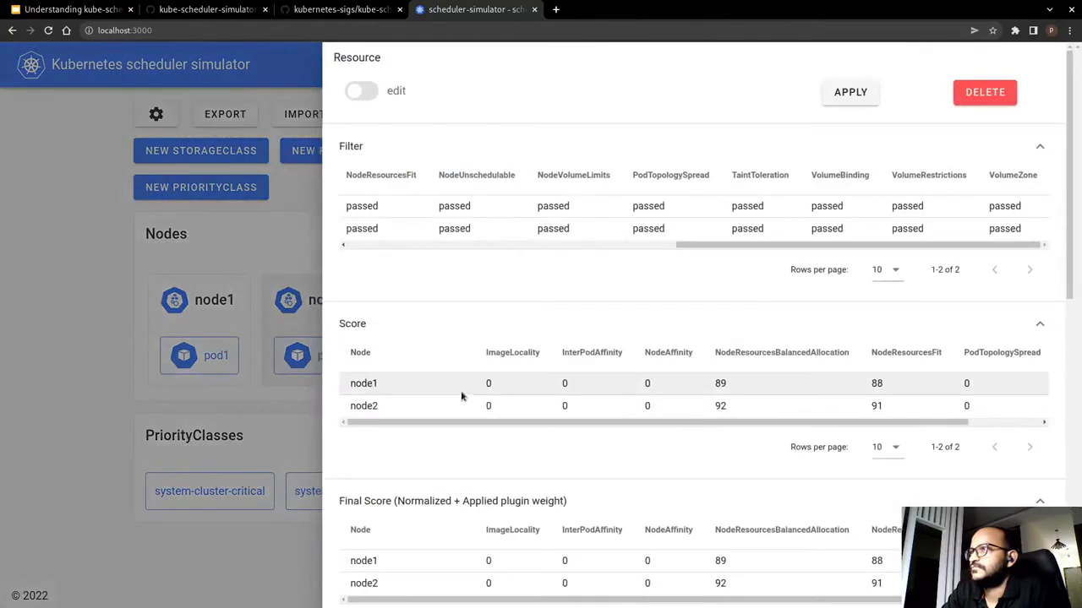
pyautogui.moveTo(700, 344)
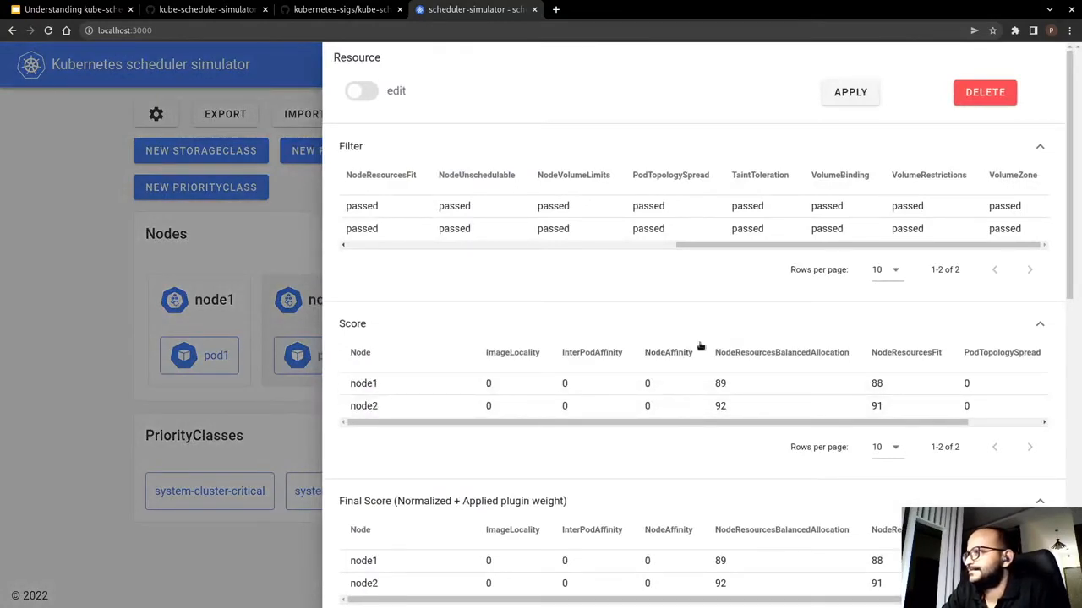
pyautogui.scroll(-3)
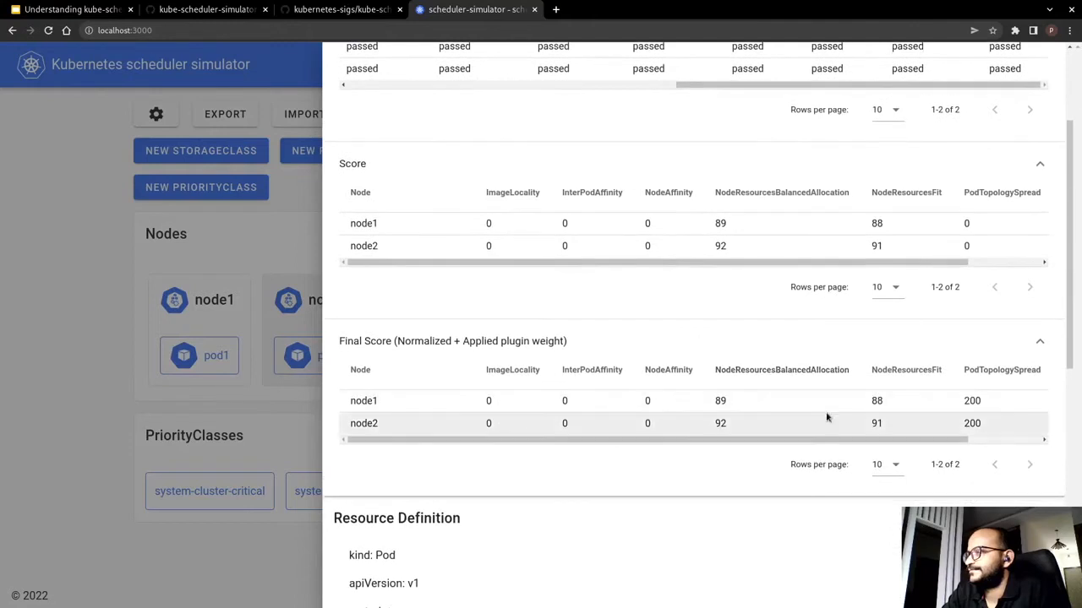
pyautogui.moveTo(554, 315)
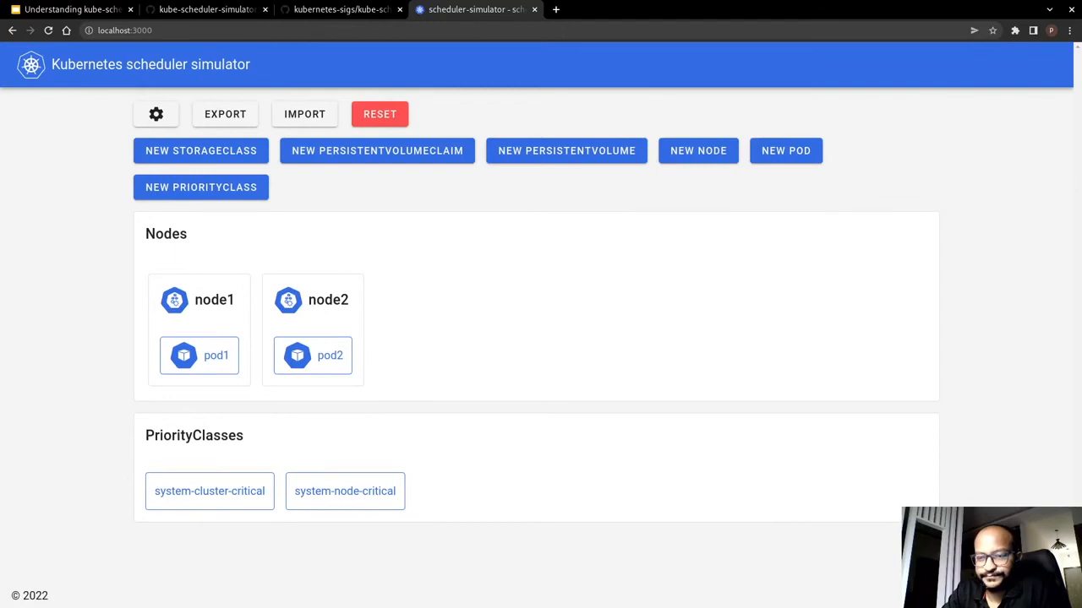
# Step: Return to the Google Slides deck, showing the Demo slide
pyautogui.click(72, 11)
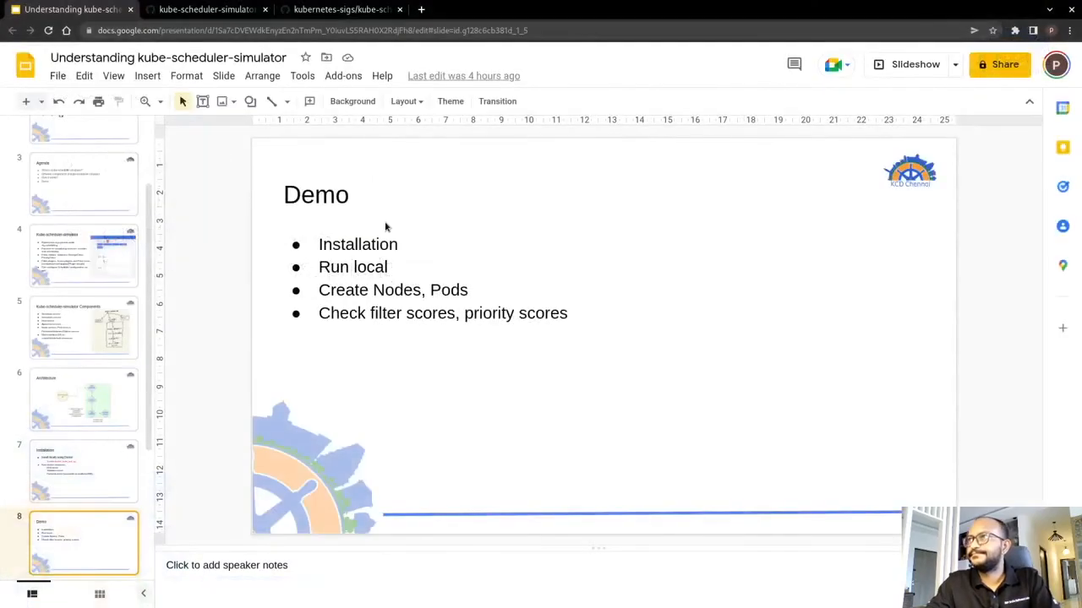
# Step: Switch to the GitHub tab showing the kube-scheduler-simulator Makefile
pyautogui.click(210, 9)
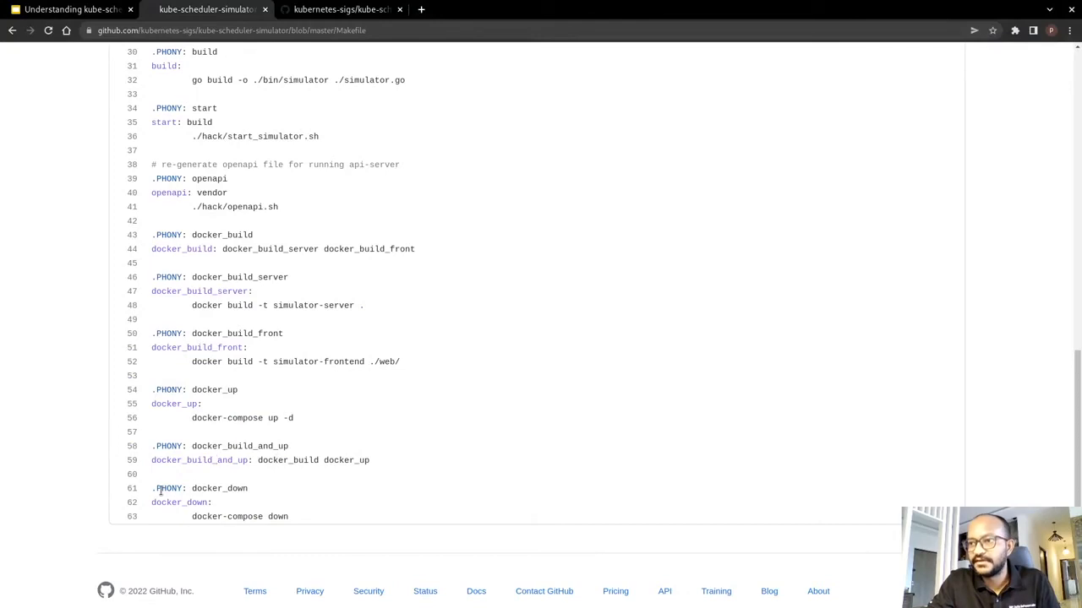
pyautogui.moveTo(245, 495)
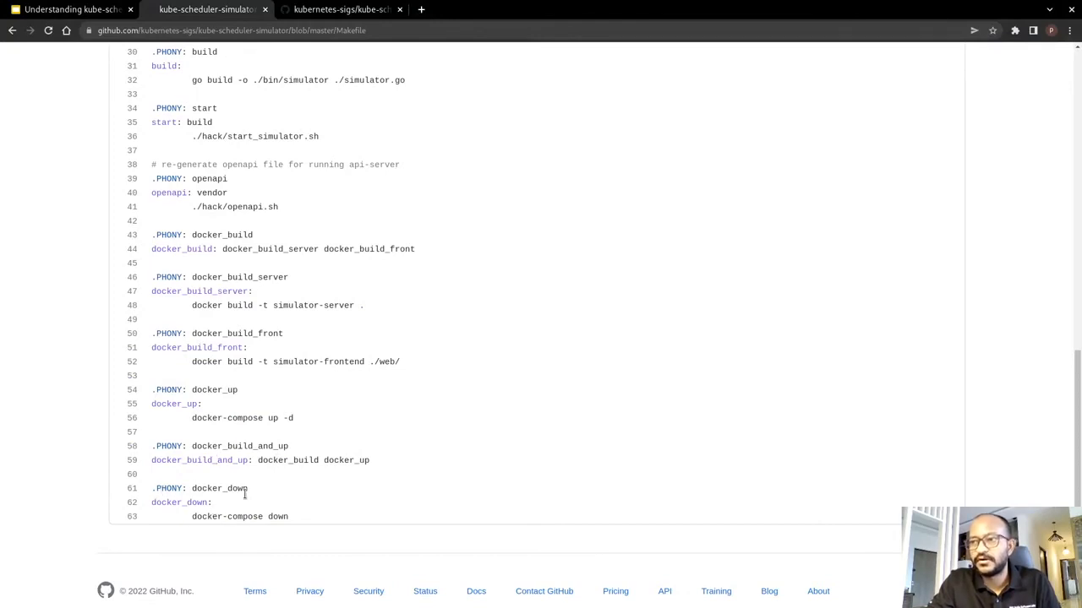
pyautogui.moveTo(224, 446)
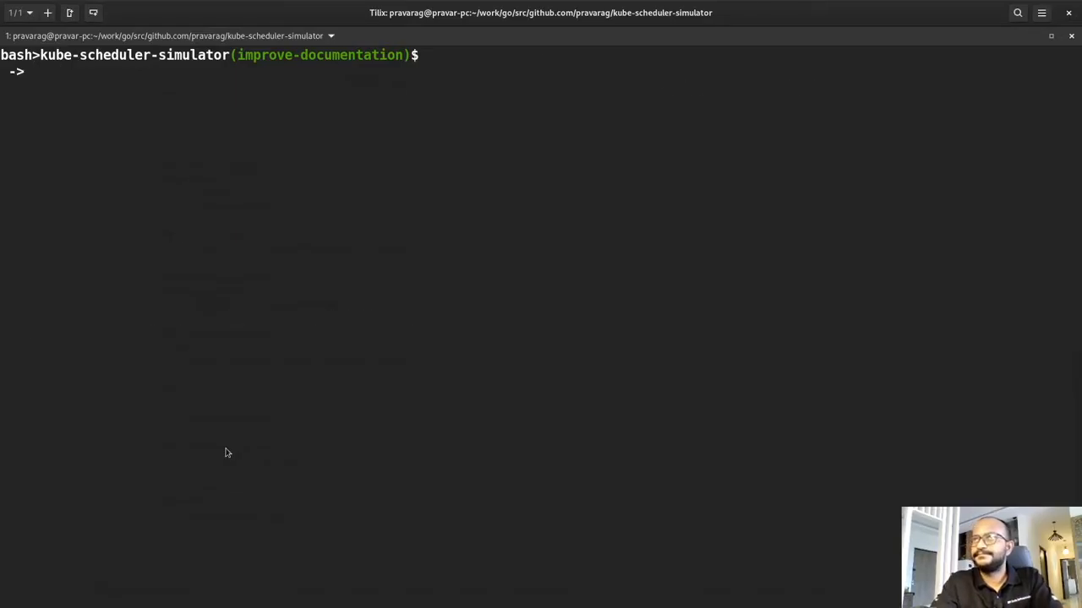
# Step: Run make docker_down, then docker ps -a to confirm only kind containers remain
pyautogui.write('make docker_down')
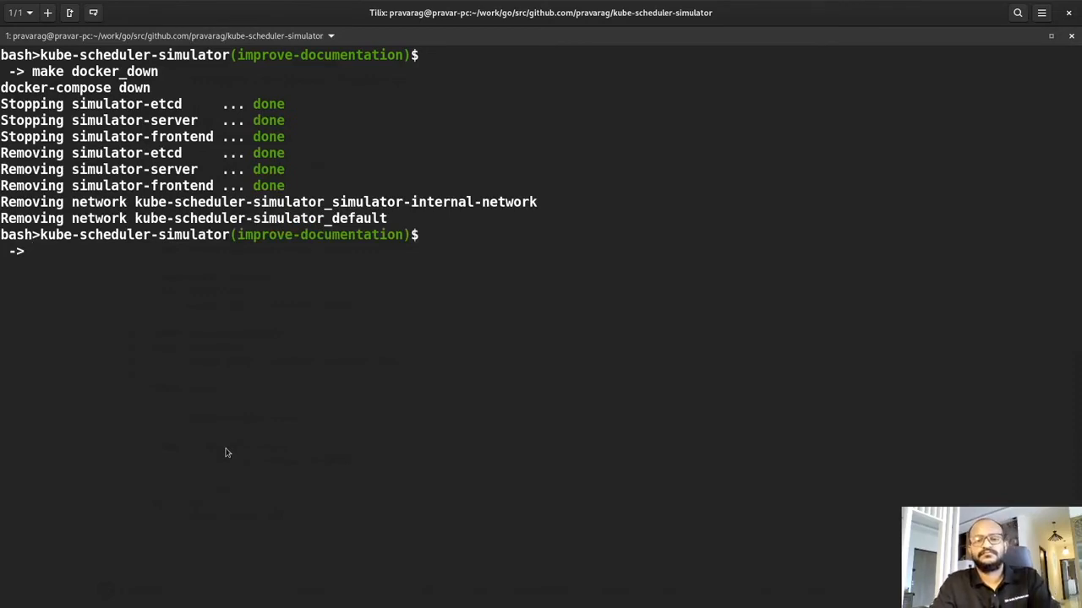
pyautogui.write('docker ps -a')
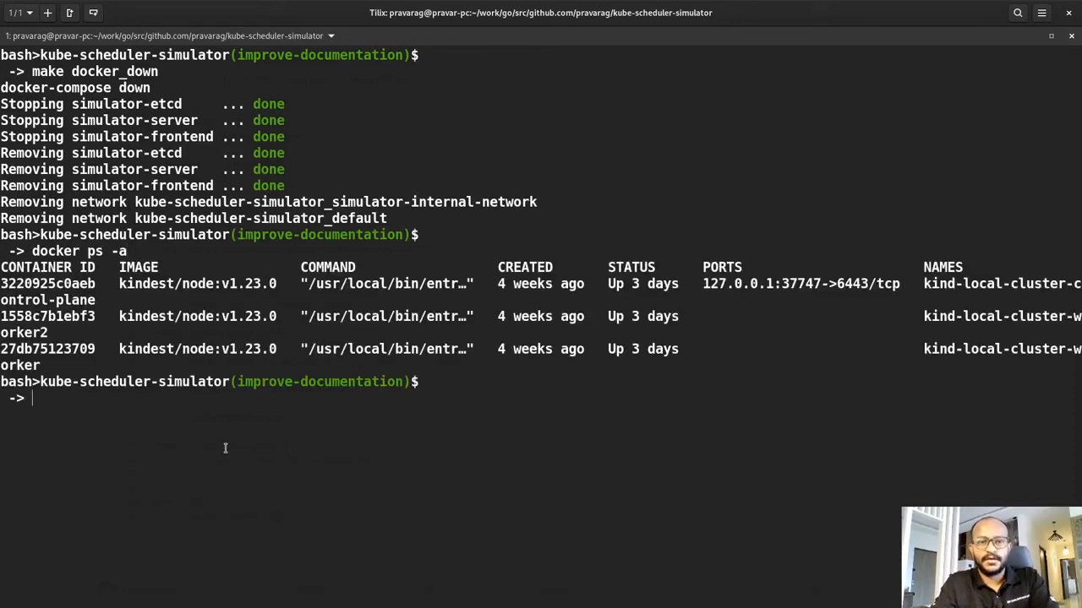
pyautogui.moveTo(227, 452)
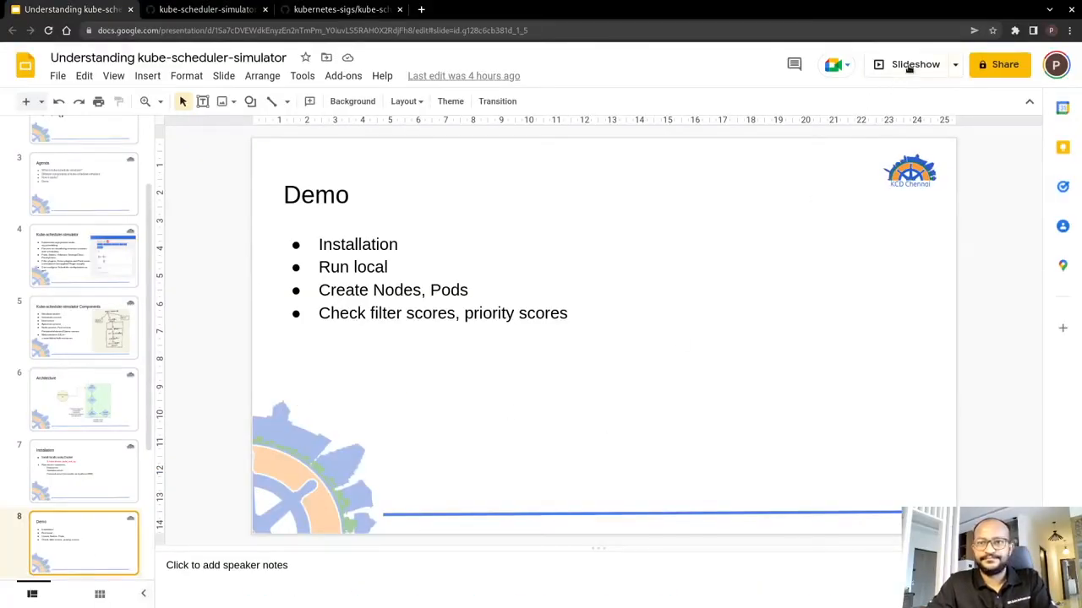
# Step: Start the slideshow and advance to the References slide
pyautogui.click(912, 64)
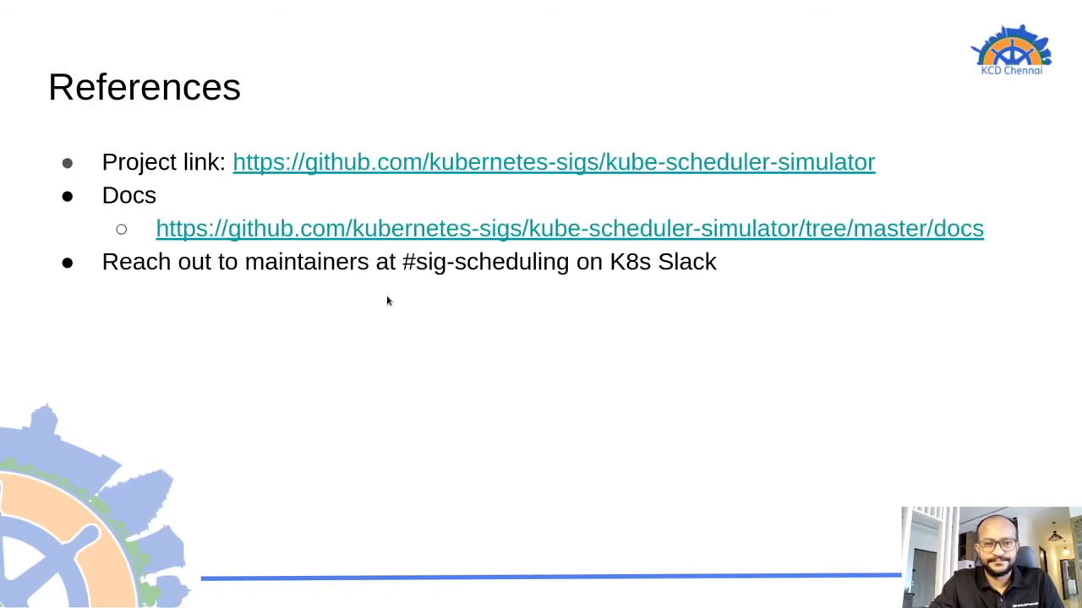
pyautogui.moveTo(513, 403)
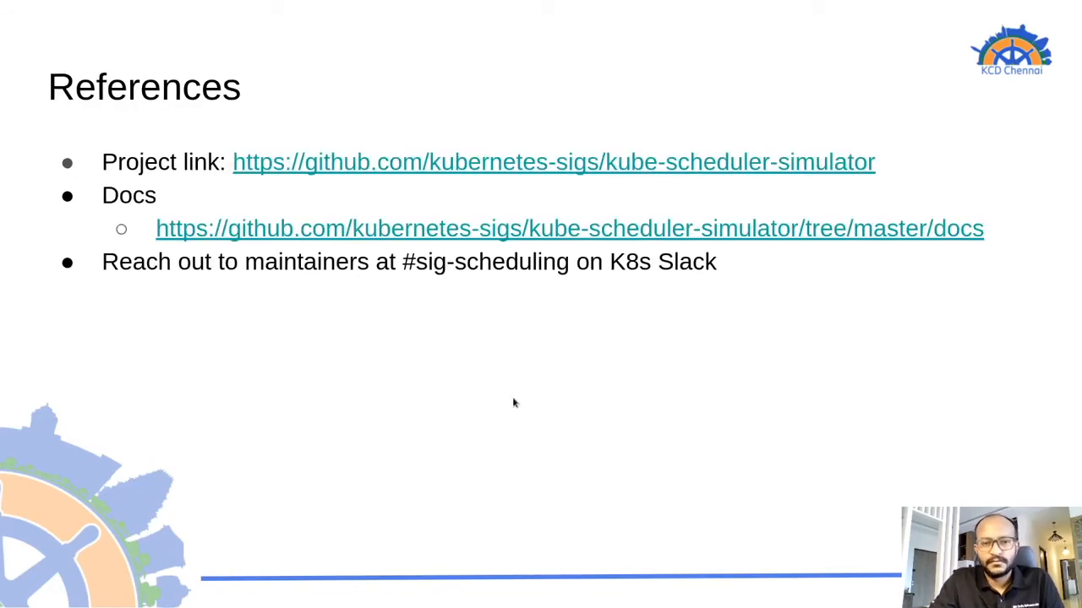
pyautogui.moveTo(615, 367)
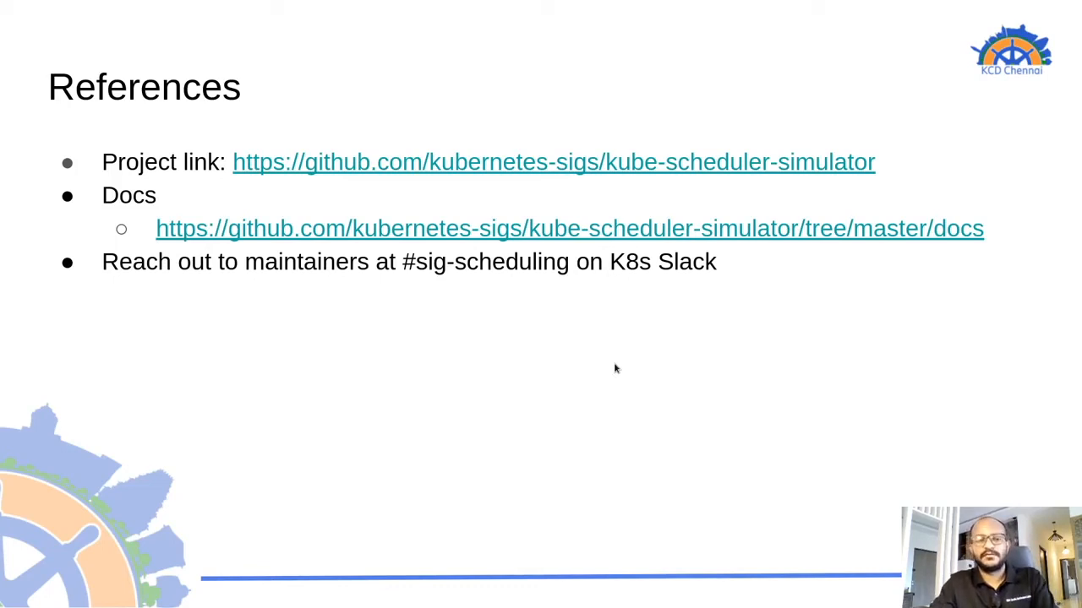
# Step: Leave the slideshow and scroll the simulator README to its end, then back to the top
pyautogui.press('Escape')
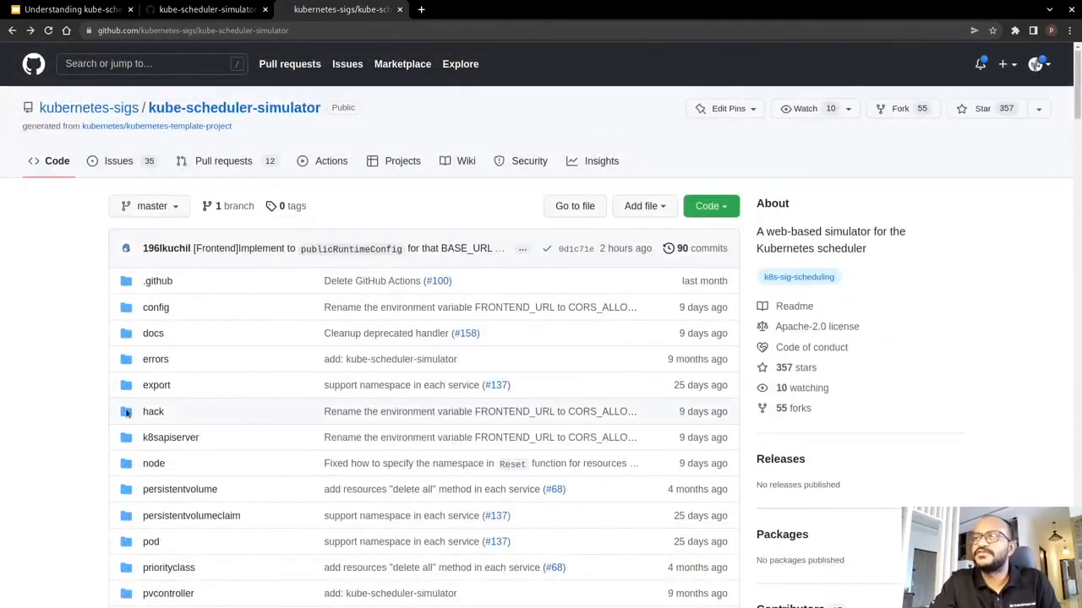
pyautogui.scroll(-3)
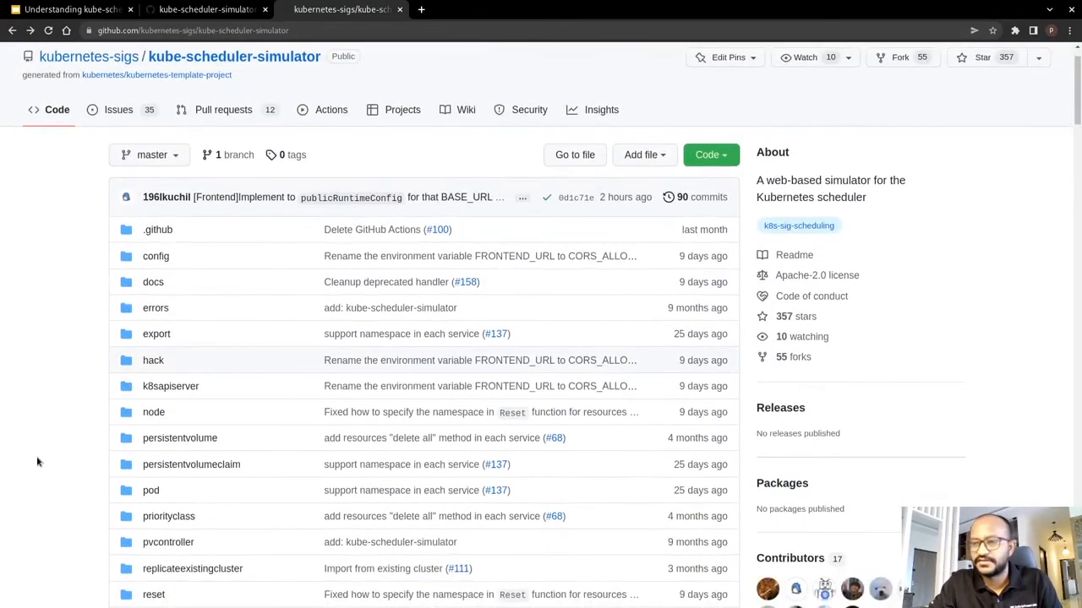
pyautogui.scroll(-3)
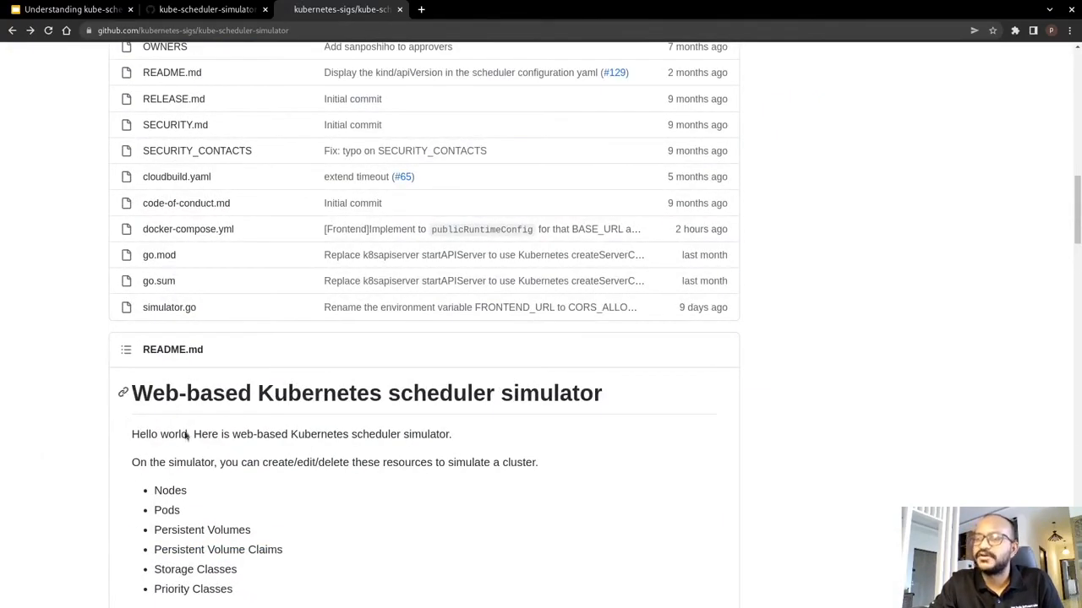
pyautogui.scroll(-3)
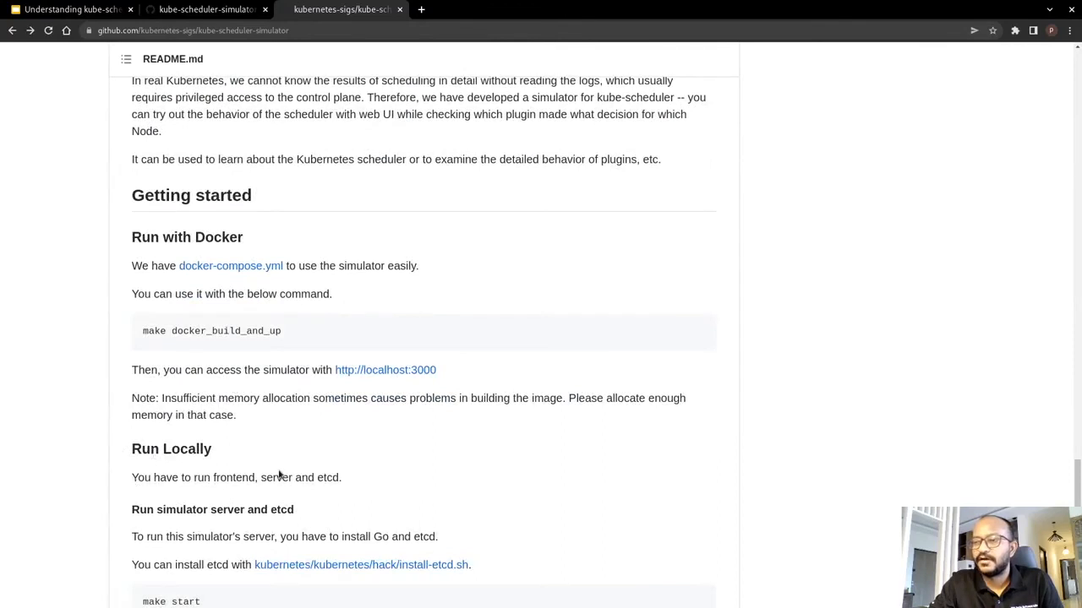
pyautogui.scroll(-3)
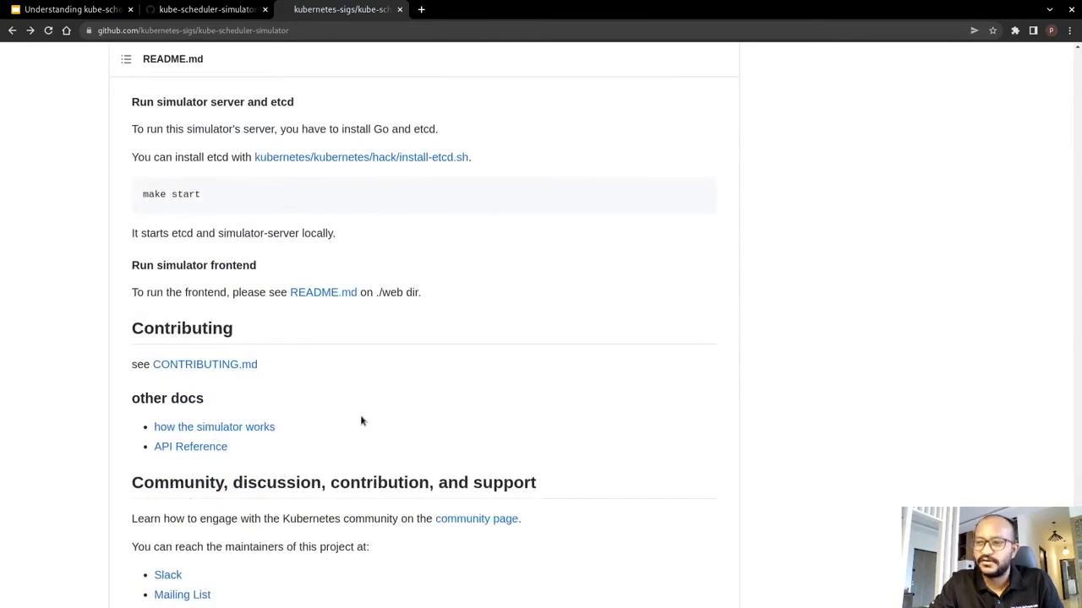
pyautogui.scroll(-3)
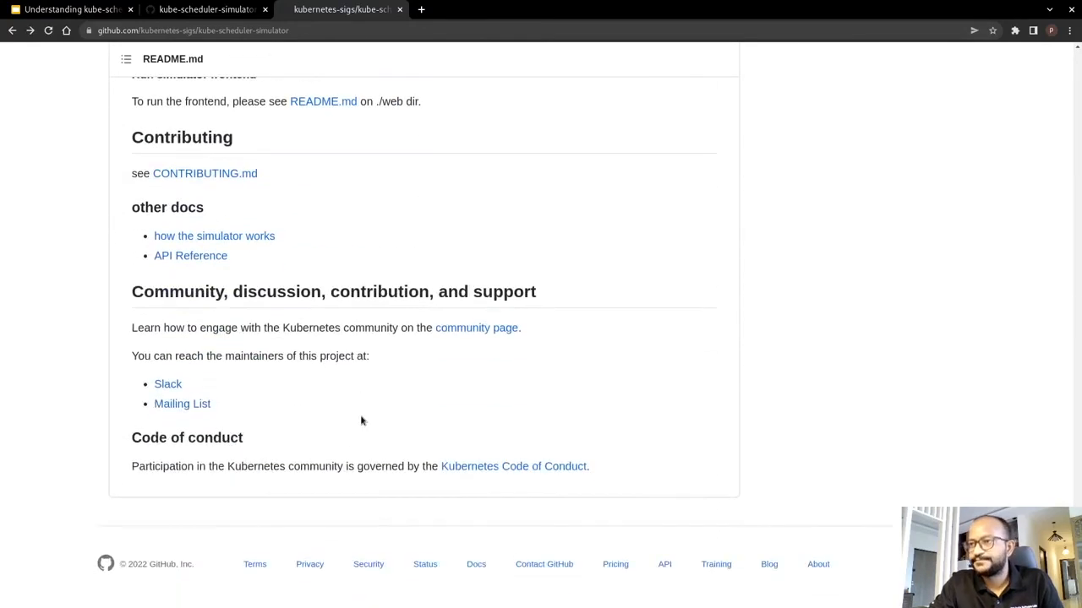
pyautogui.scroll(3)
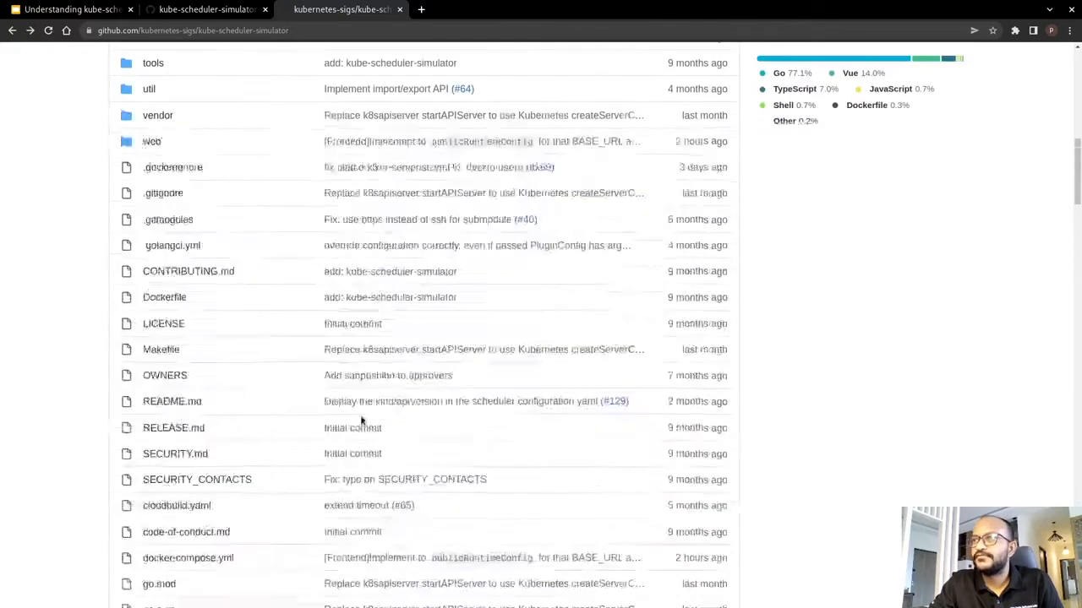
pyautogui.scroll(3)
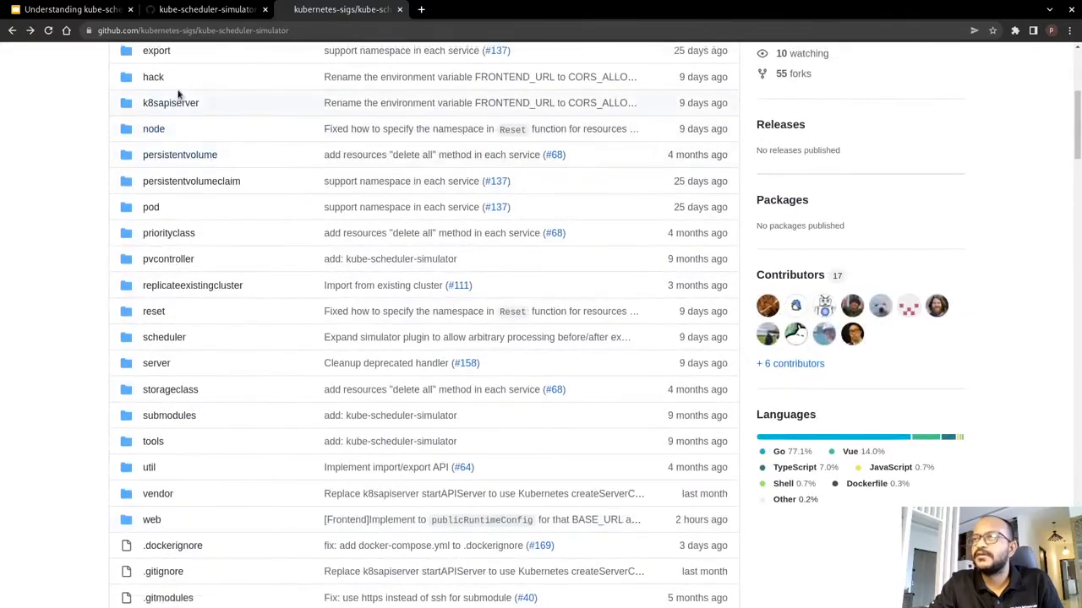
pyautogui.scroll(3)
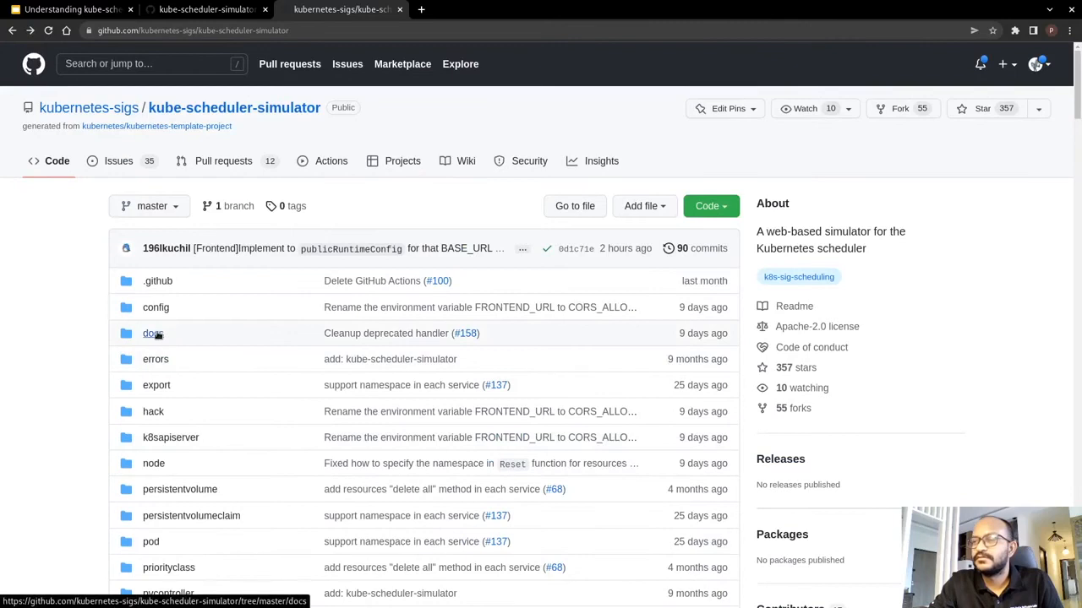
# Step: In the docs folder, view kube-apiserver.md, then open and scroll api.md
pyautogui.click(150, 333)
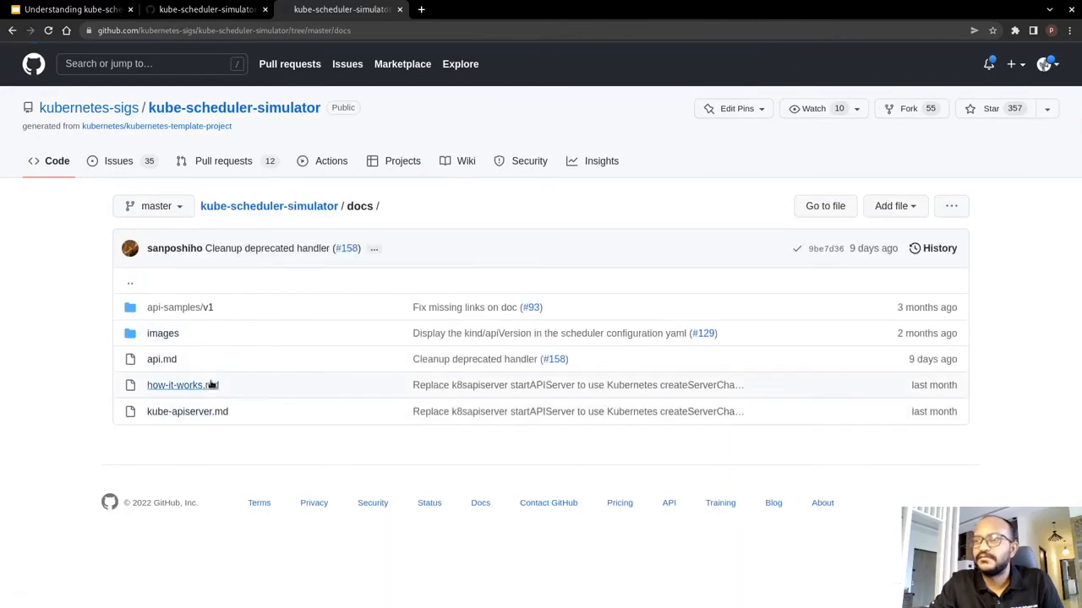
pyautogui.moveTo(196, 385)
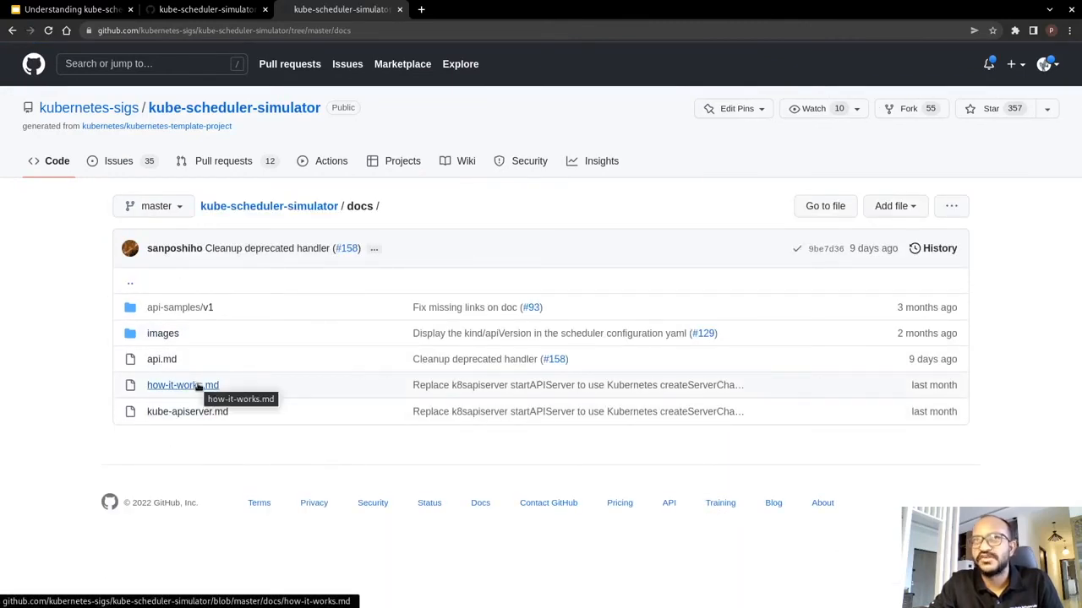
pyautogui.moveTo(177, 412)
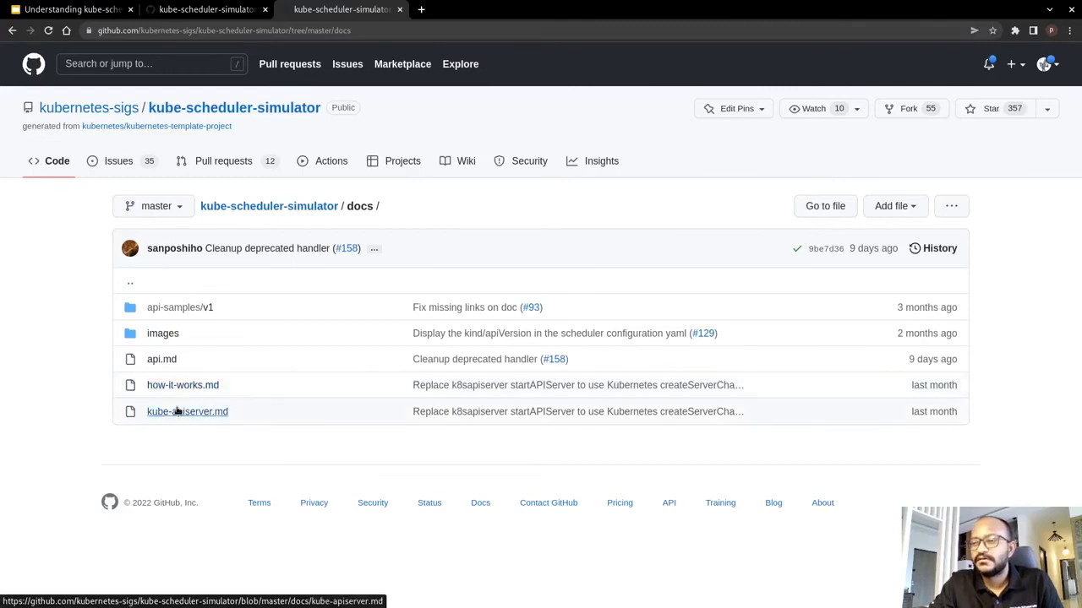
pyautogui.click(186, 411)
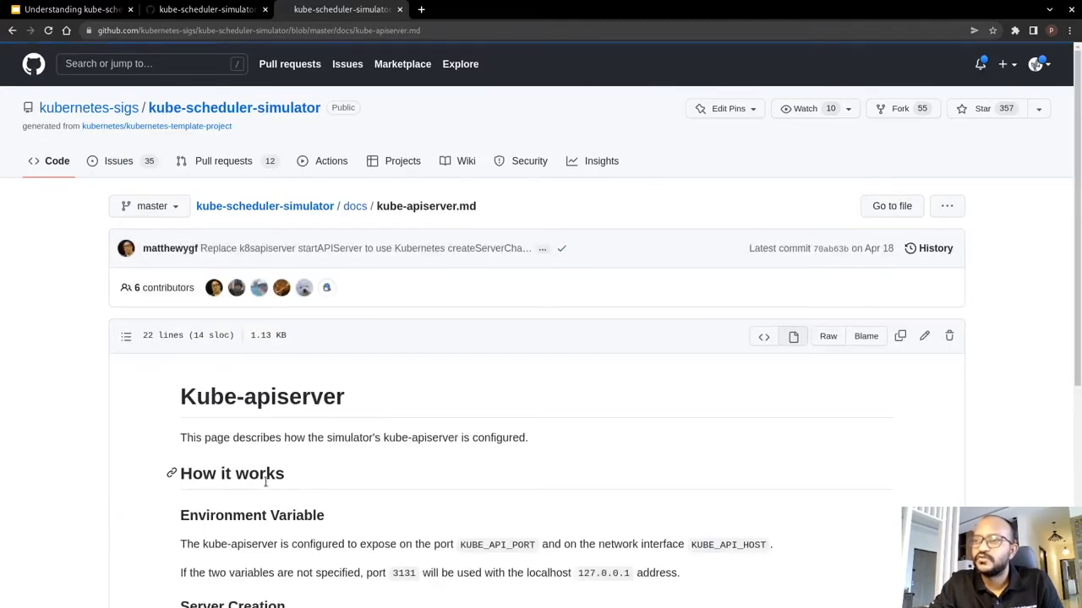
pyautogui.scroll(-3)
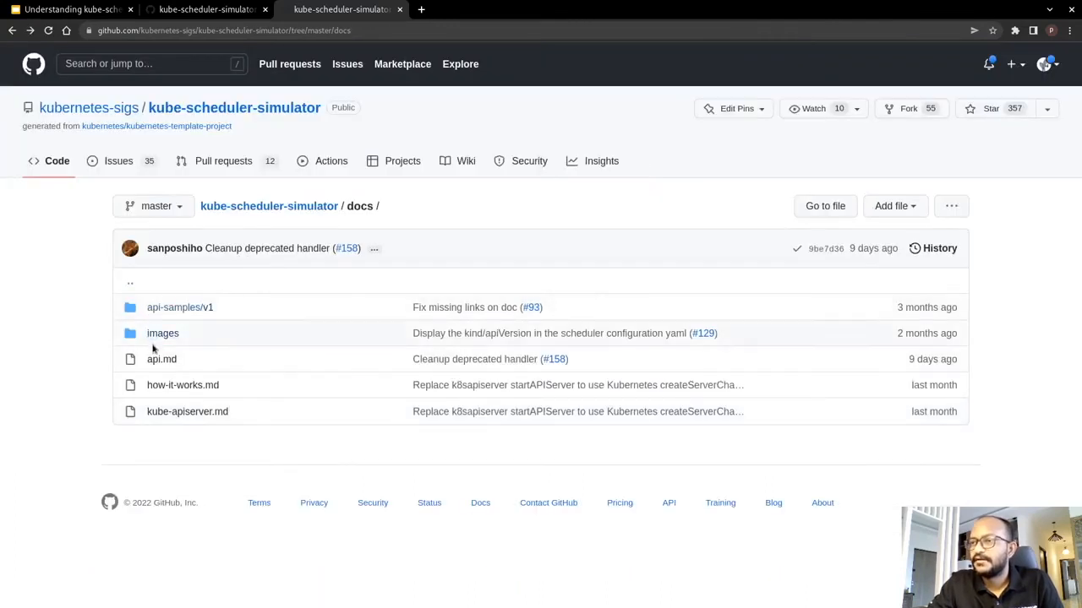
pyautogui.click(161, 360)
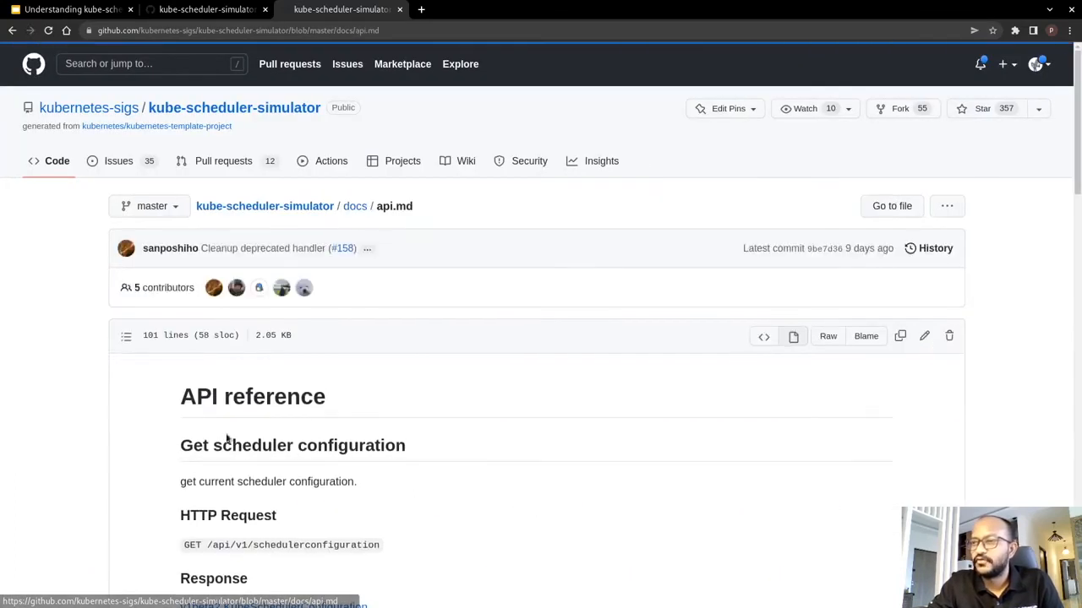
pyautogui.scroll(-3)
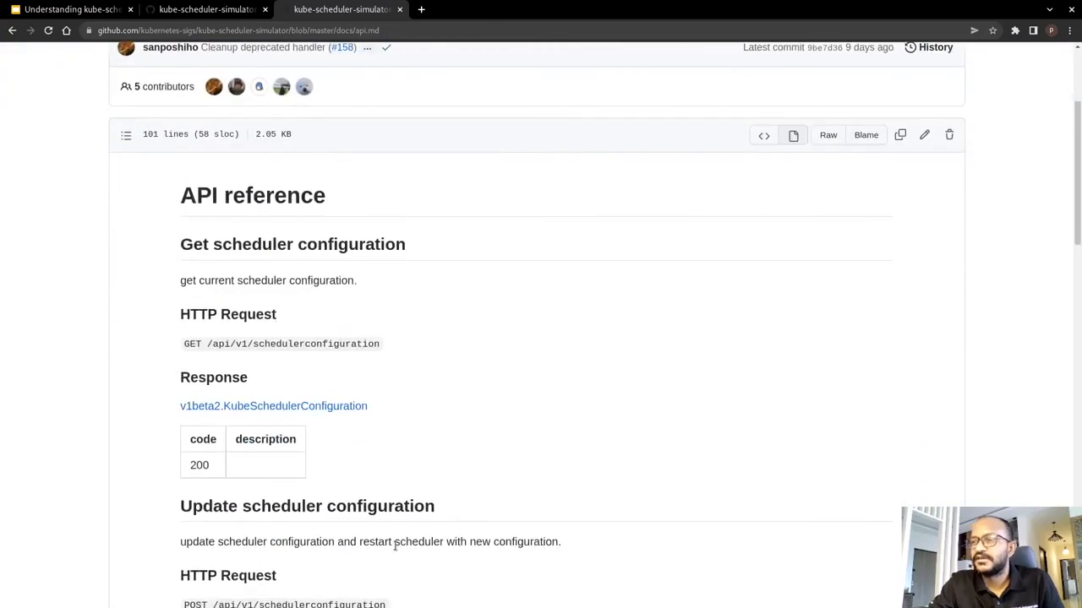
pyautogui.moveTo(412, 388)
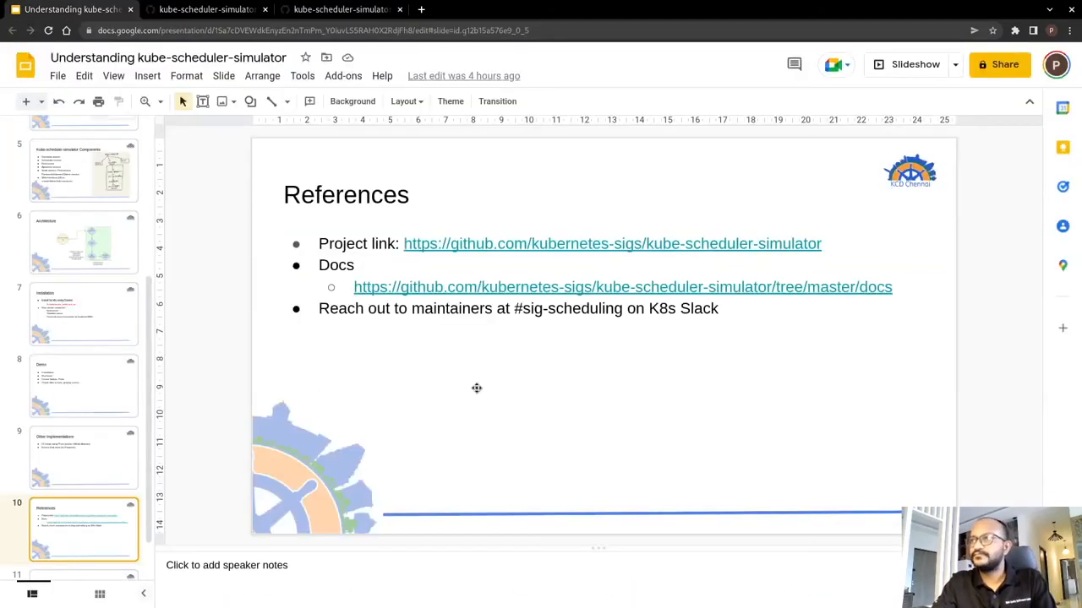
pyautogui.moveTo(505, 393)
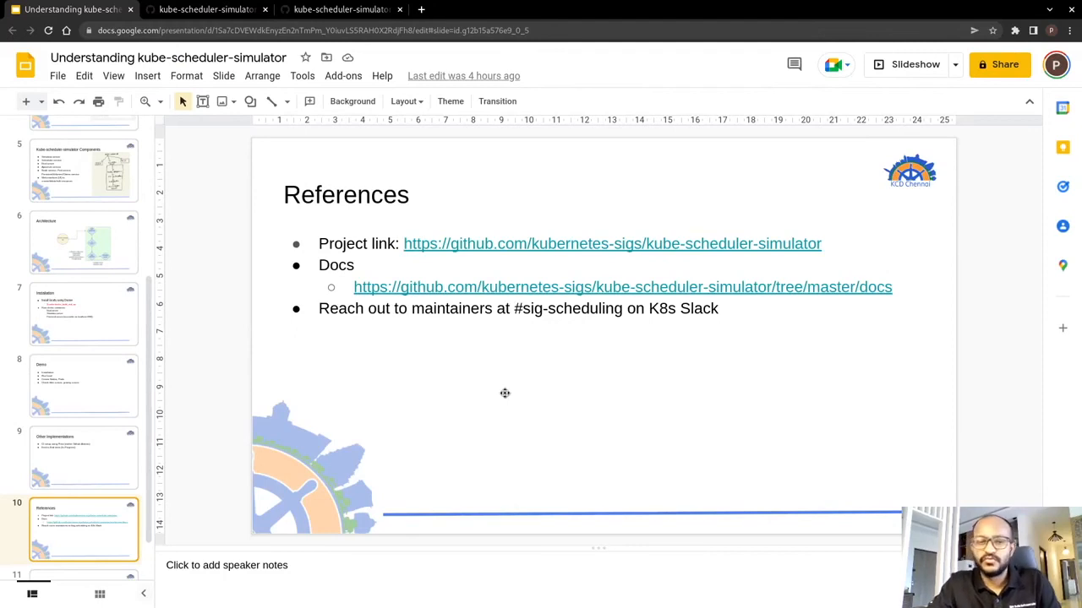
pyautogui.moveTo(401, 338)
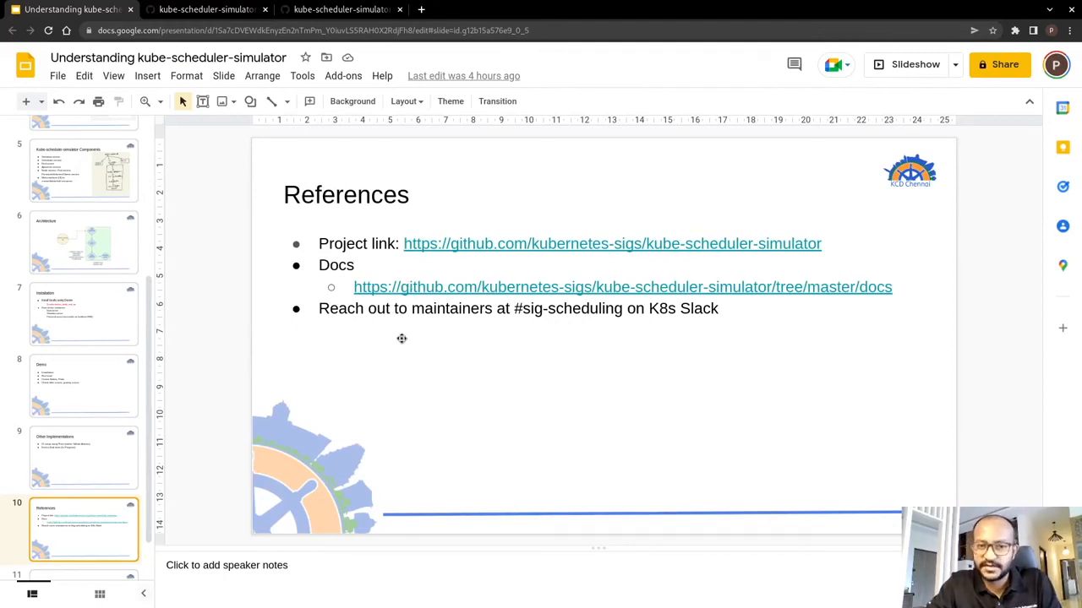
pyautogui.moveTo(711, 348)
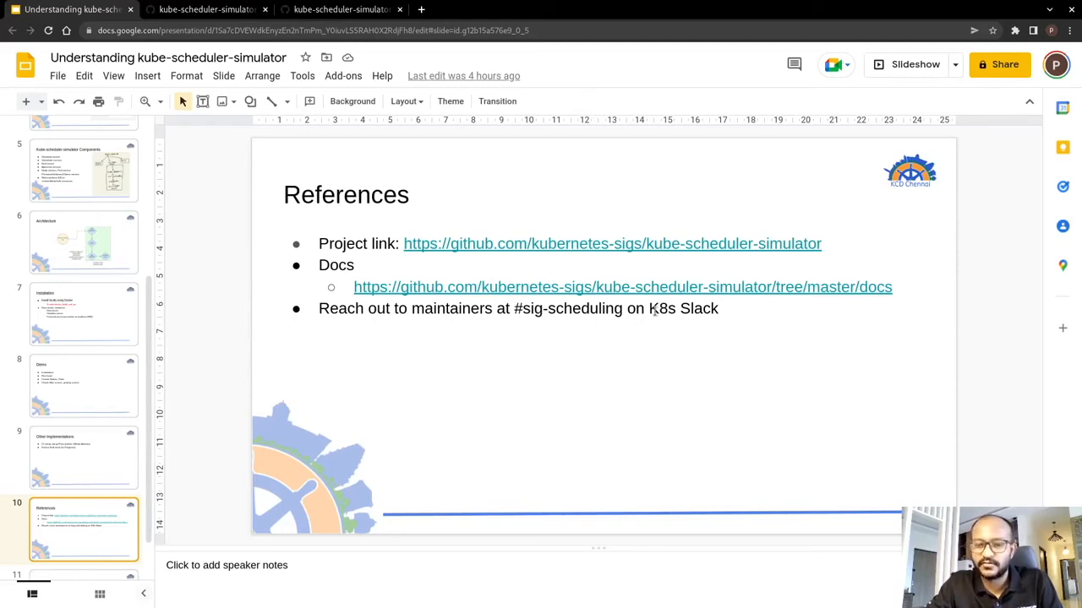
pyautogui.moveTo(681, 320)
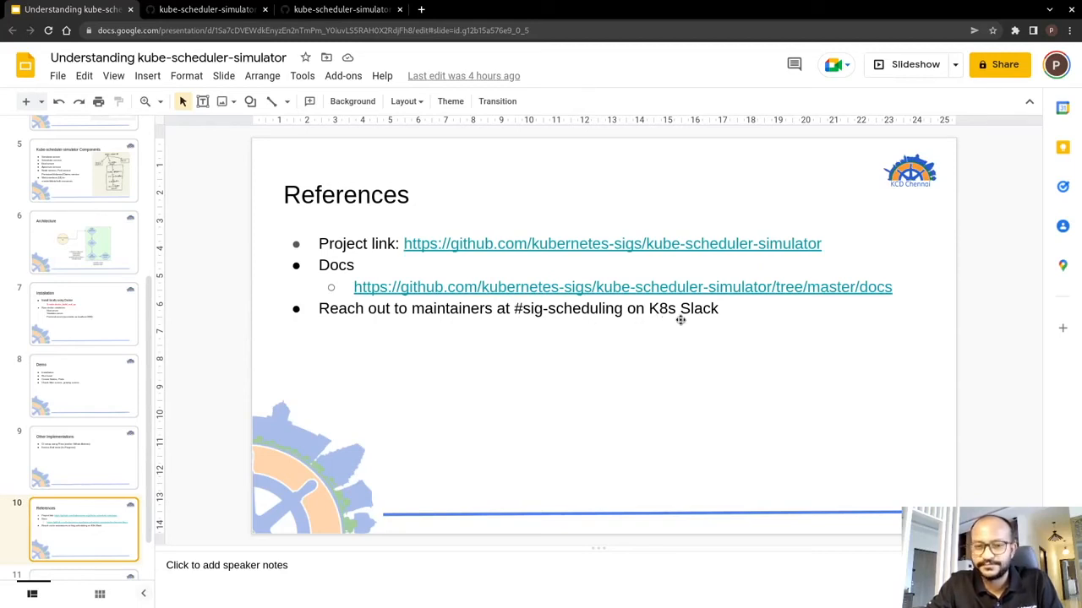
pyautogui.moveTo(592, 370)
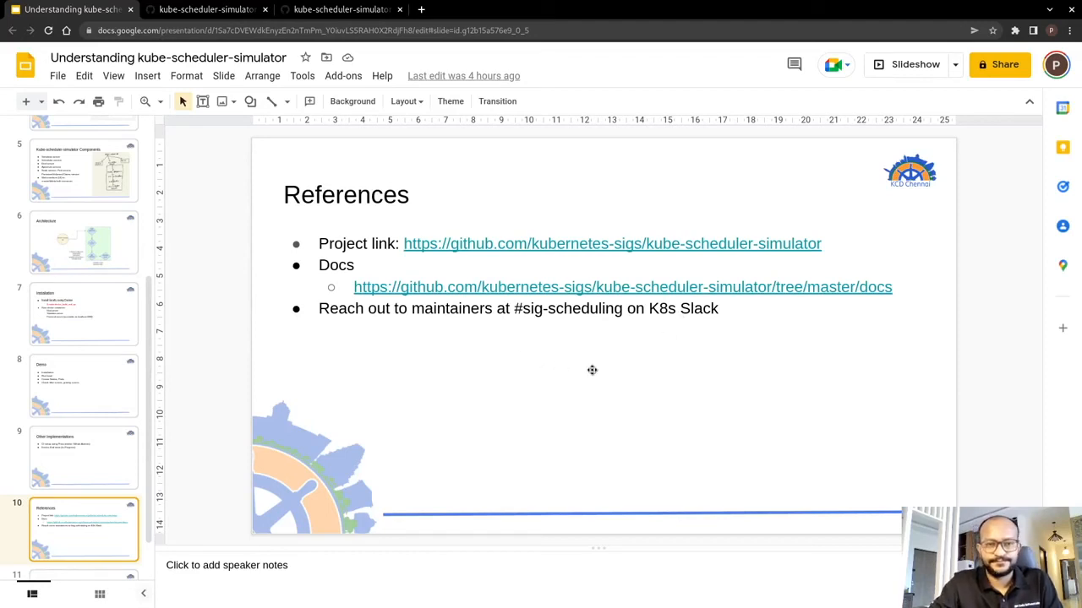
# Step: Jump to slide 11, the Thank you slide with sponsor logos
pyautogui.click(84, 541)
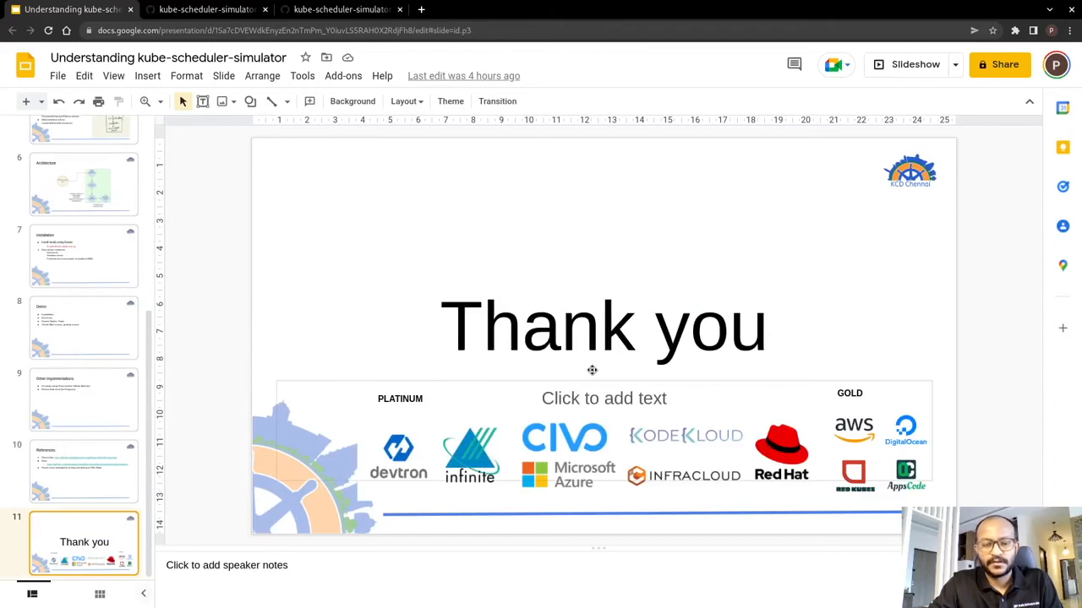